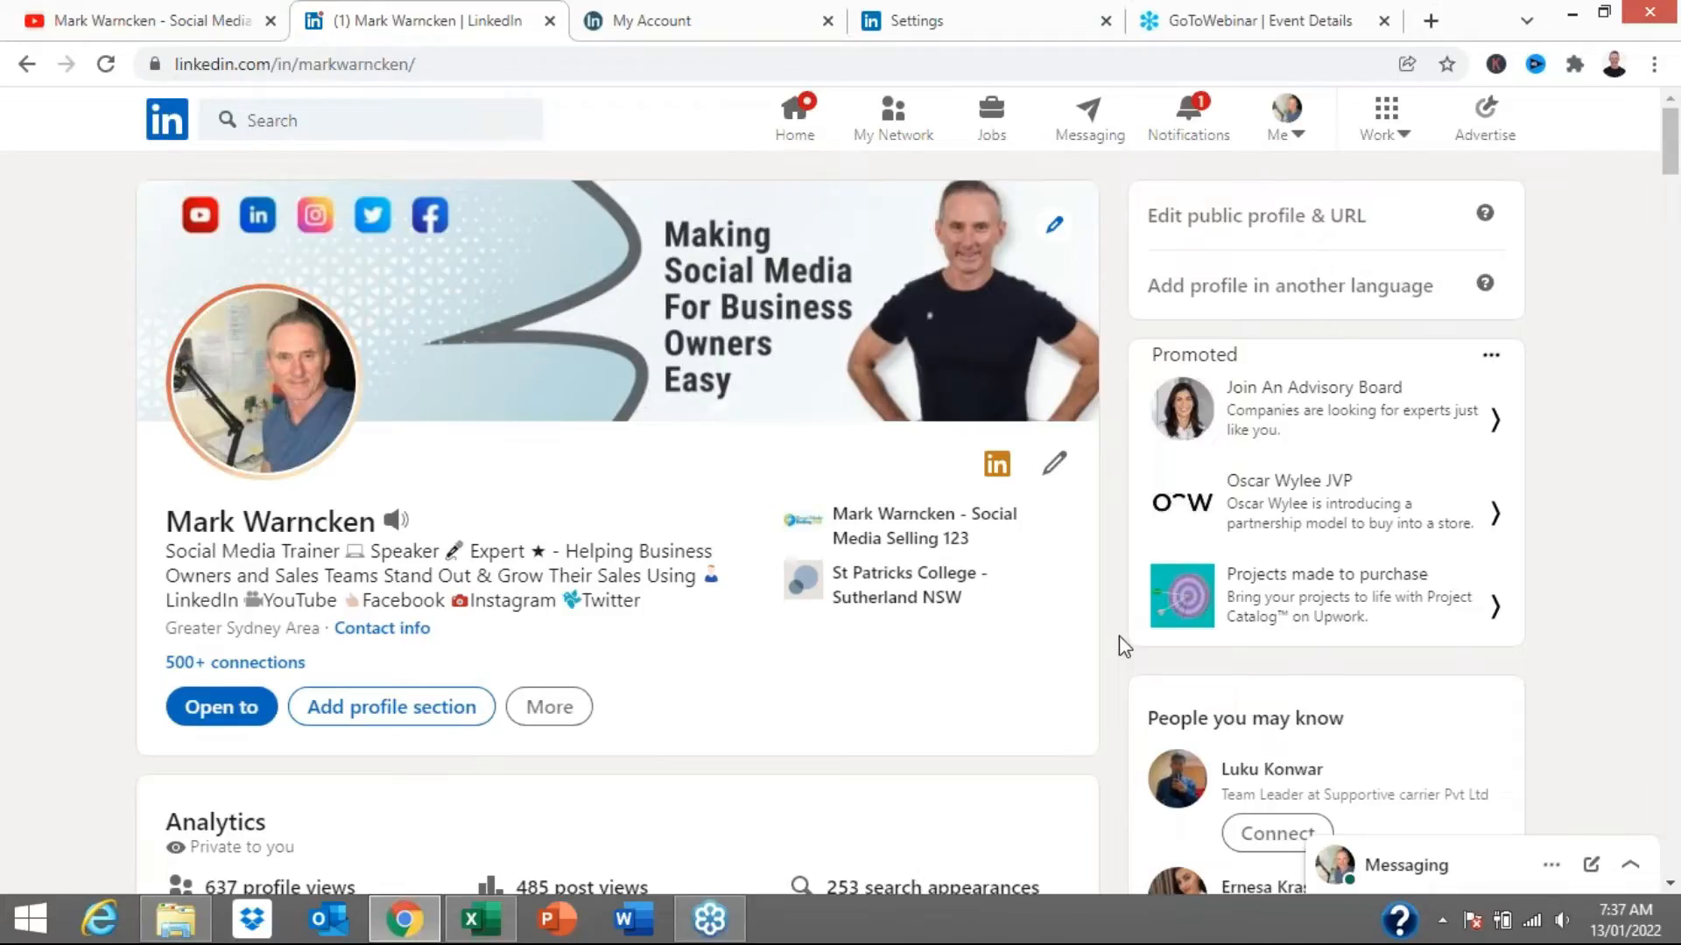
{"action": "mouse_move", "coordinate": [941, 628]}
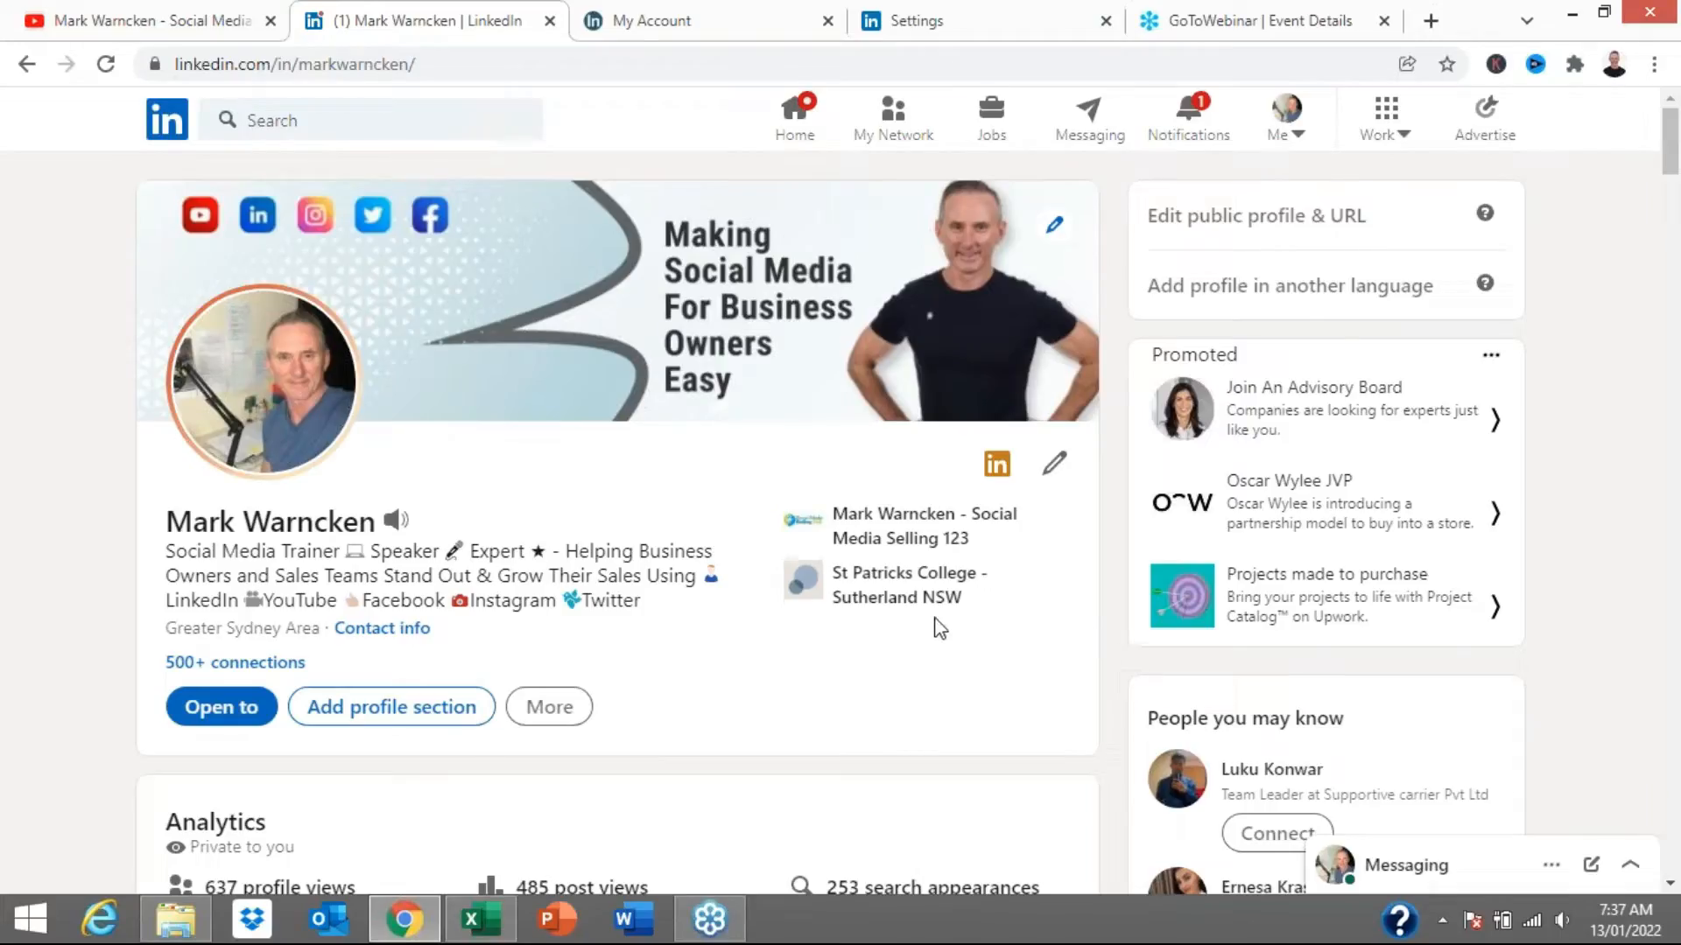
- Go to My Network and expand the pending invitations list to show all
{"action": "scroll", "scroll_direction": "down", "scroll_amount": 3}
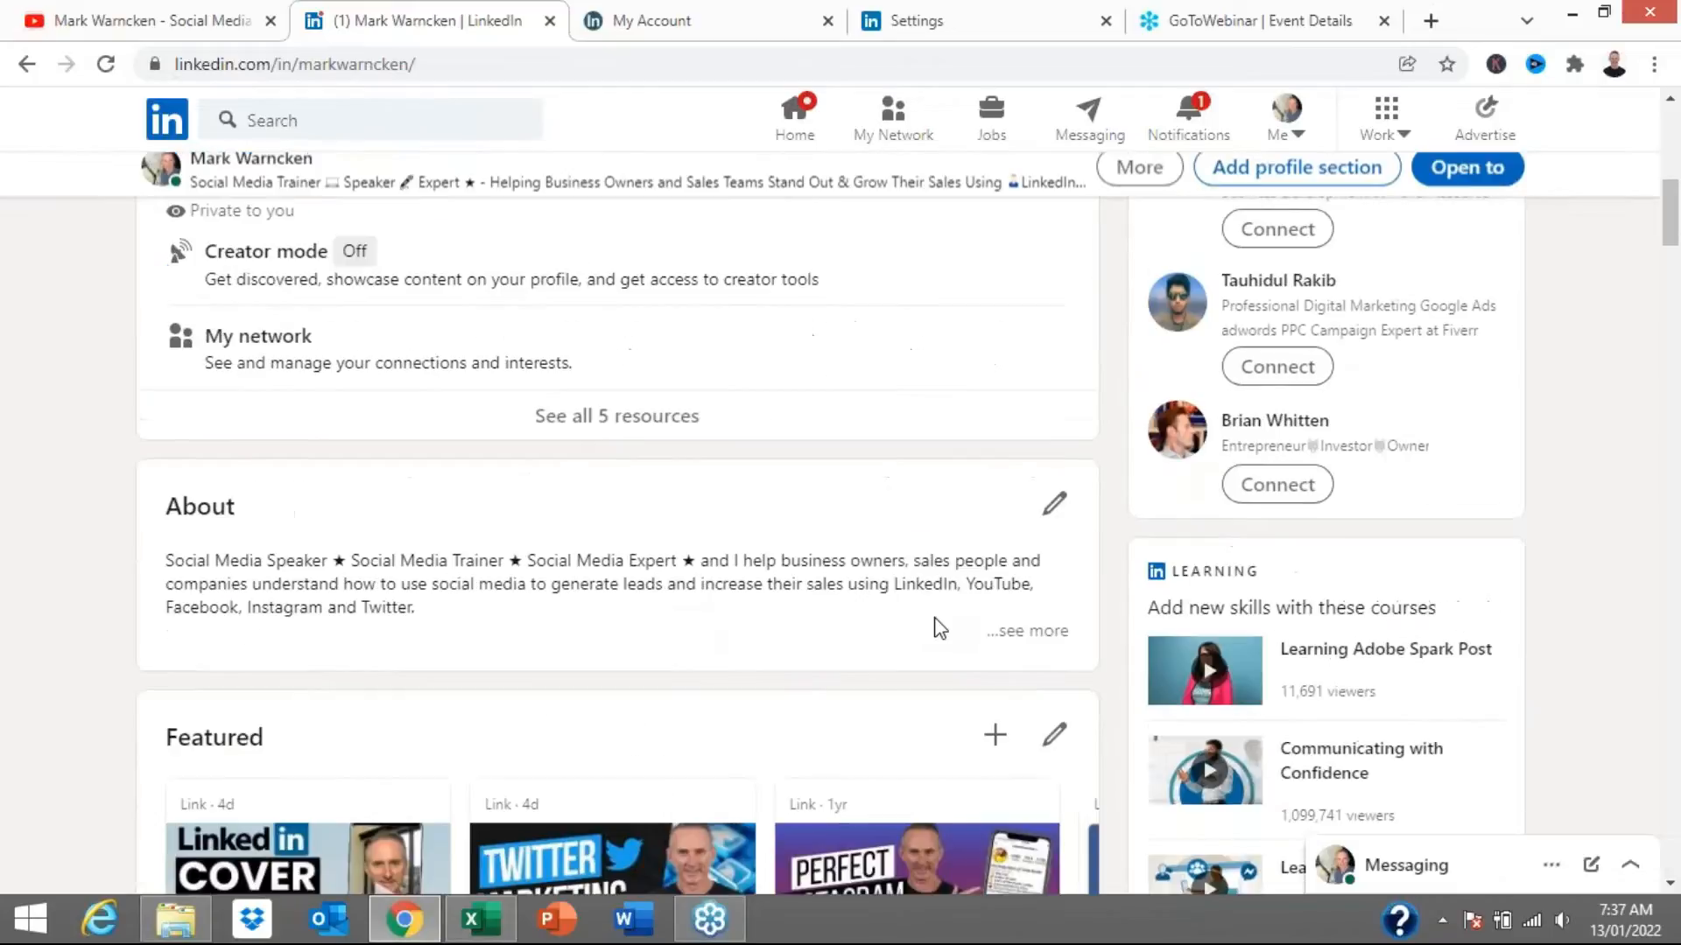
{"action": "scroll", "scroll_direction": "up", "scroll_amount": 3}
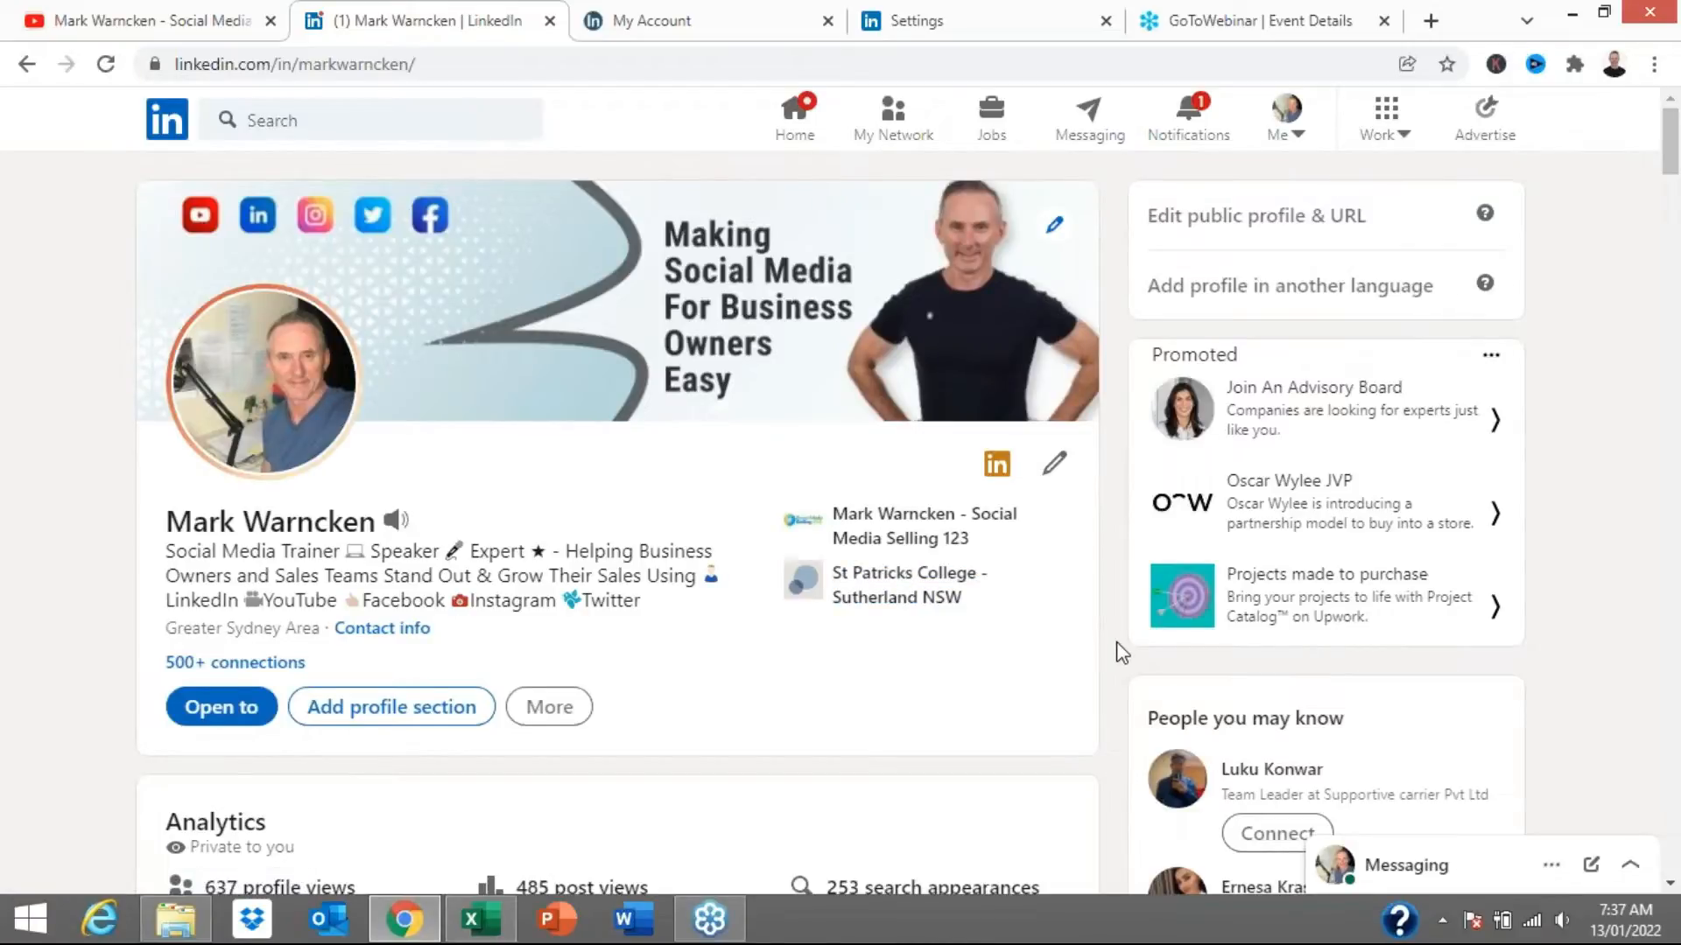
{"action": "scroll", "scroll_direction": "down", "scroll_amount": 3}
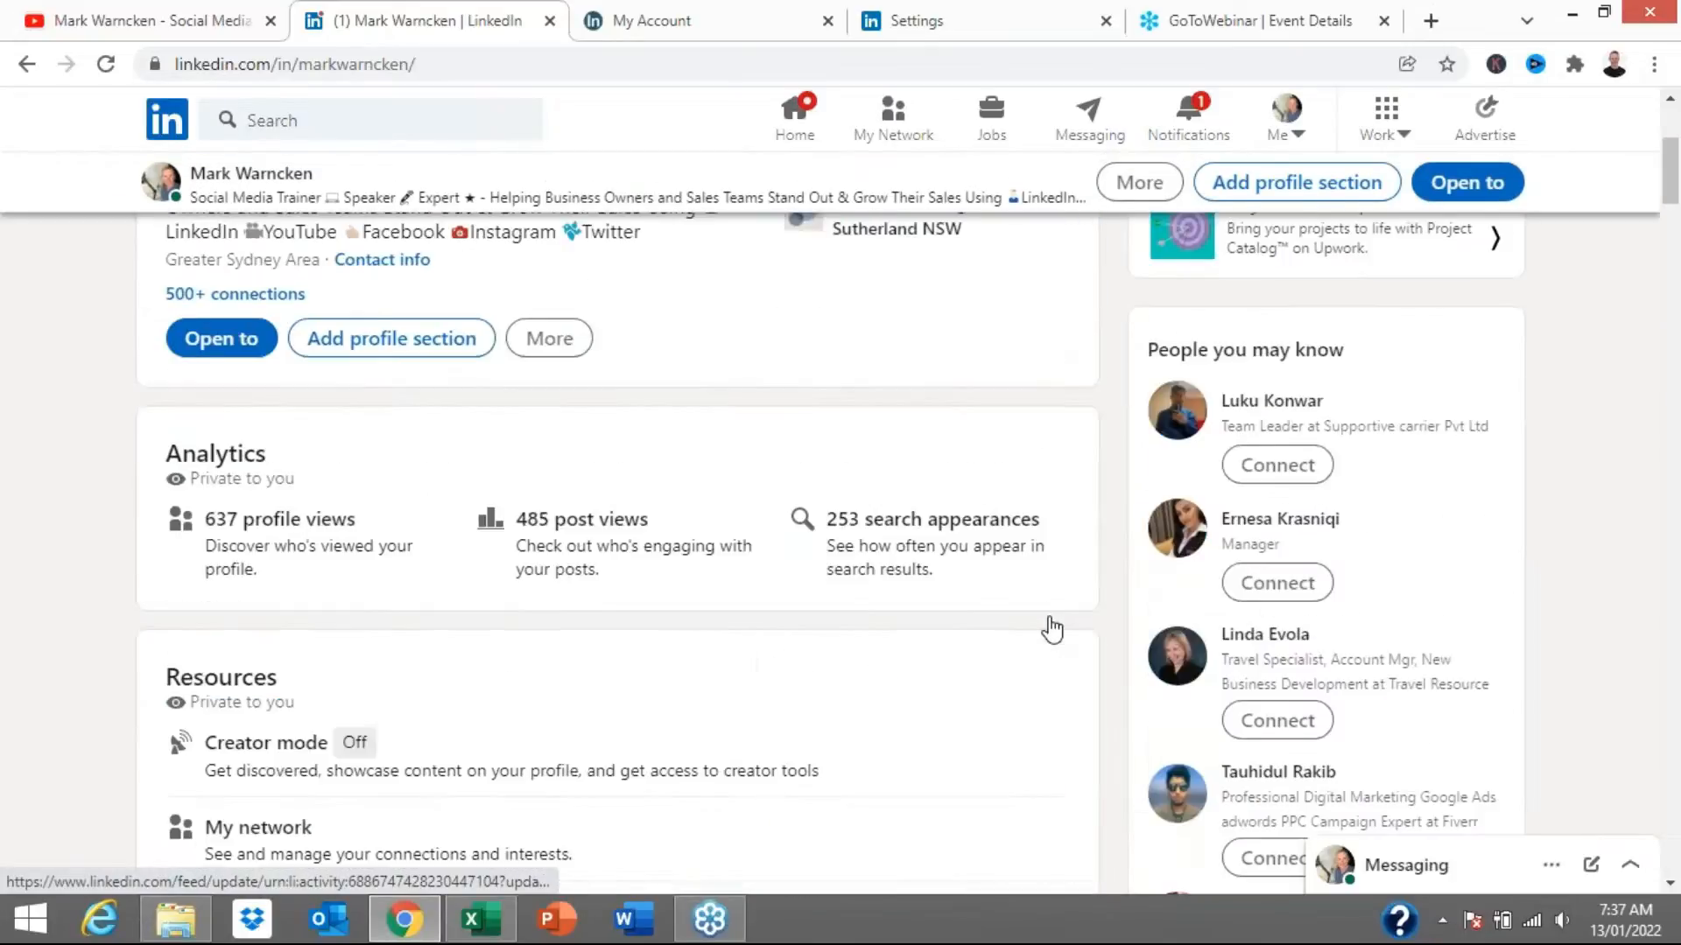
{"action": "scroll", "scroll_direction": "down", "scroll_amount": 3}
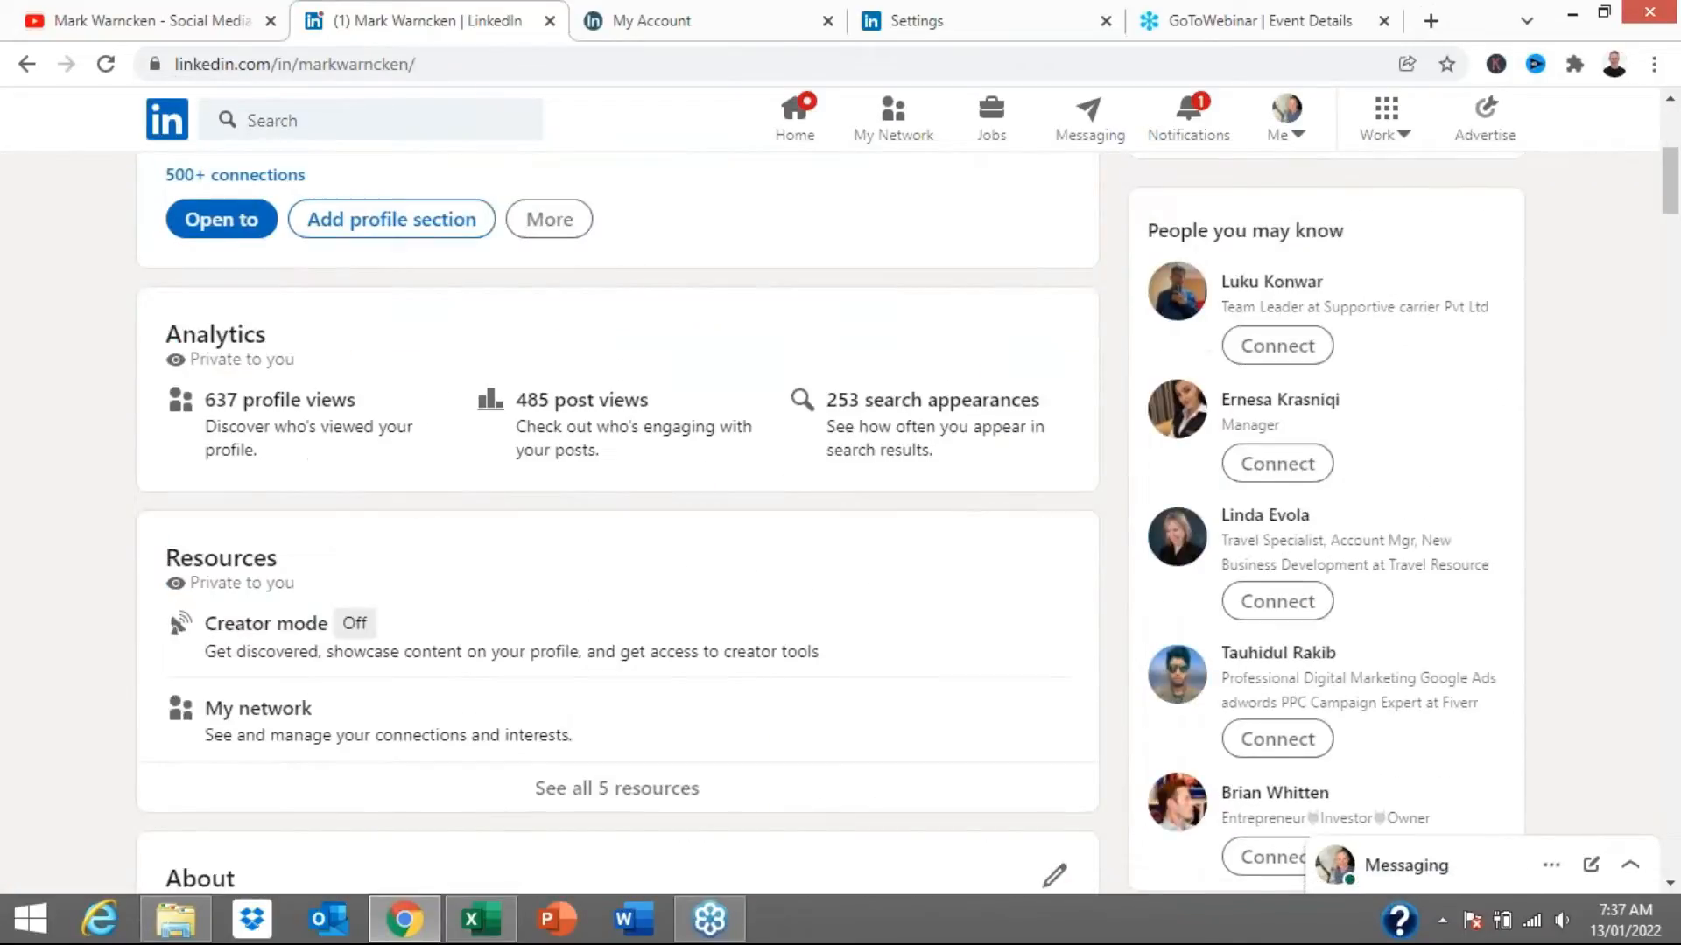
{"action": "scroll", "scroll_direction": "down", "scroll_amount": 3}
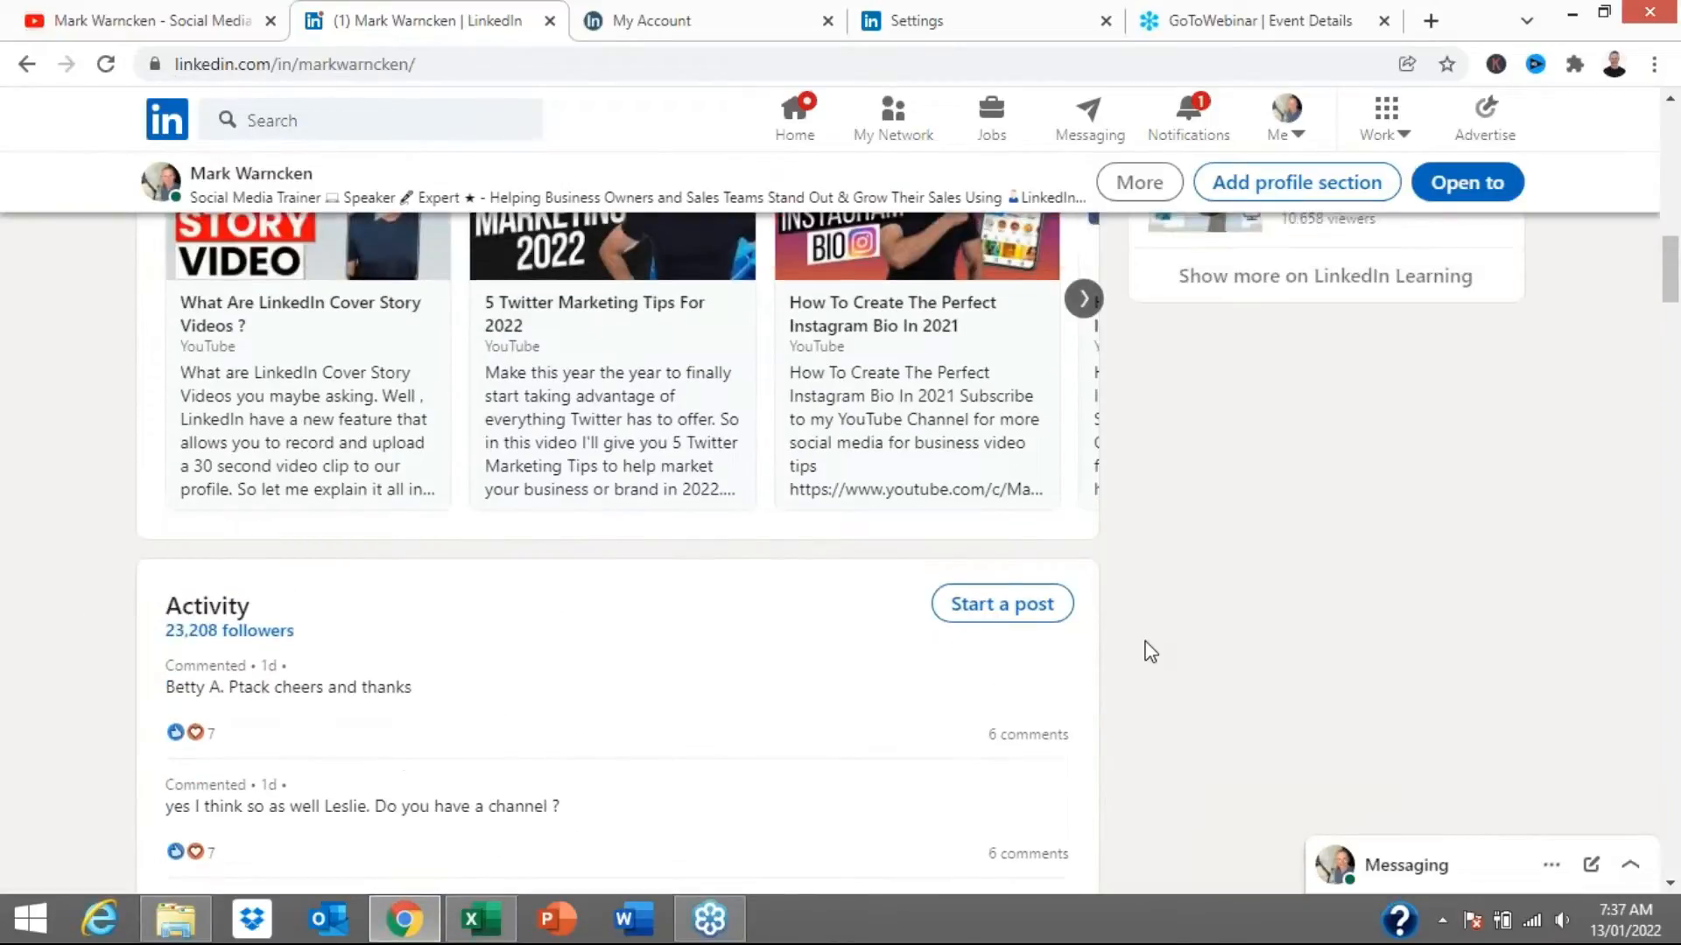
{"action": "scroll", "scroll_direction": "up", "scroll_amount": 3}
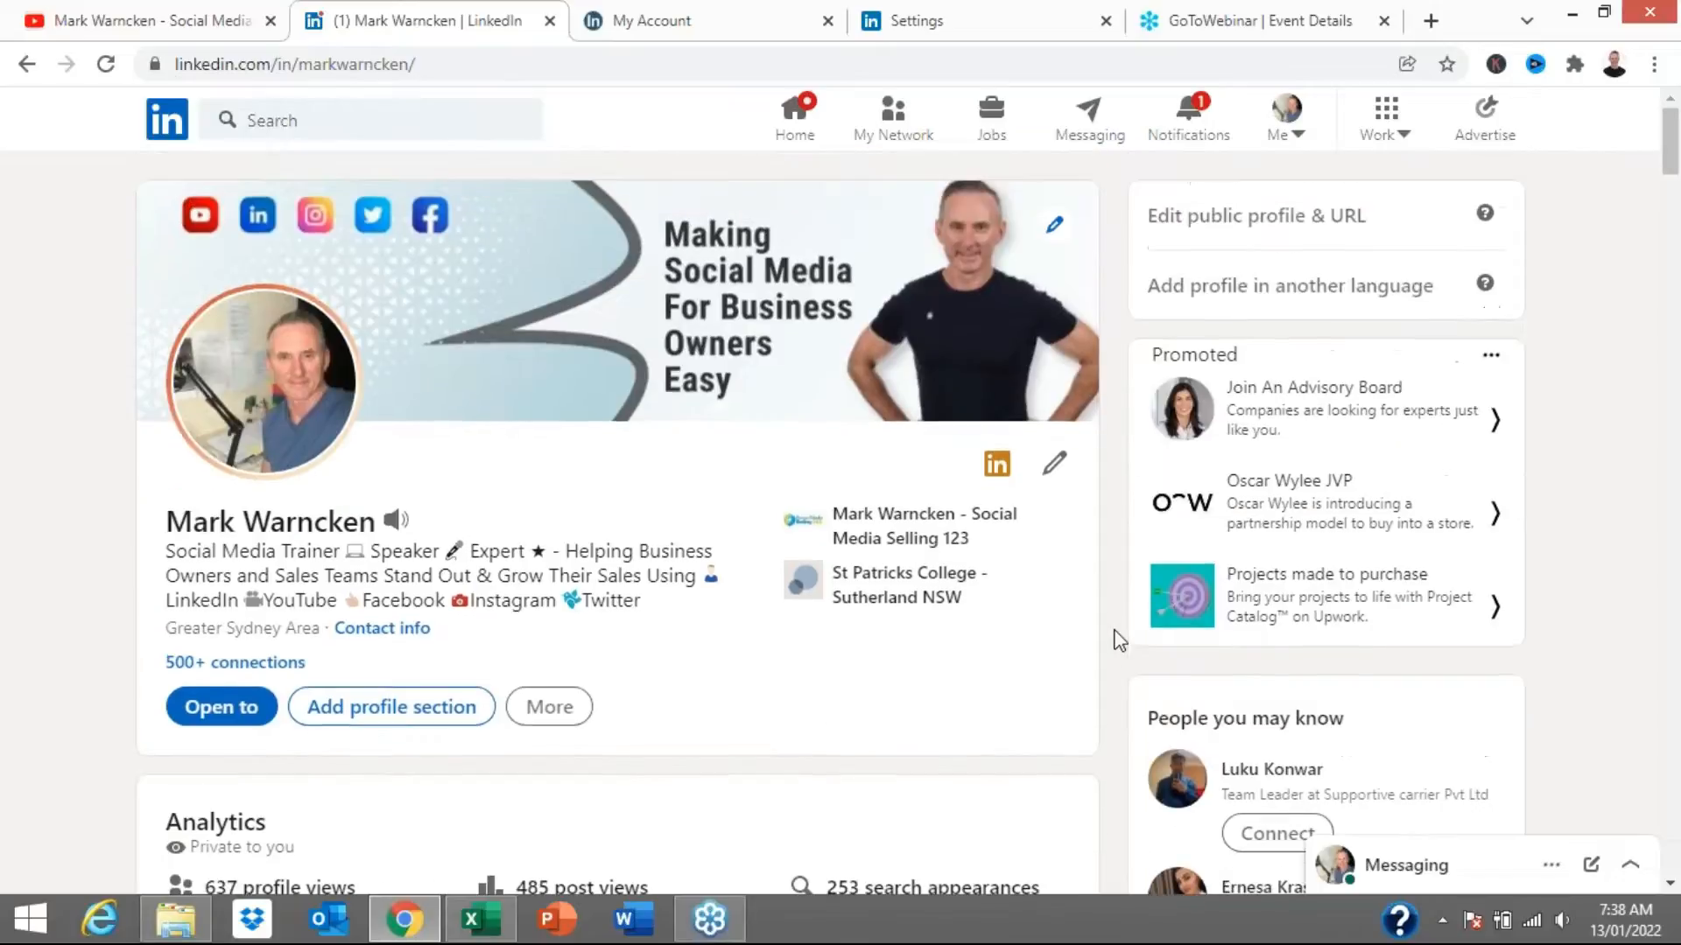
{"action": "mouse_move", "coordinate": [891, 118]}
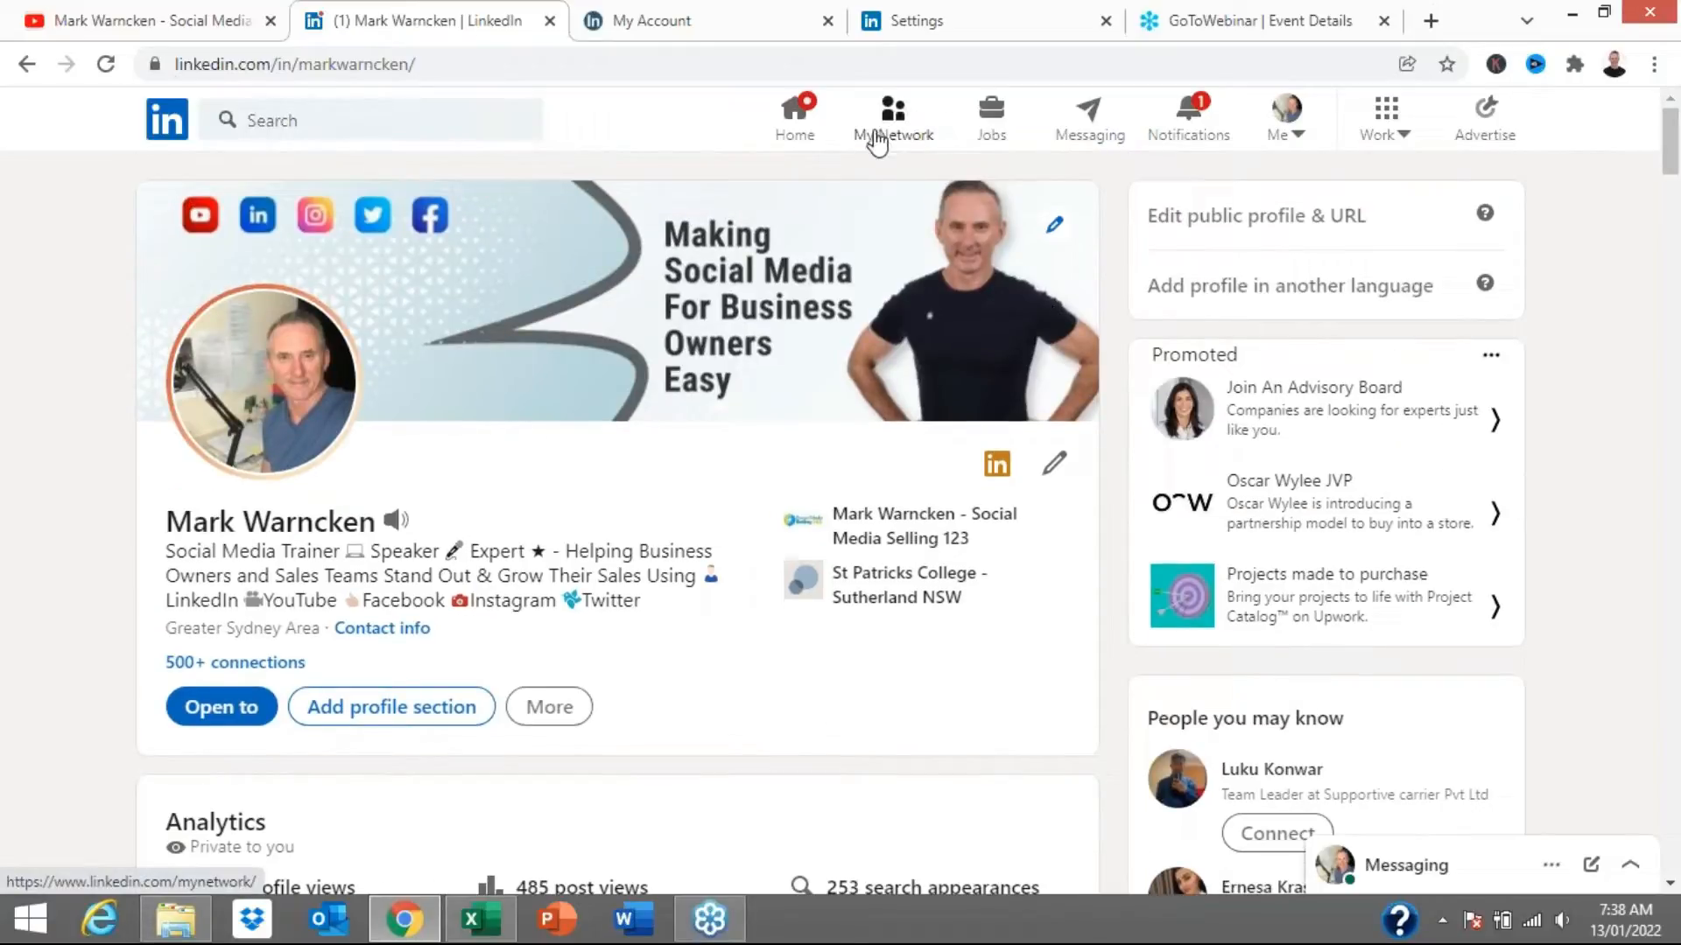
{"action": "mouse_move", "coordinate": [886, 126]}
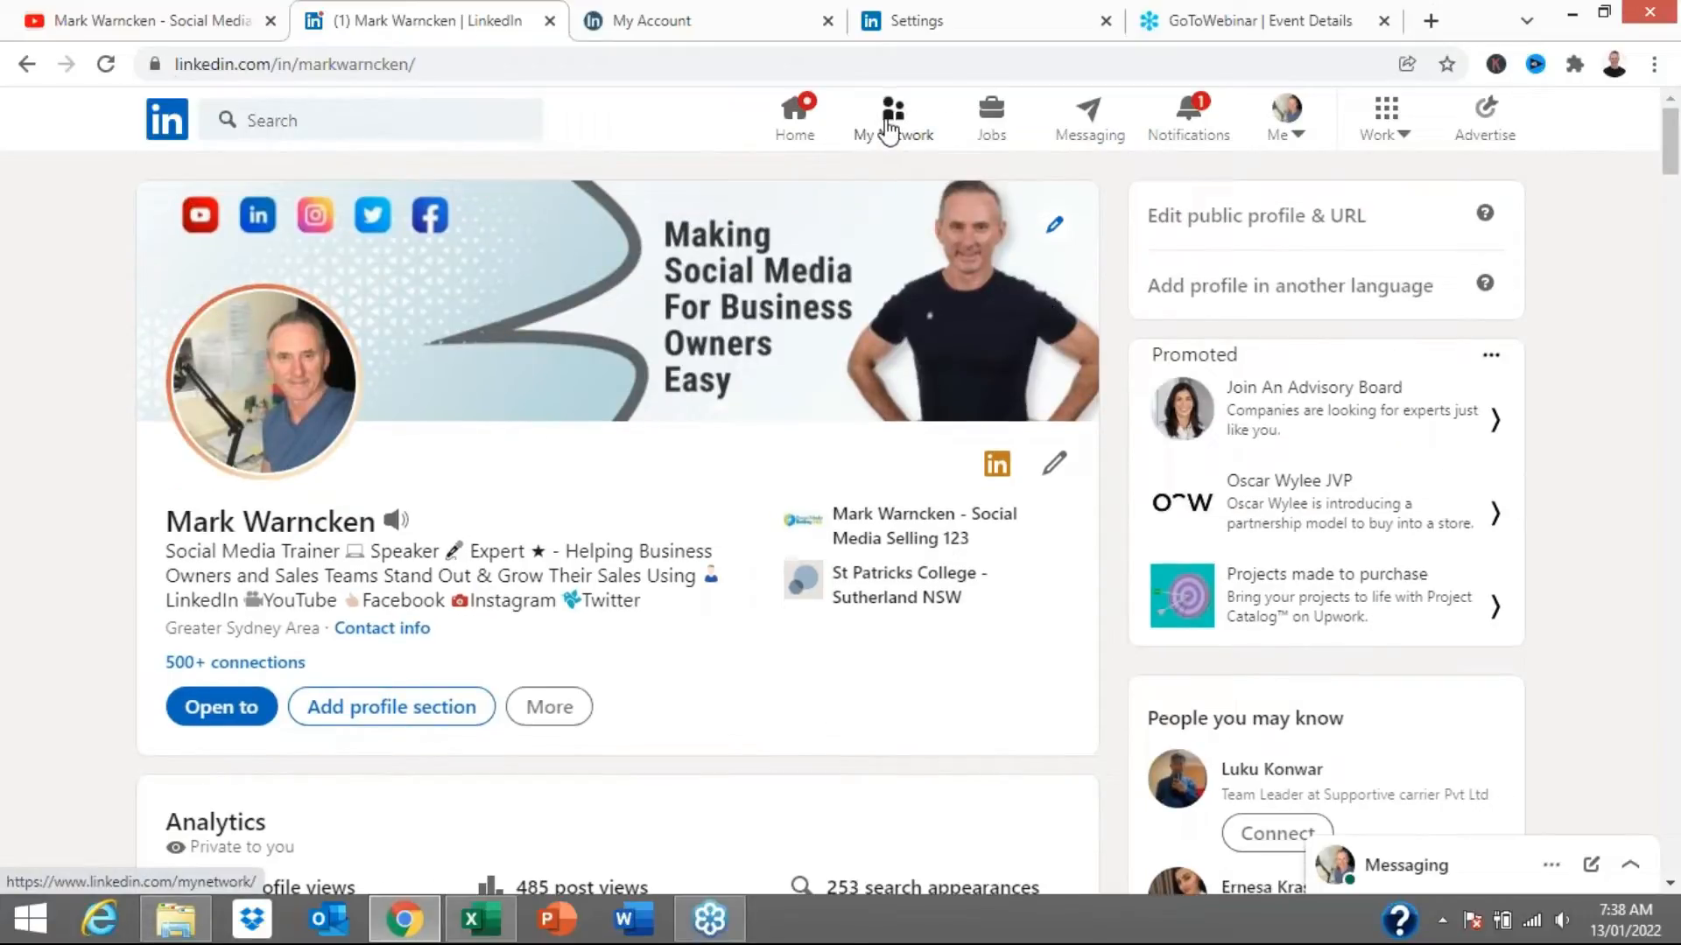
{"action": "left_click", "coordinate": [892, 117]}
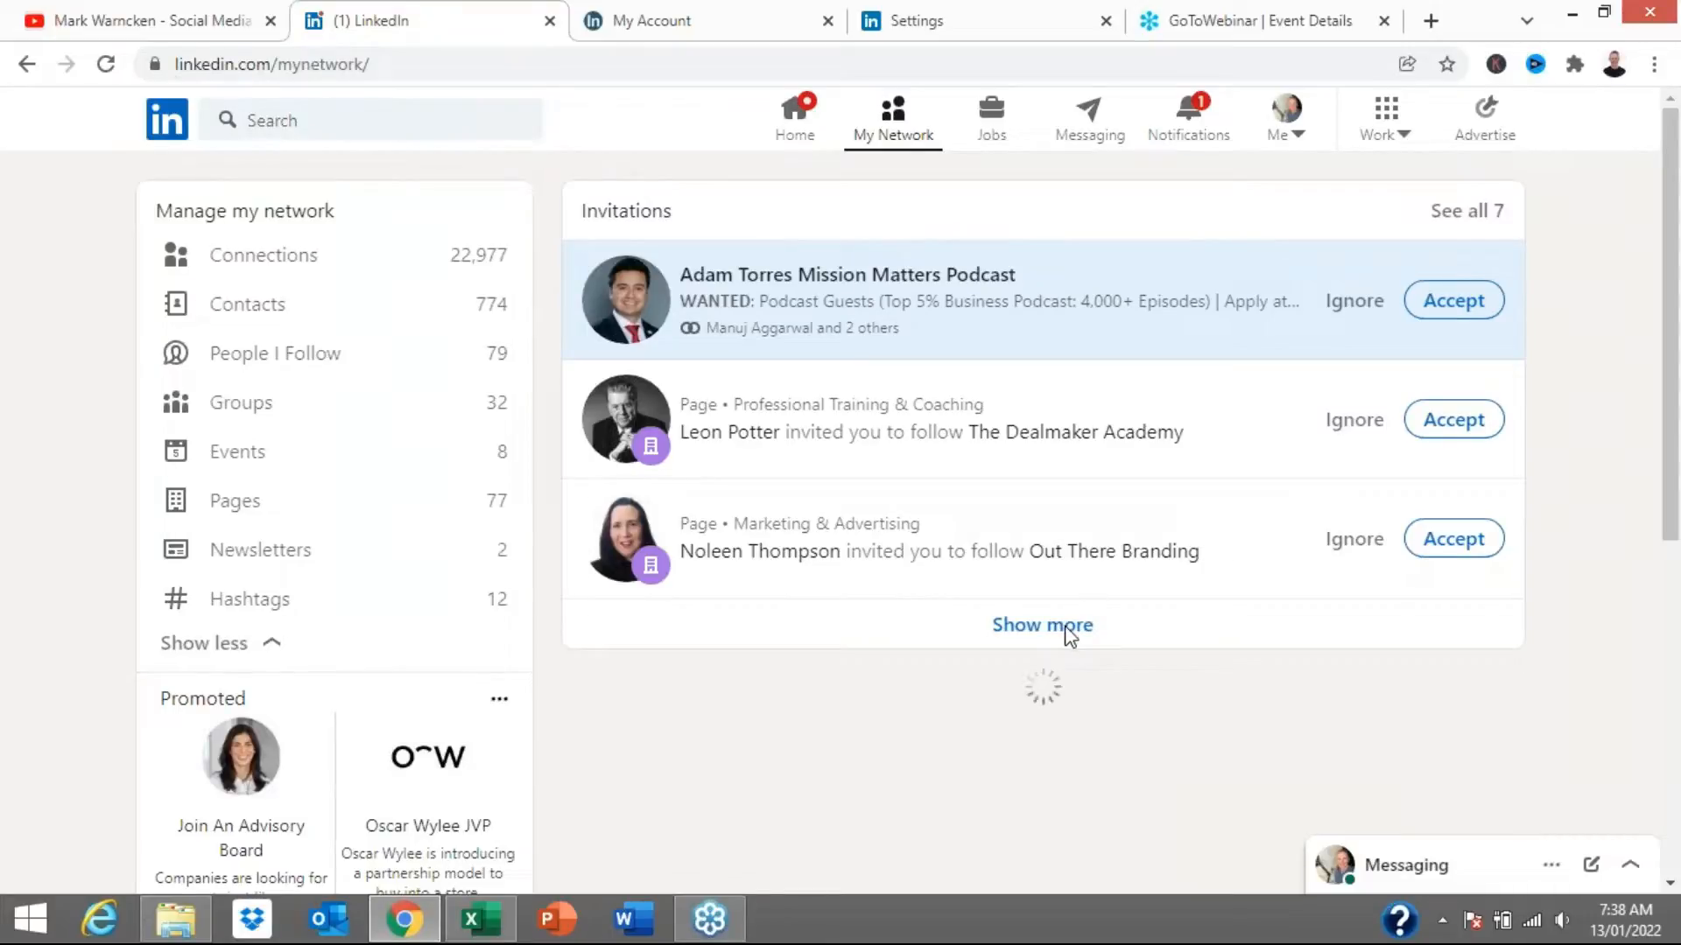
{"action": "left_click", "coordinate": [1040, 625]}
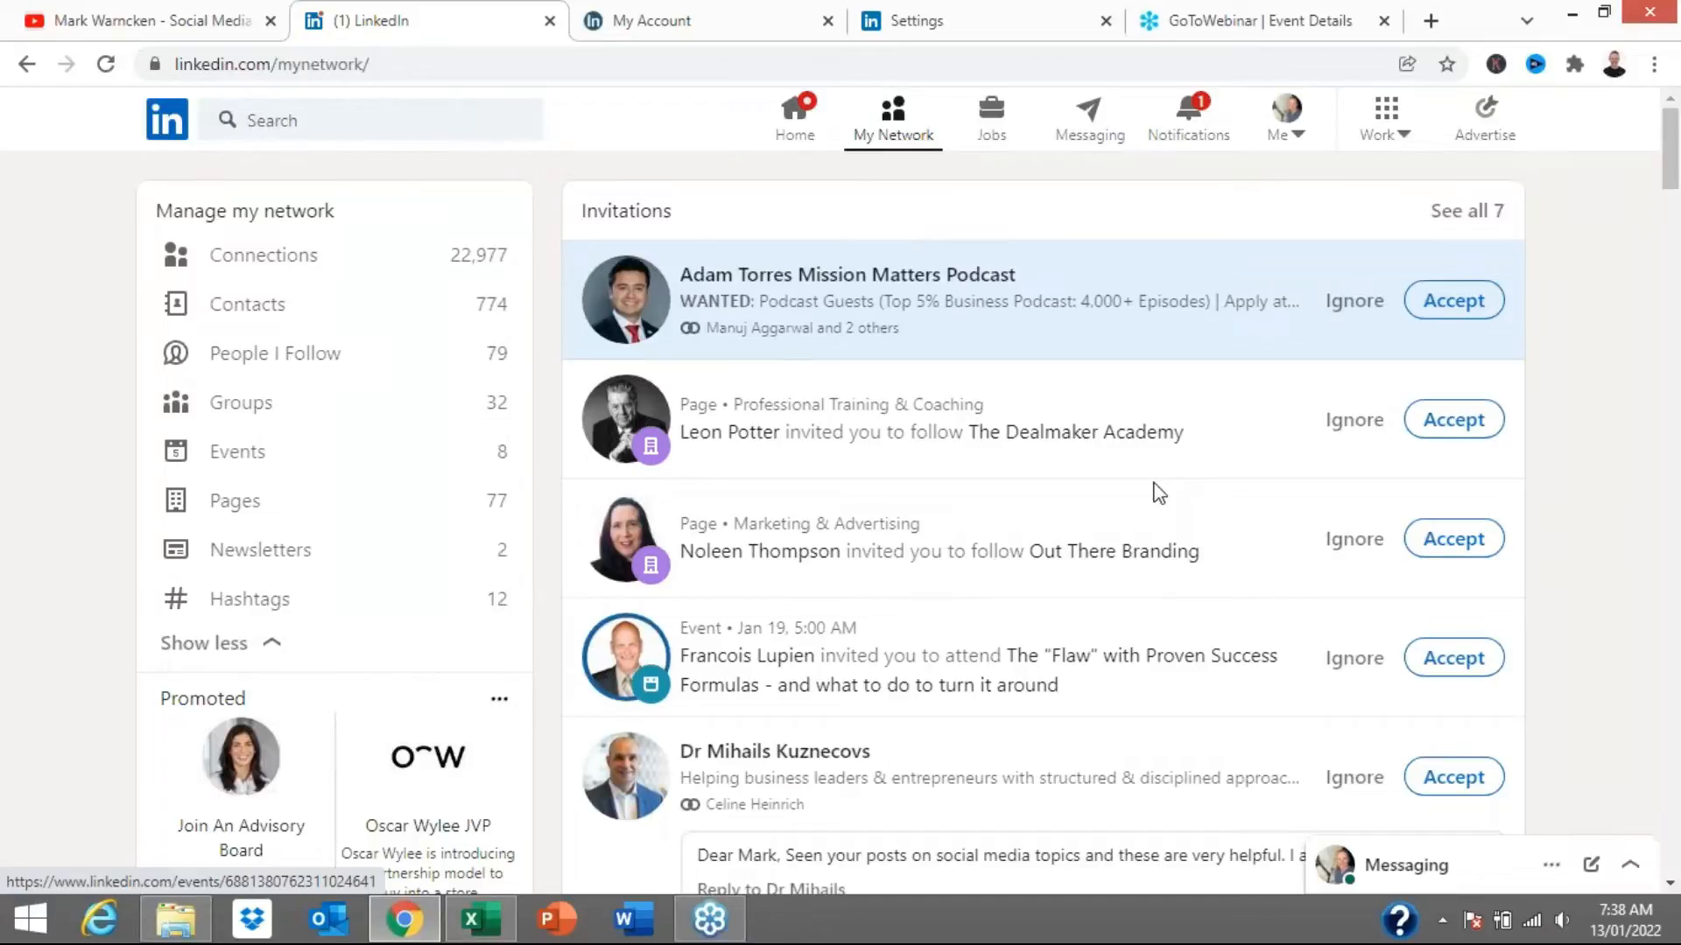
- Read the full personal message attached to a connection request, then review the list
{"action": "scroll", "scroll_direction": "down", "scroll_amount": 3}
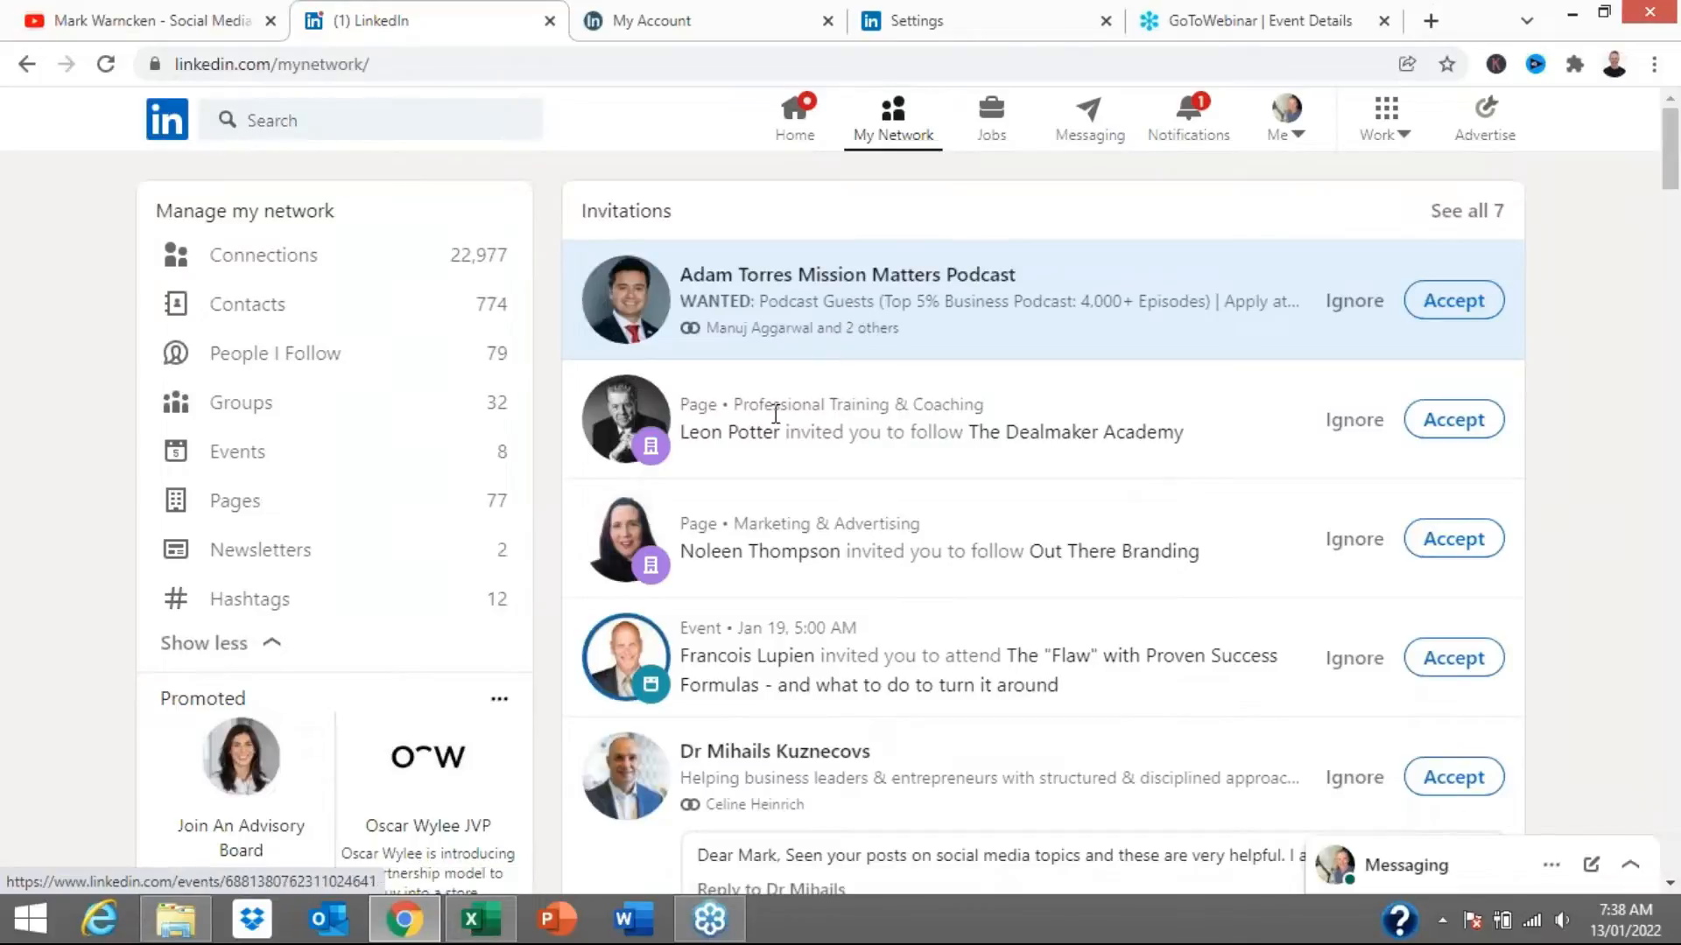
{"action": "mouse_move", "coordinate": [842, 425]}
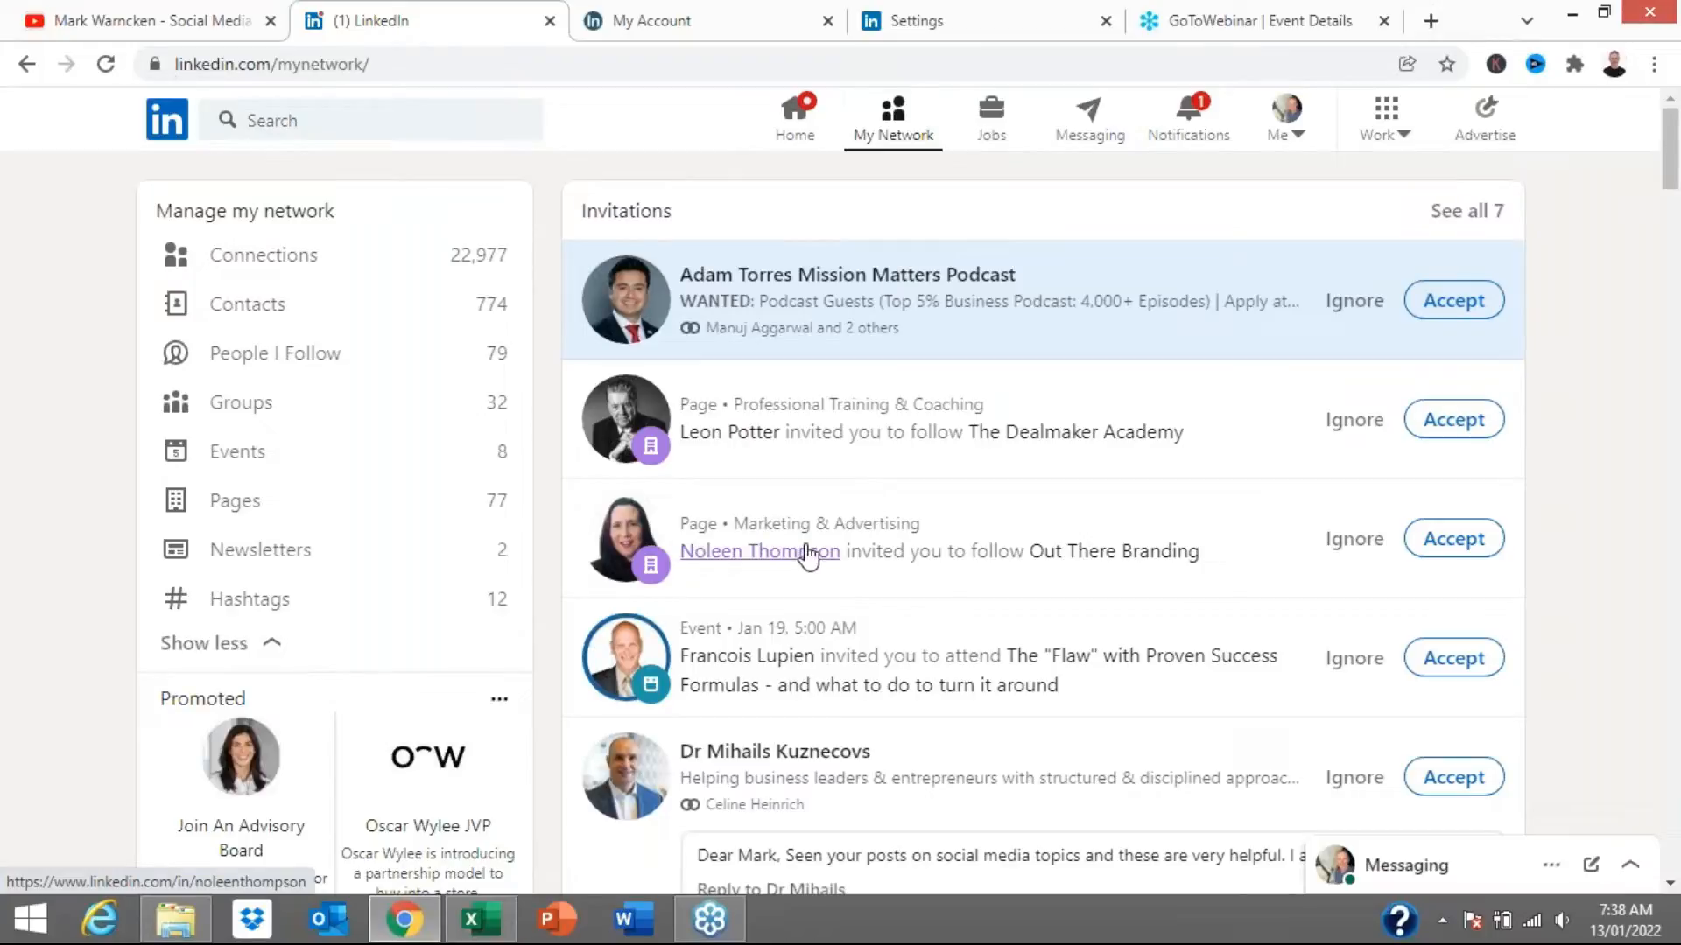
{"action": "scroll", "scroll_direction": "down", "scroll_amount": 3}
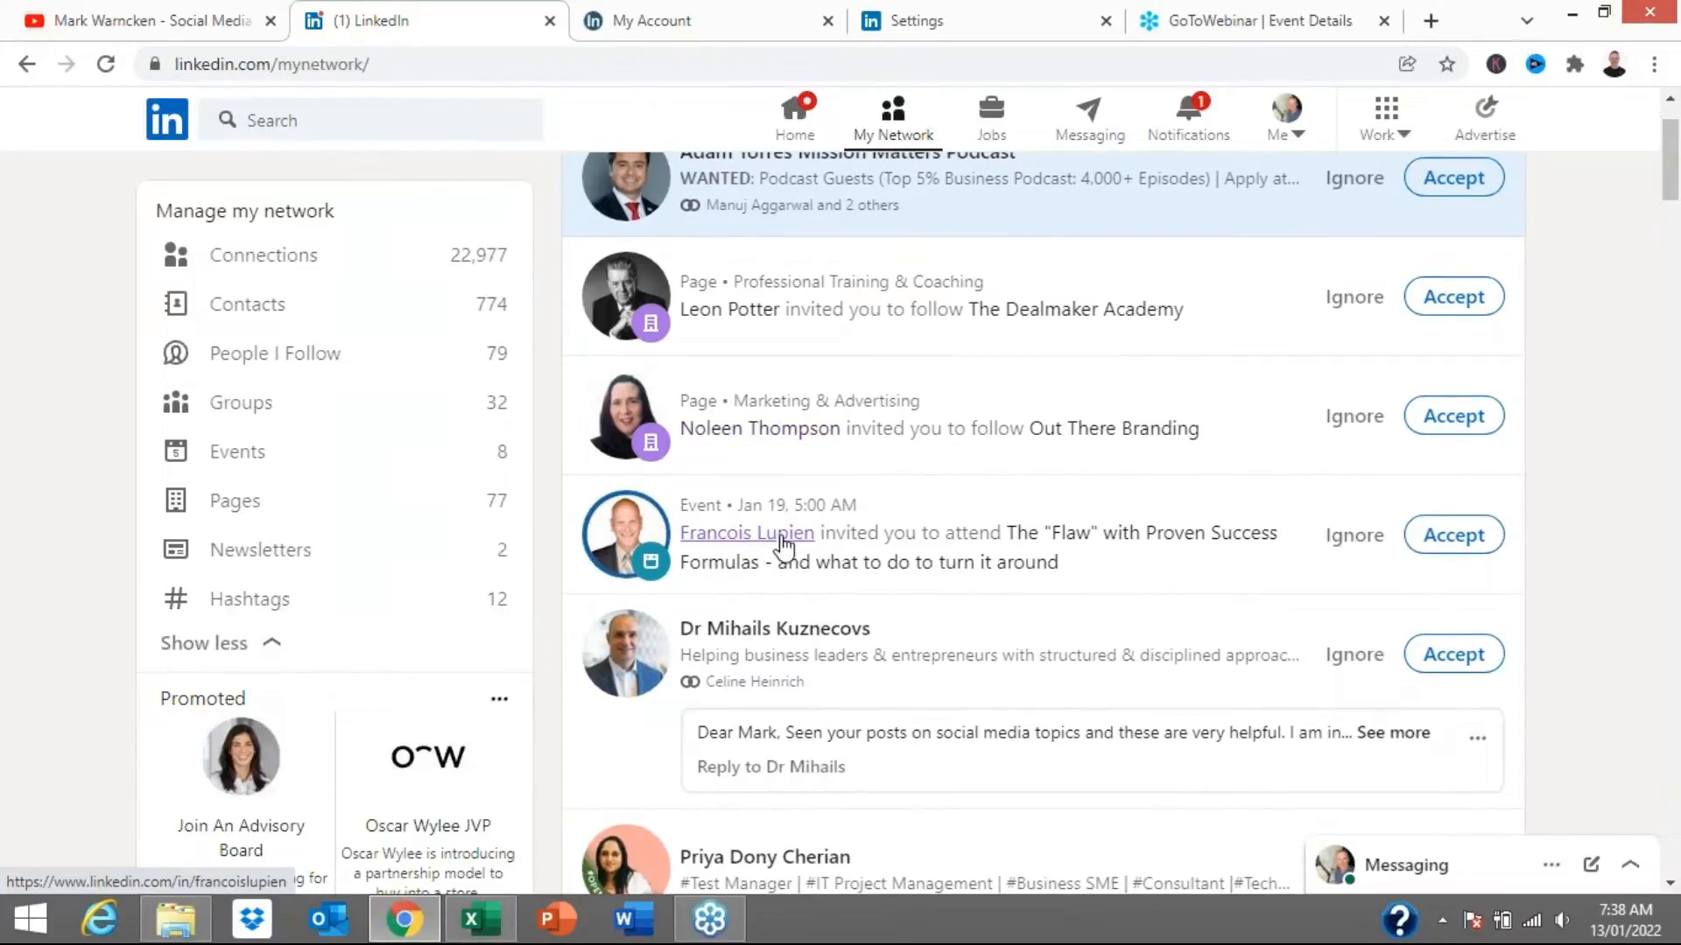
{"action": "mouse_move", "coordinate": [844, 532]}
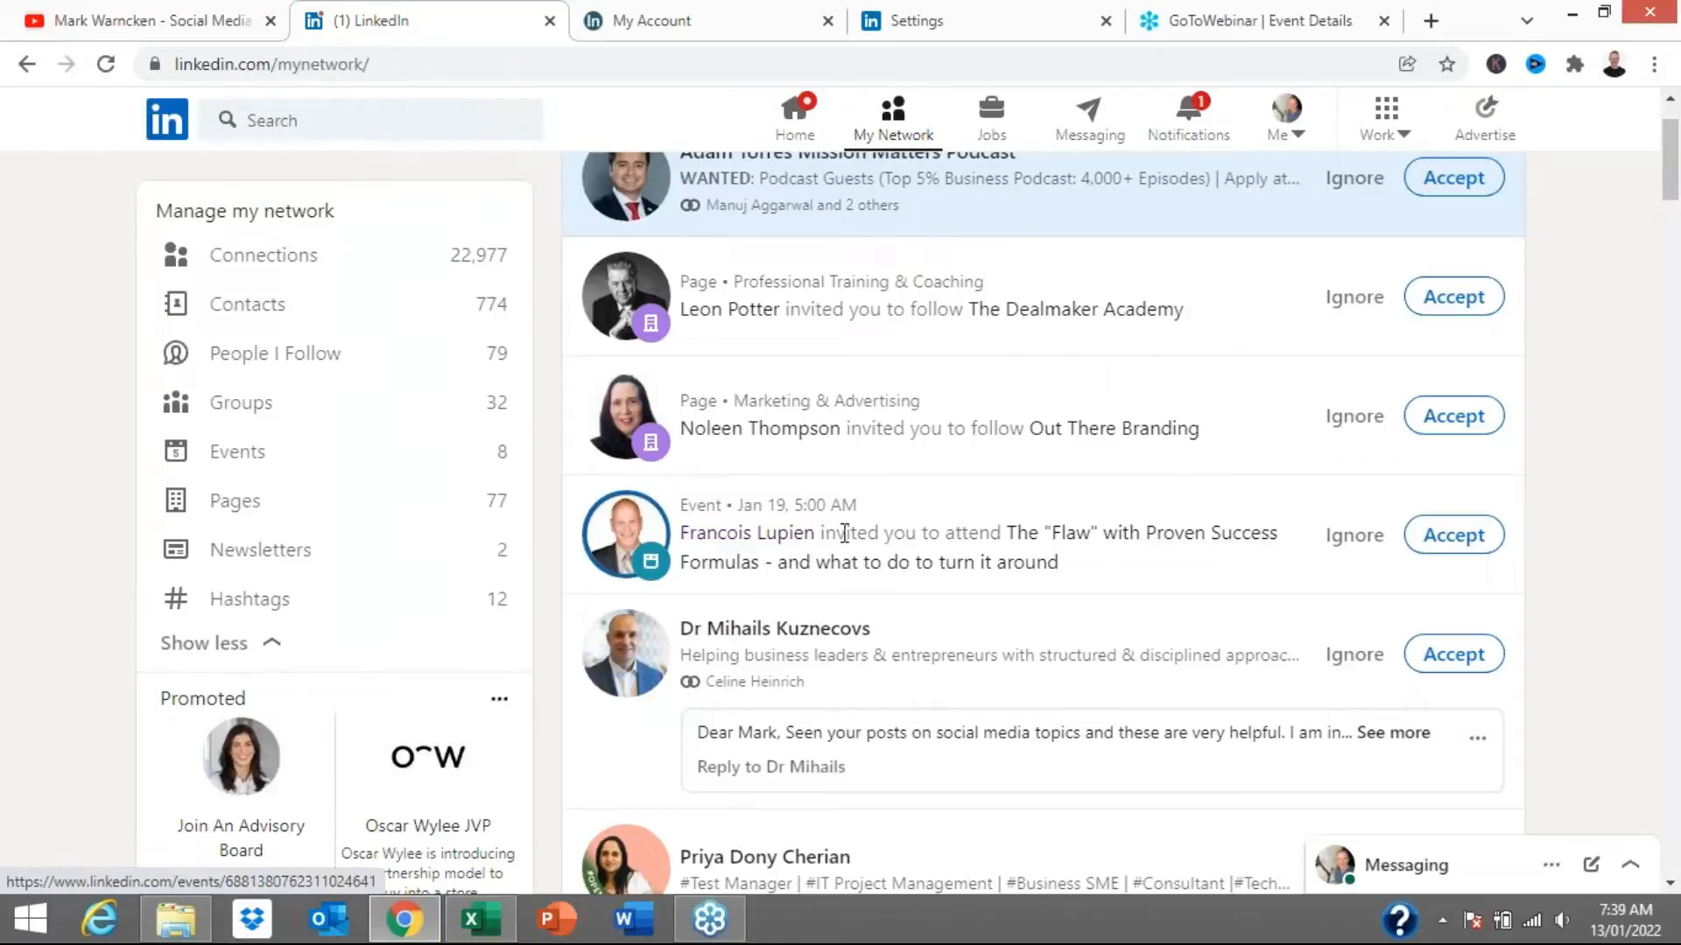
{"action": "scroll", "scroll_direction": "down", "scroll_amount": 3}
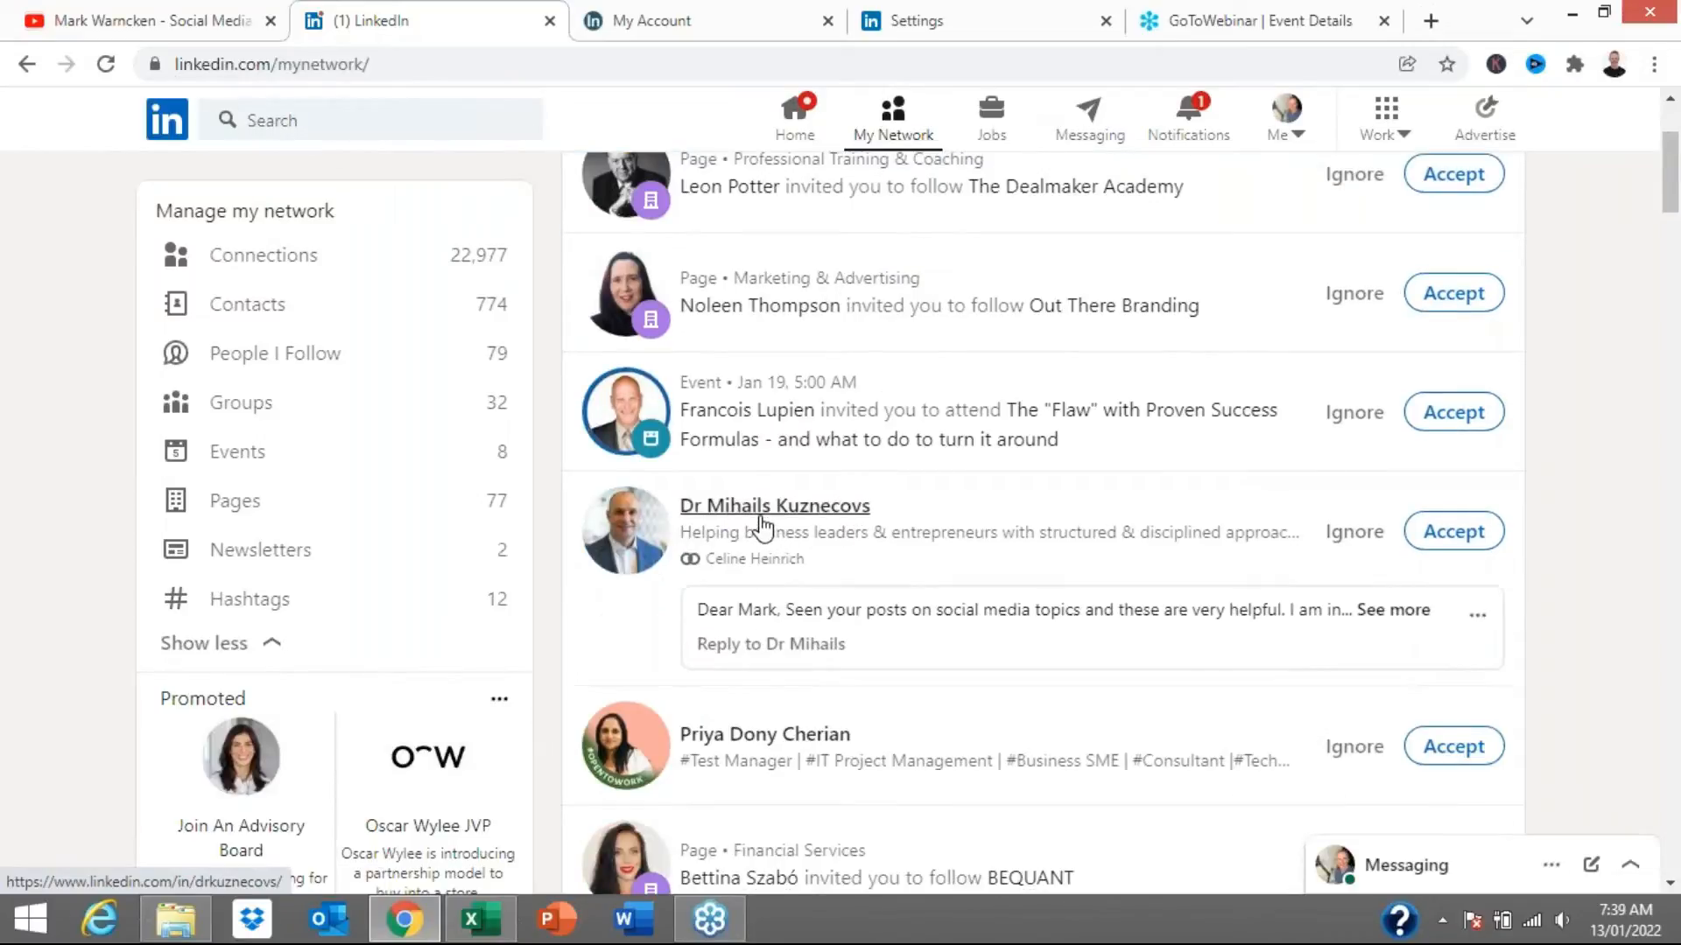
{"action": "scroll", "scroll_direction": "down", "scroll_amount": 3}
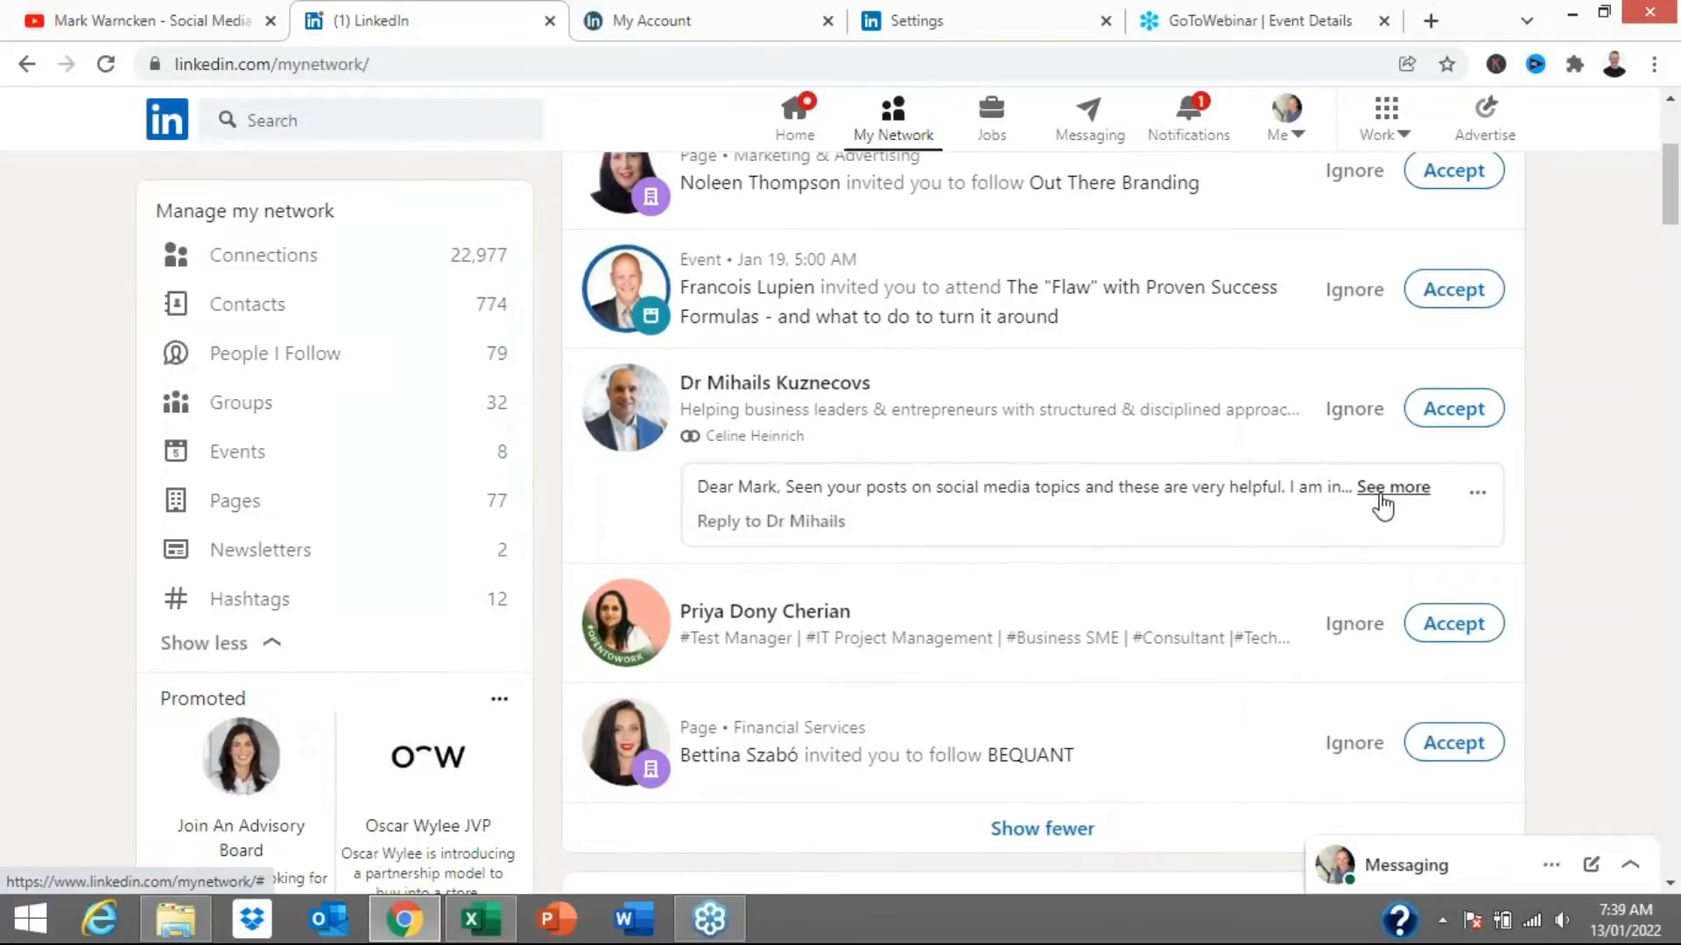
{"action": "left_click", "coordinate": [1392, 487]}
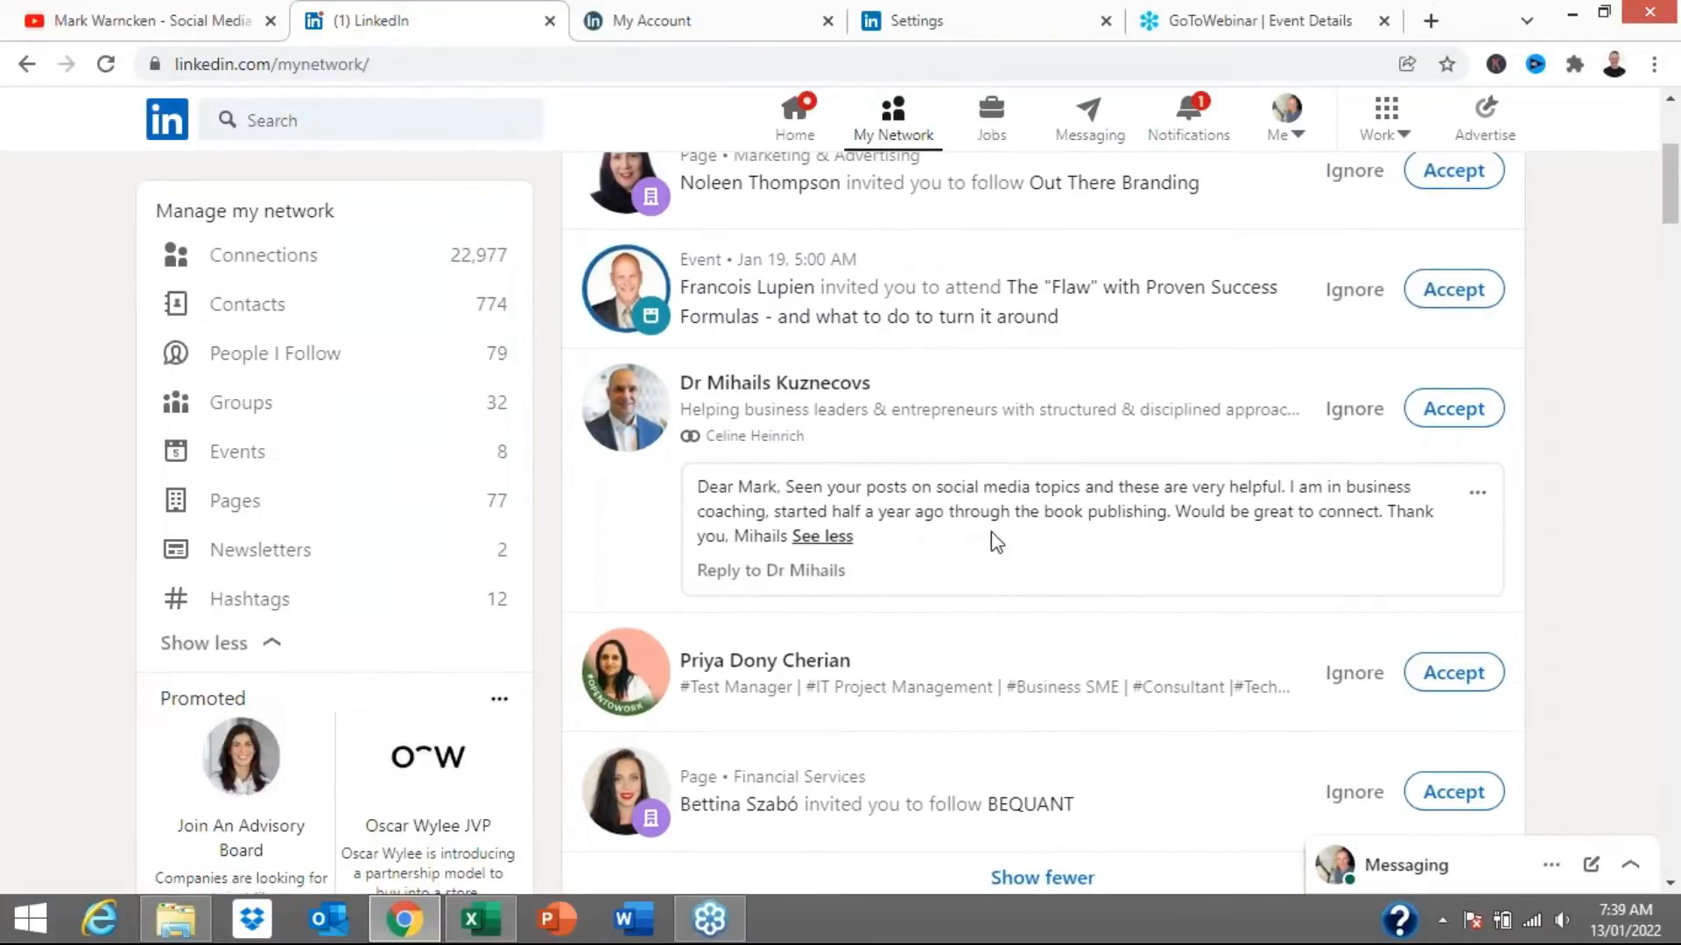
{"action": "mouse_move", "coordinate": [1010, 544]}
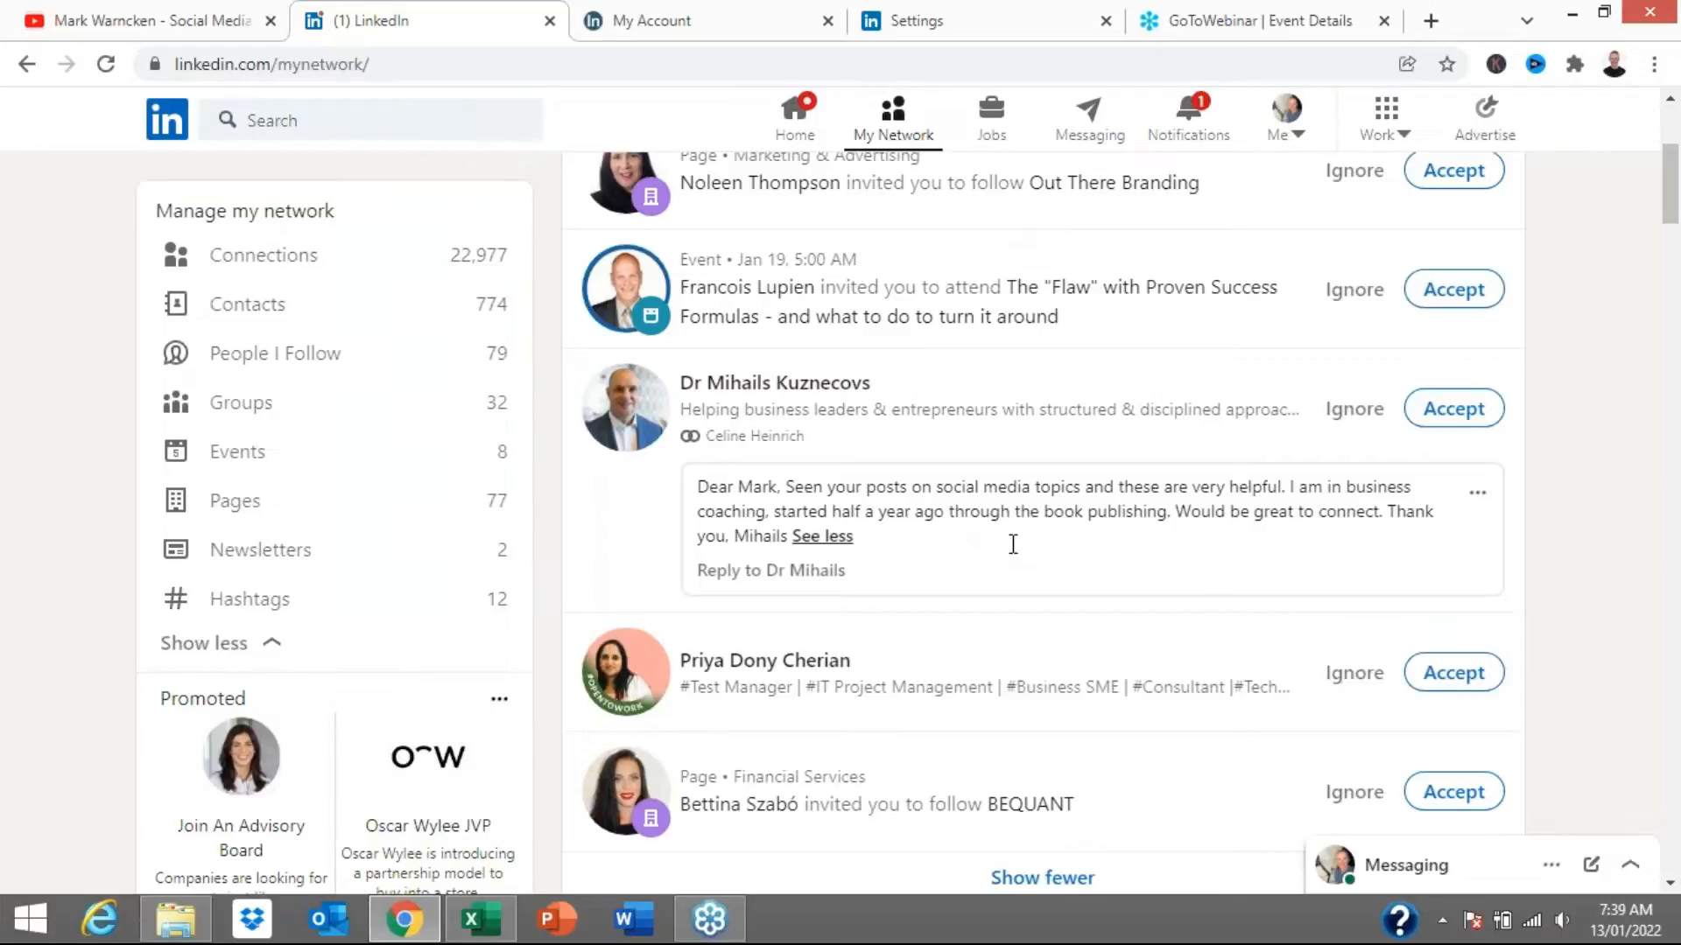
{"action": "scroll", "scroll_direction": "down", "scroll_amount": 3}
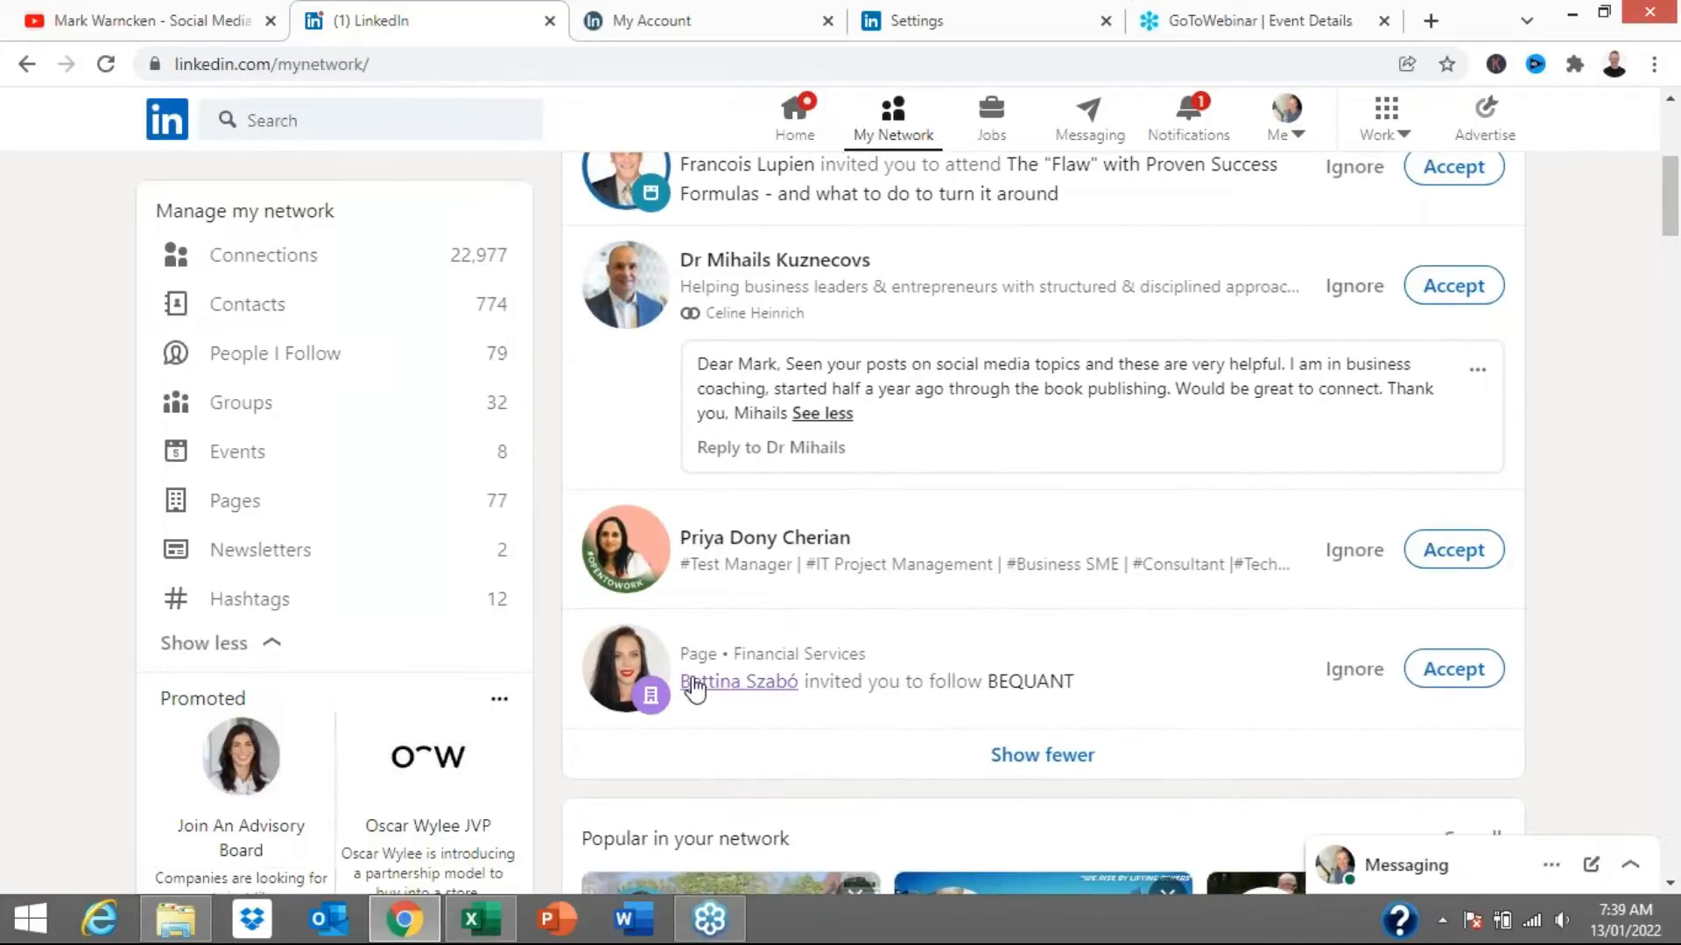
{"action": "mouse_move", "coordinate": [923, 673]}
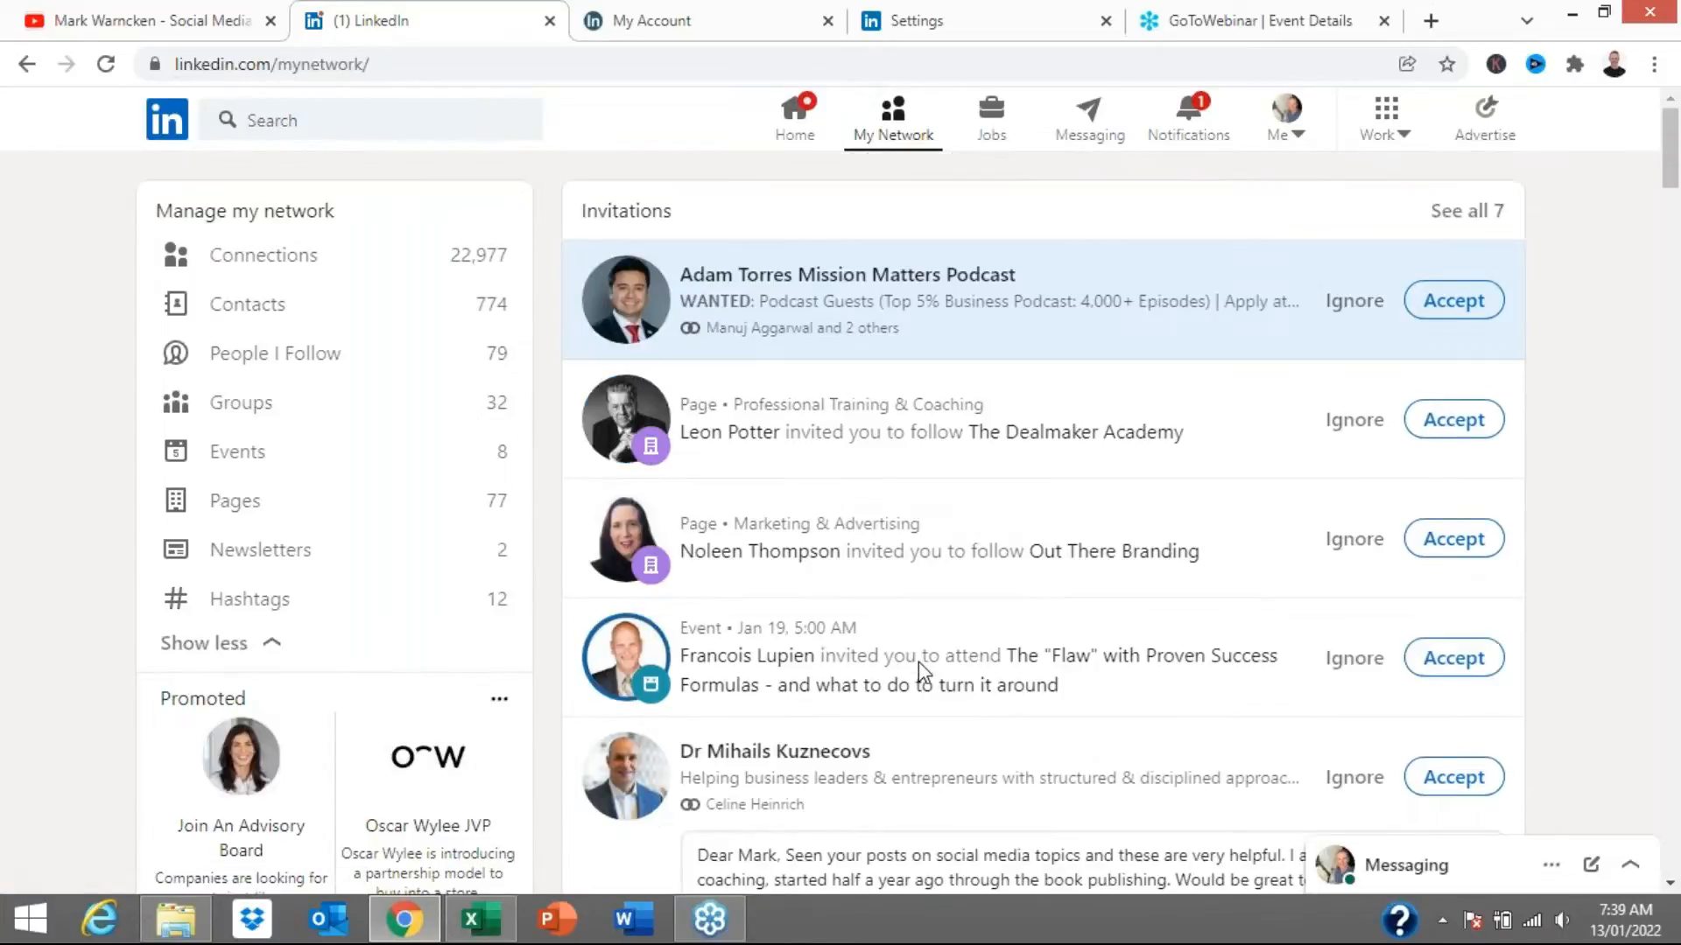
{"action": "mouse_move", "coordinate": [984, 588]}
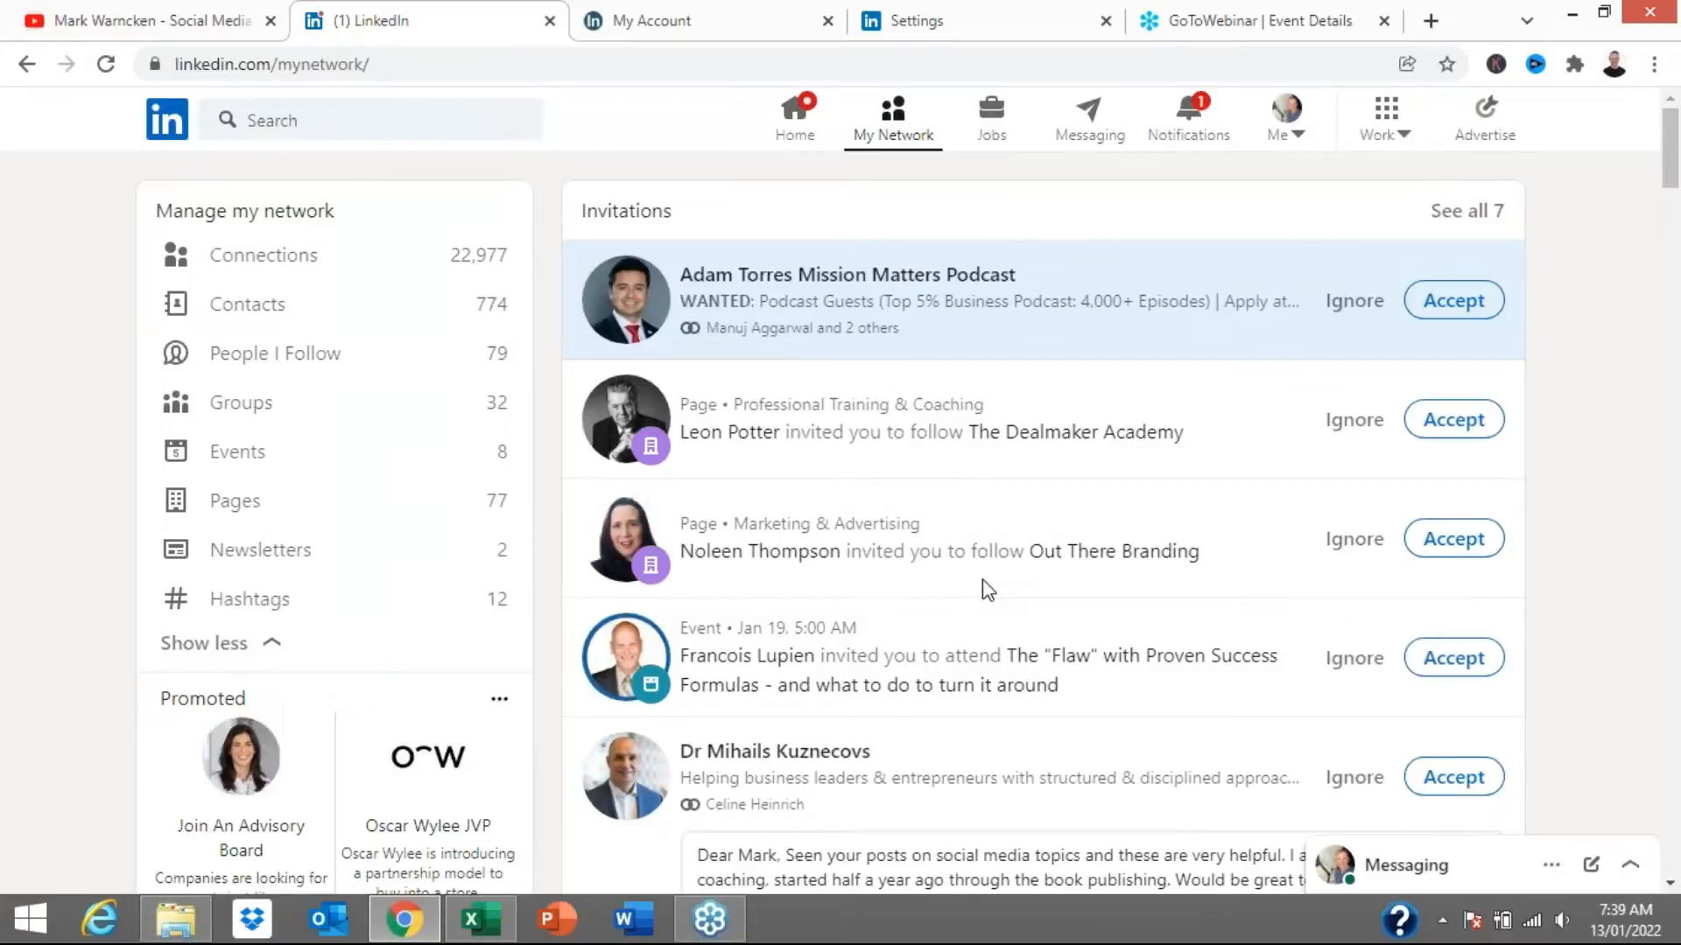
{"action": "scroll", "scroll_direction": "down", "scroll_amount": 3}
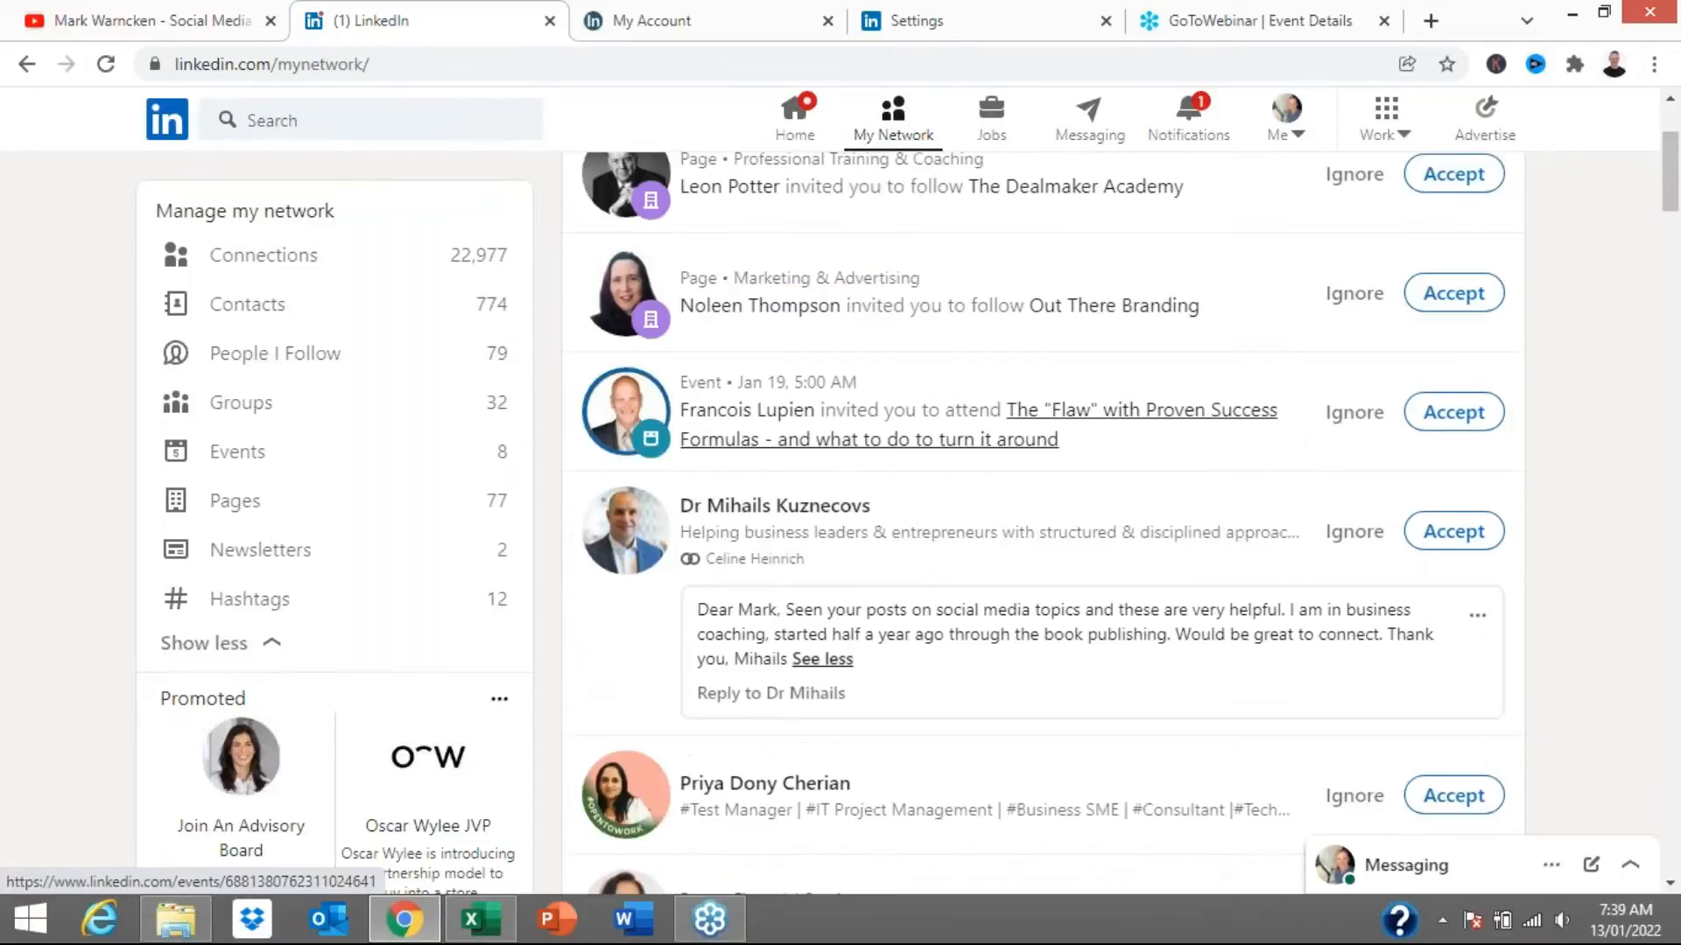
{"action": "scroll", "scroll_direction": "up", "scroll_amount": 3}
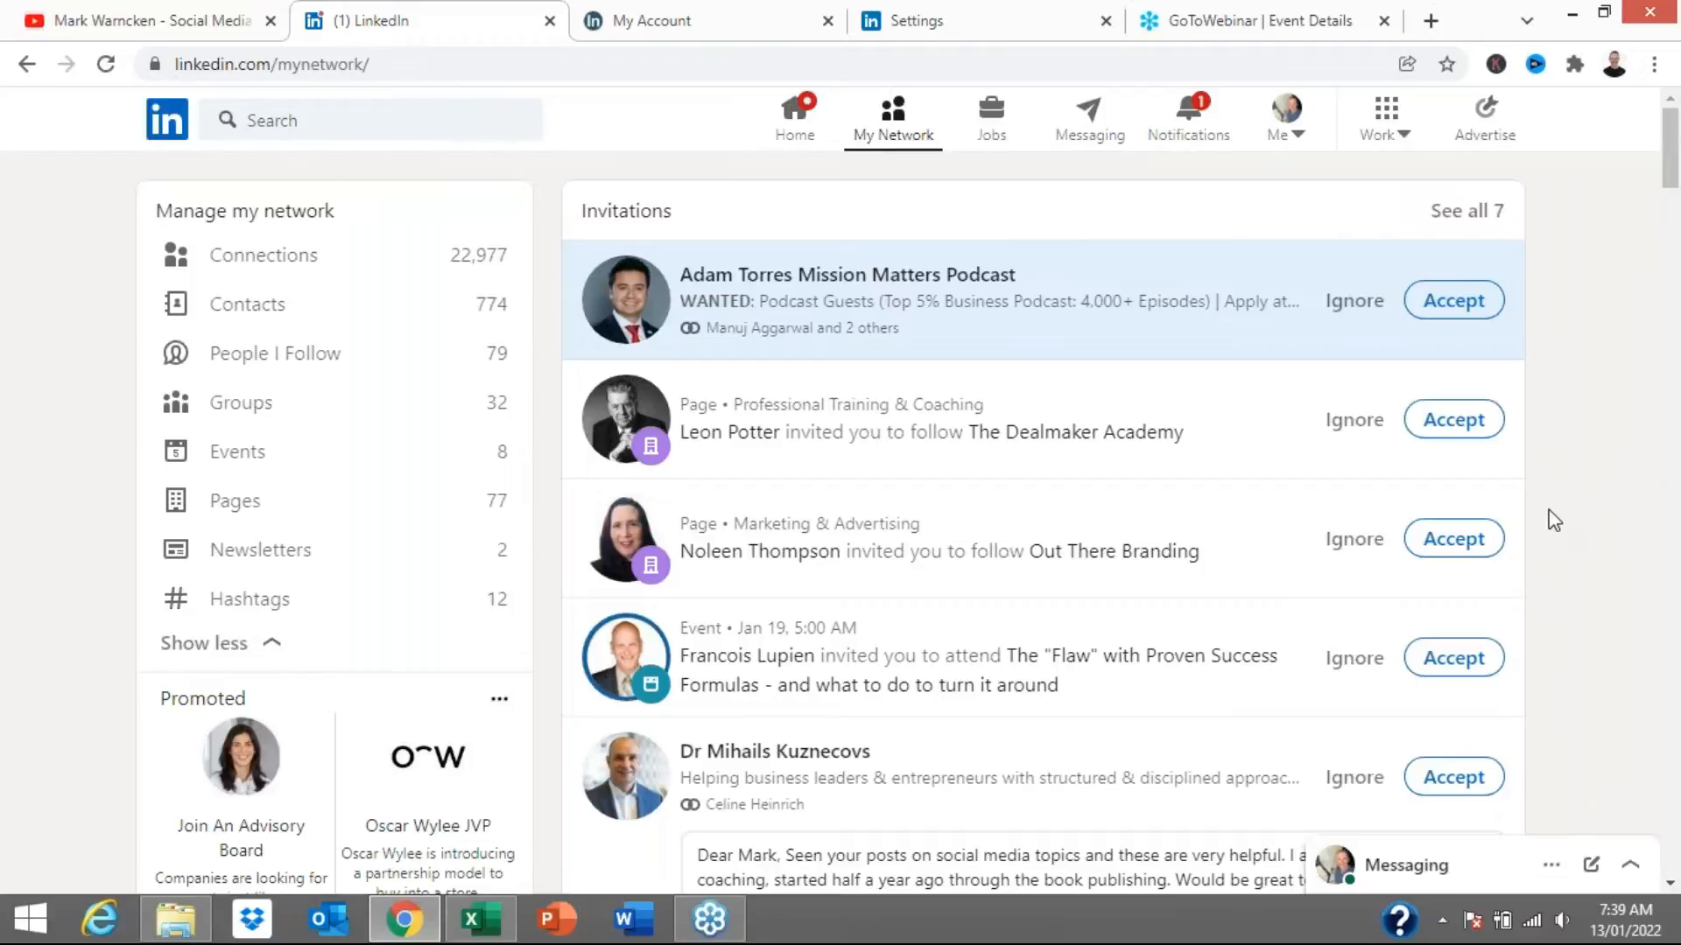
{"action": "mouse_move", "coordinate": [1392, 525]}
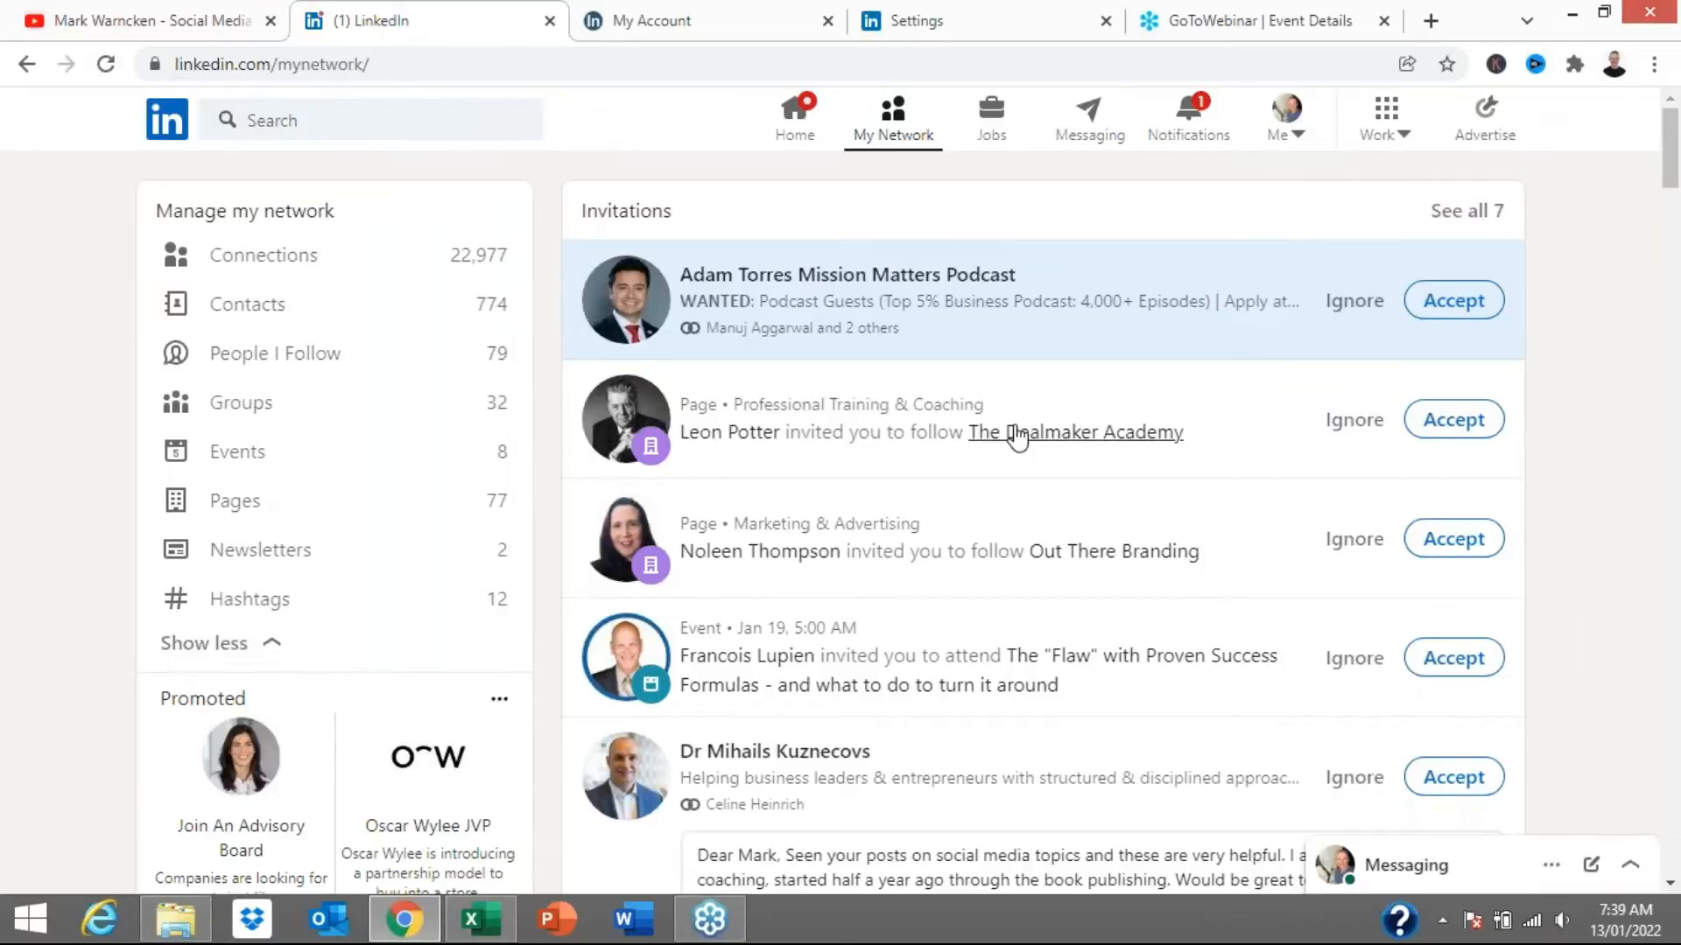
{"action": "scroll", "scroll_direction": "down", "scroll_amount": 3}
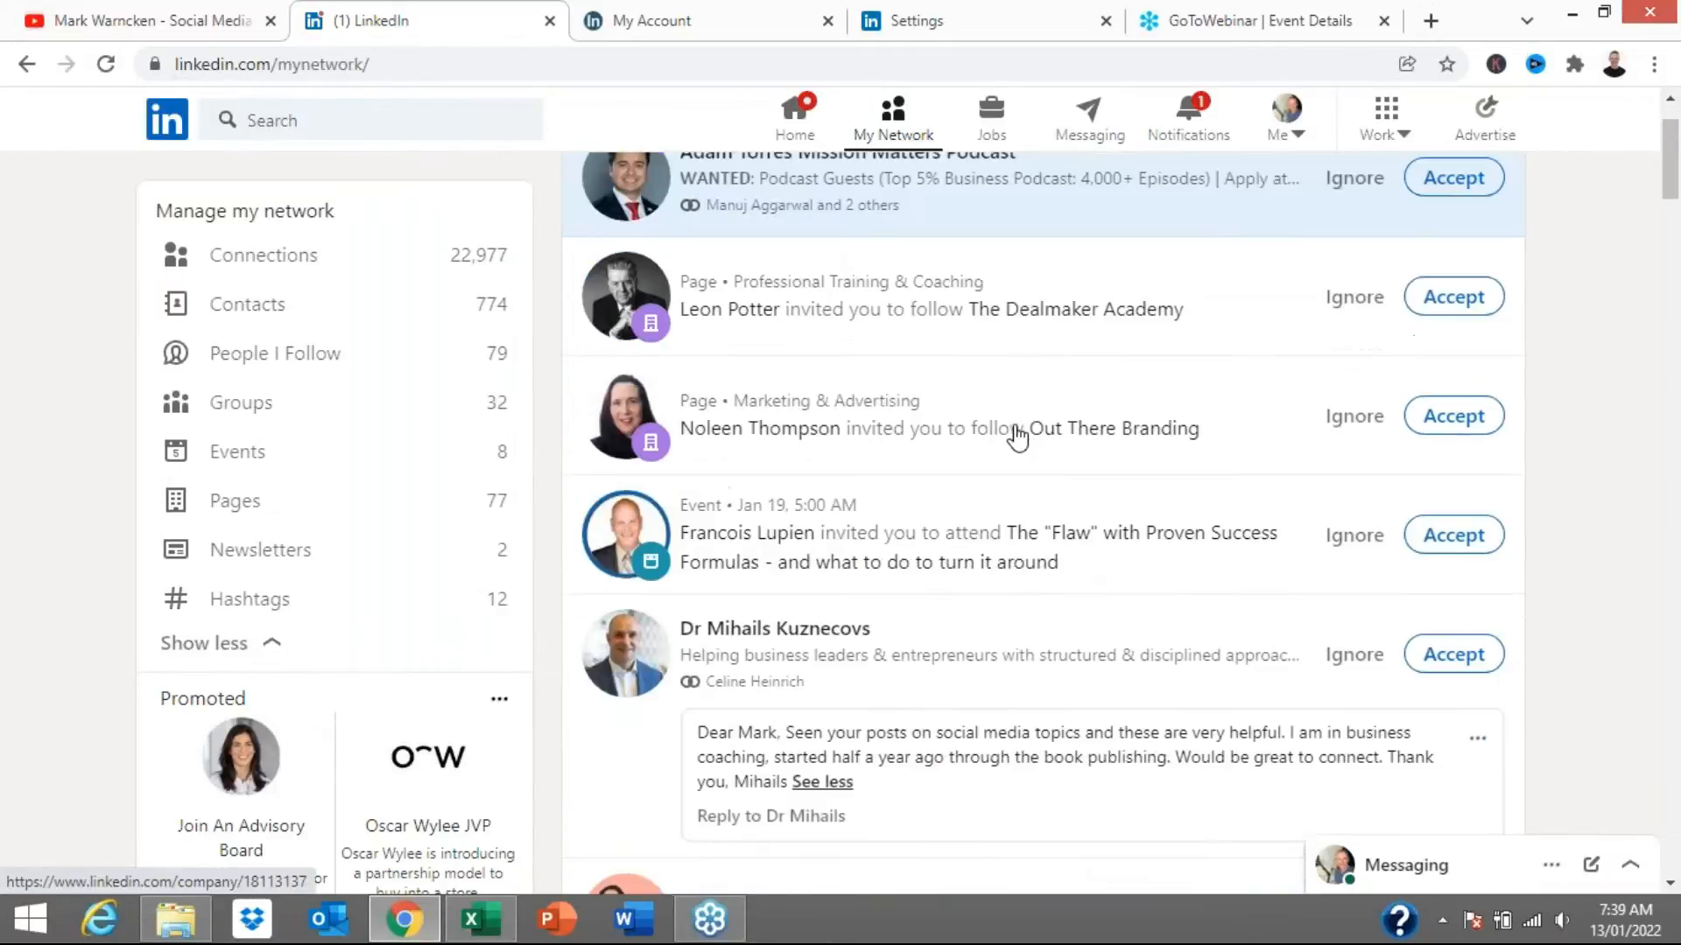
{"action": "scroll", "scroll_direction": "up", "scroll_amount": 3}
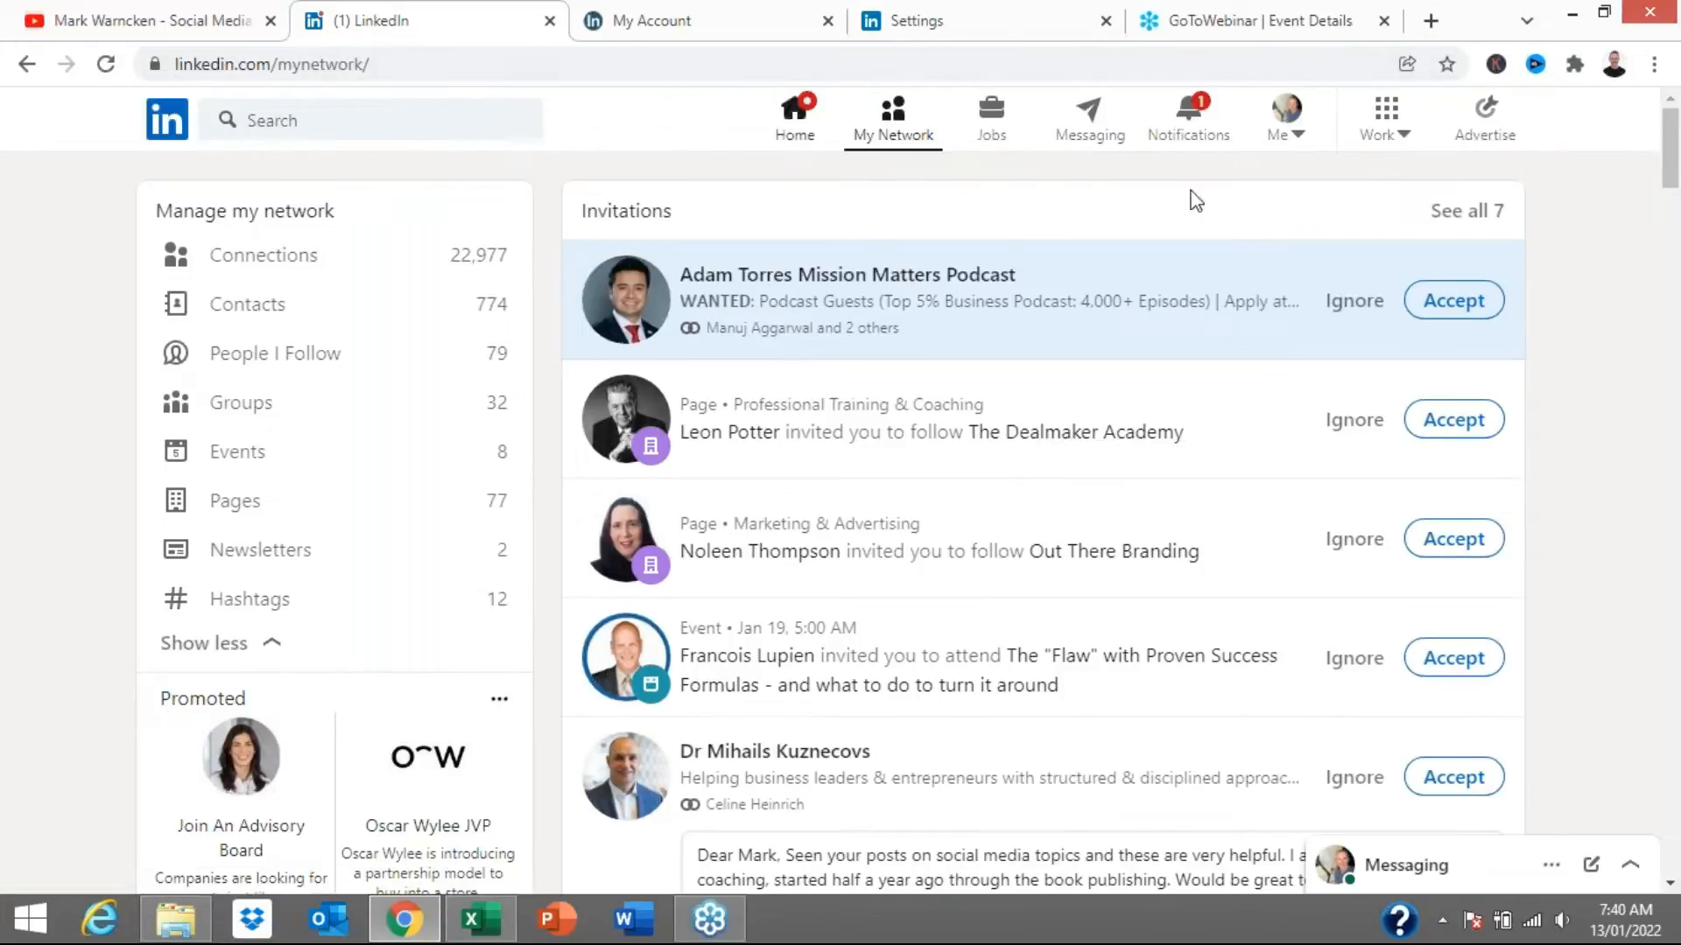
- Go to Settings & Privacy via the Me menu and browse the account preference sections
{"action": "left_click", "coordinate": [1281, 117]}
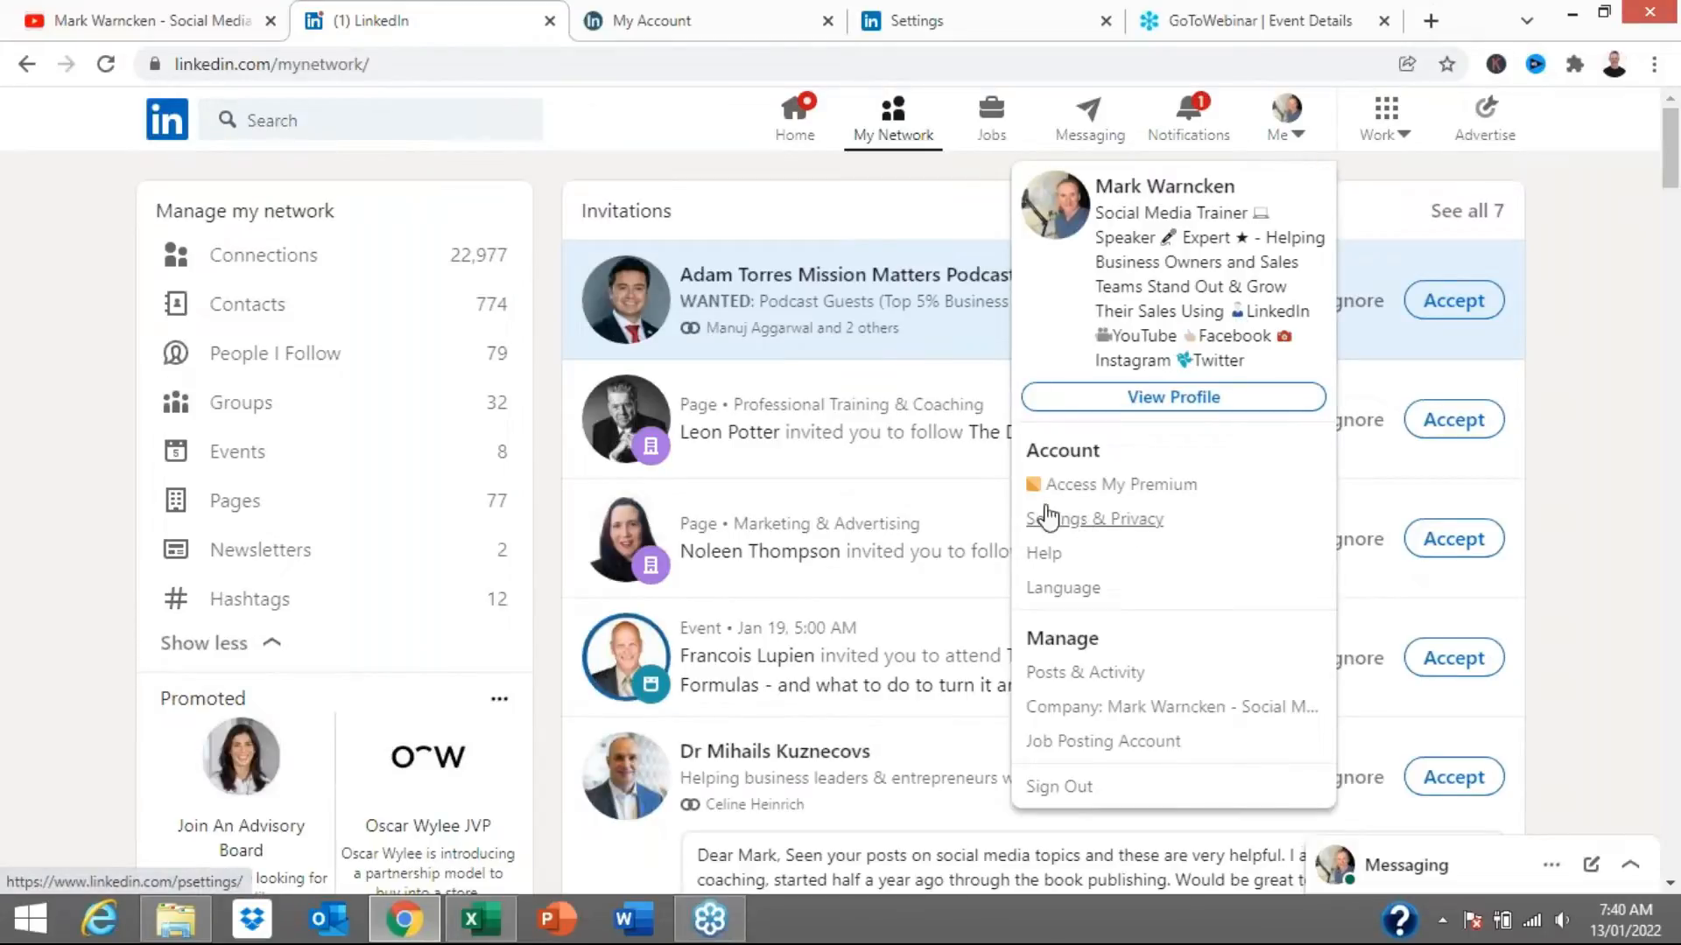
{"action": "mouse_move", "coordinate": [1136, 504]}
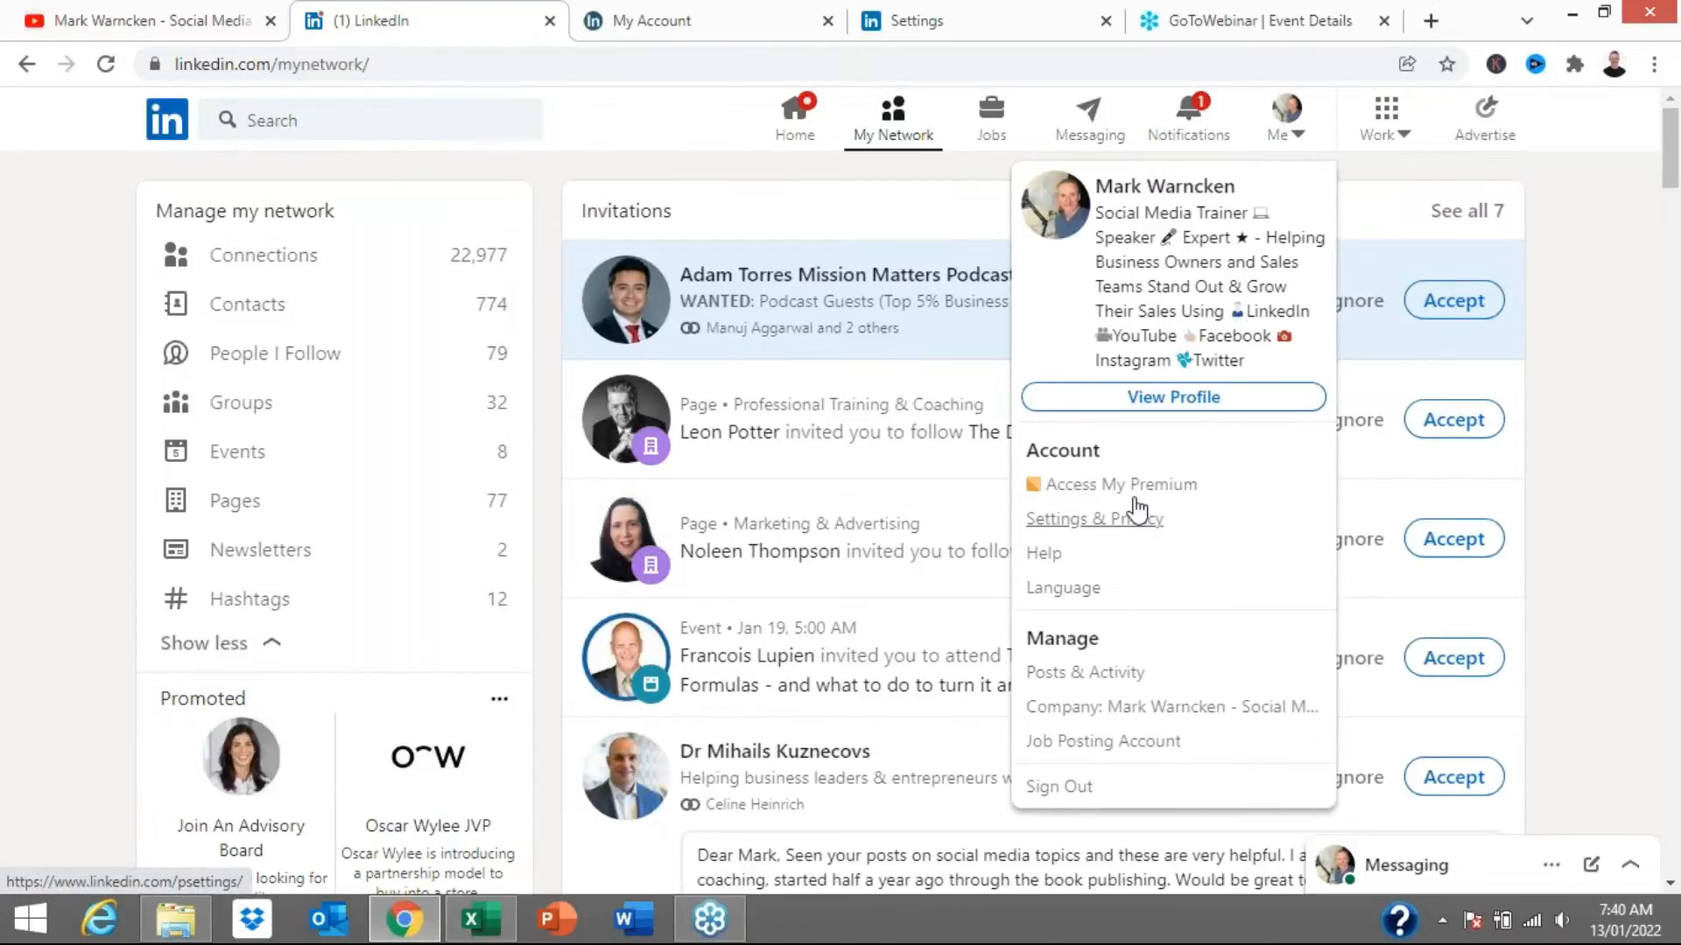
{"action": "left_click", "coordinate": [1082, 518]}
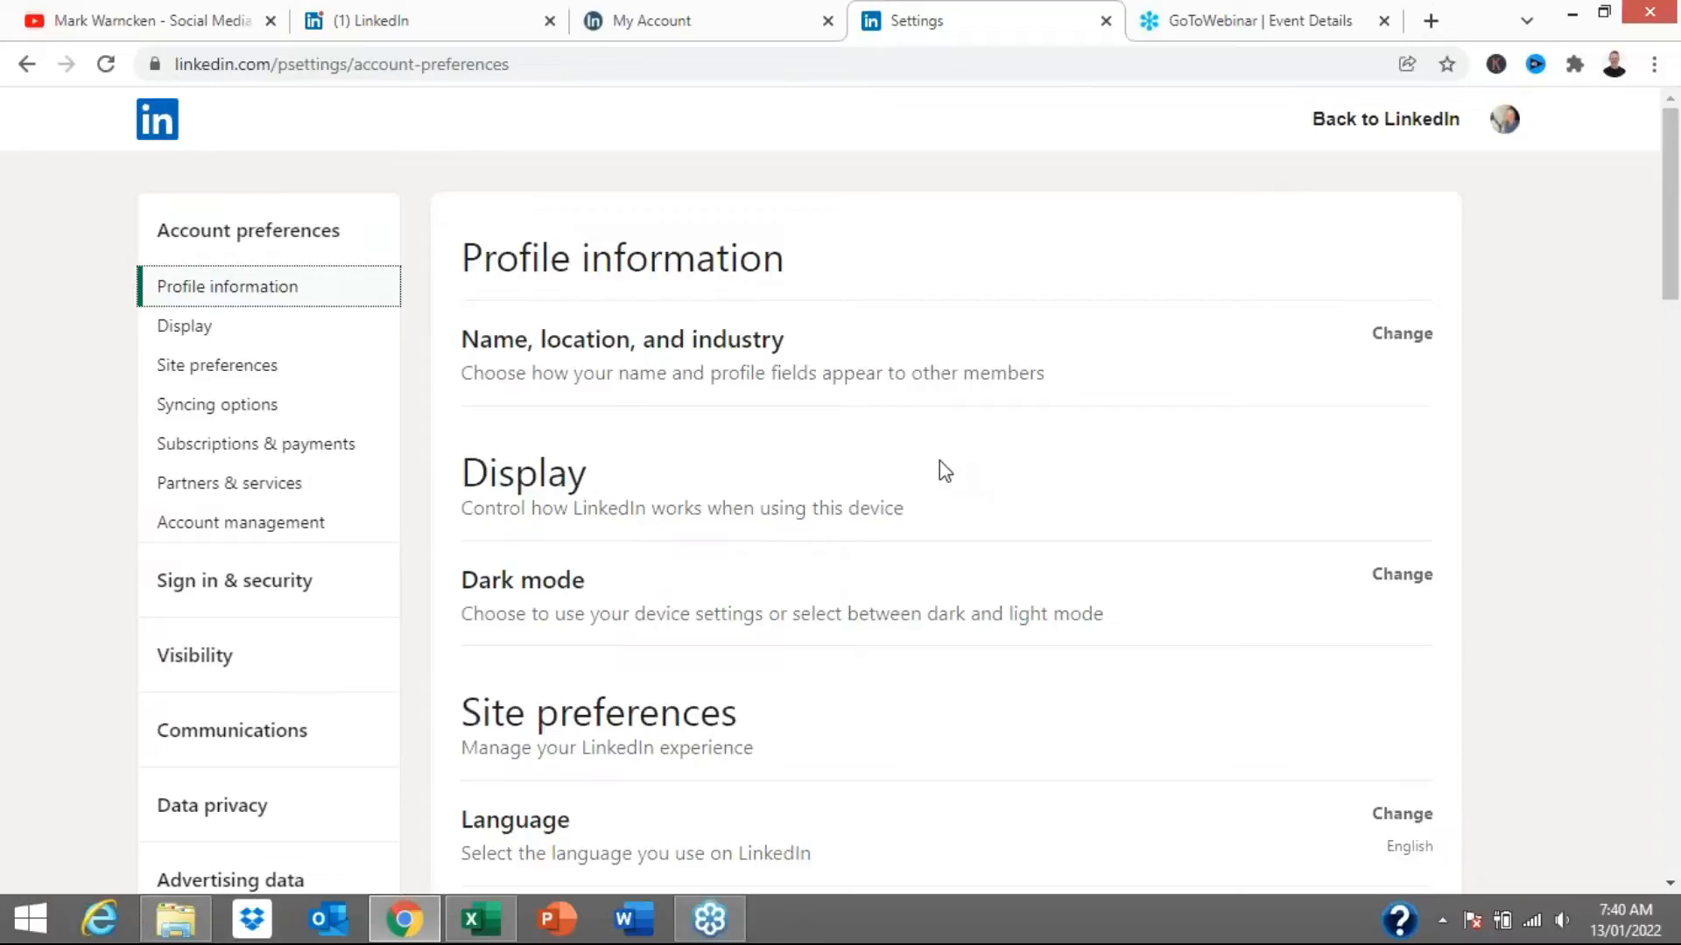
{"action": "scroll", "scroll_direction": "down", "scroll_amount": 3}
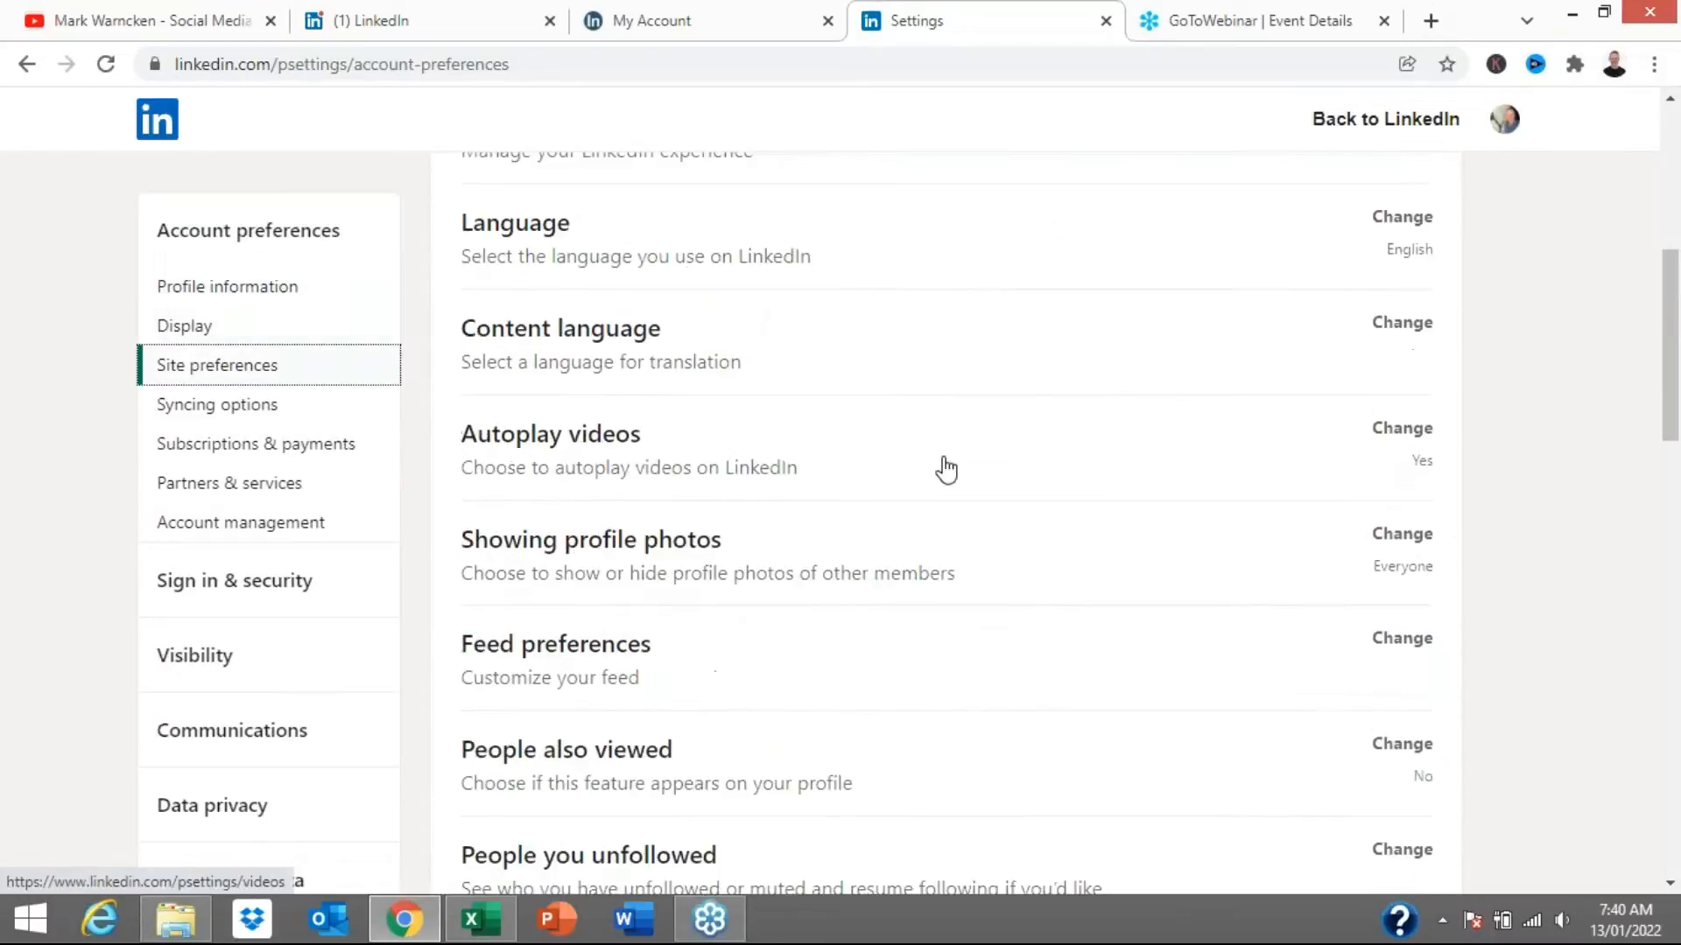
{"action": "left_click", "coordinate": [256, 443]}
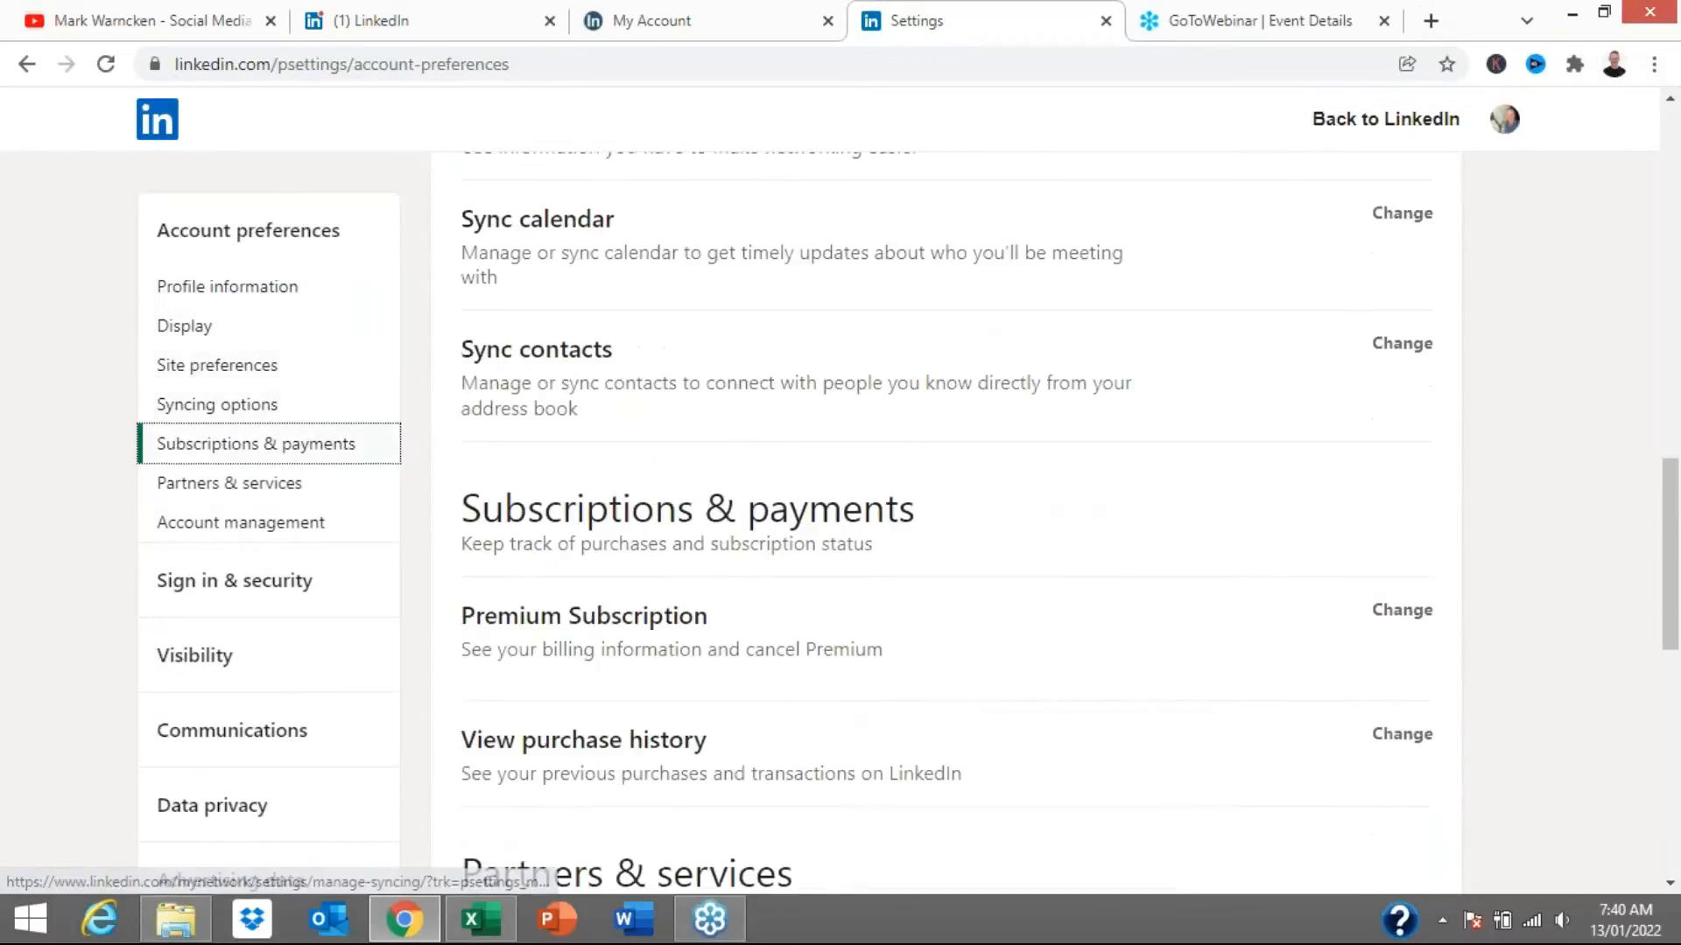
- Reach the Communications settings on who can reach you, then return to My Network
{"action": "left_click", "coordinate": [217, 366]}
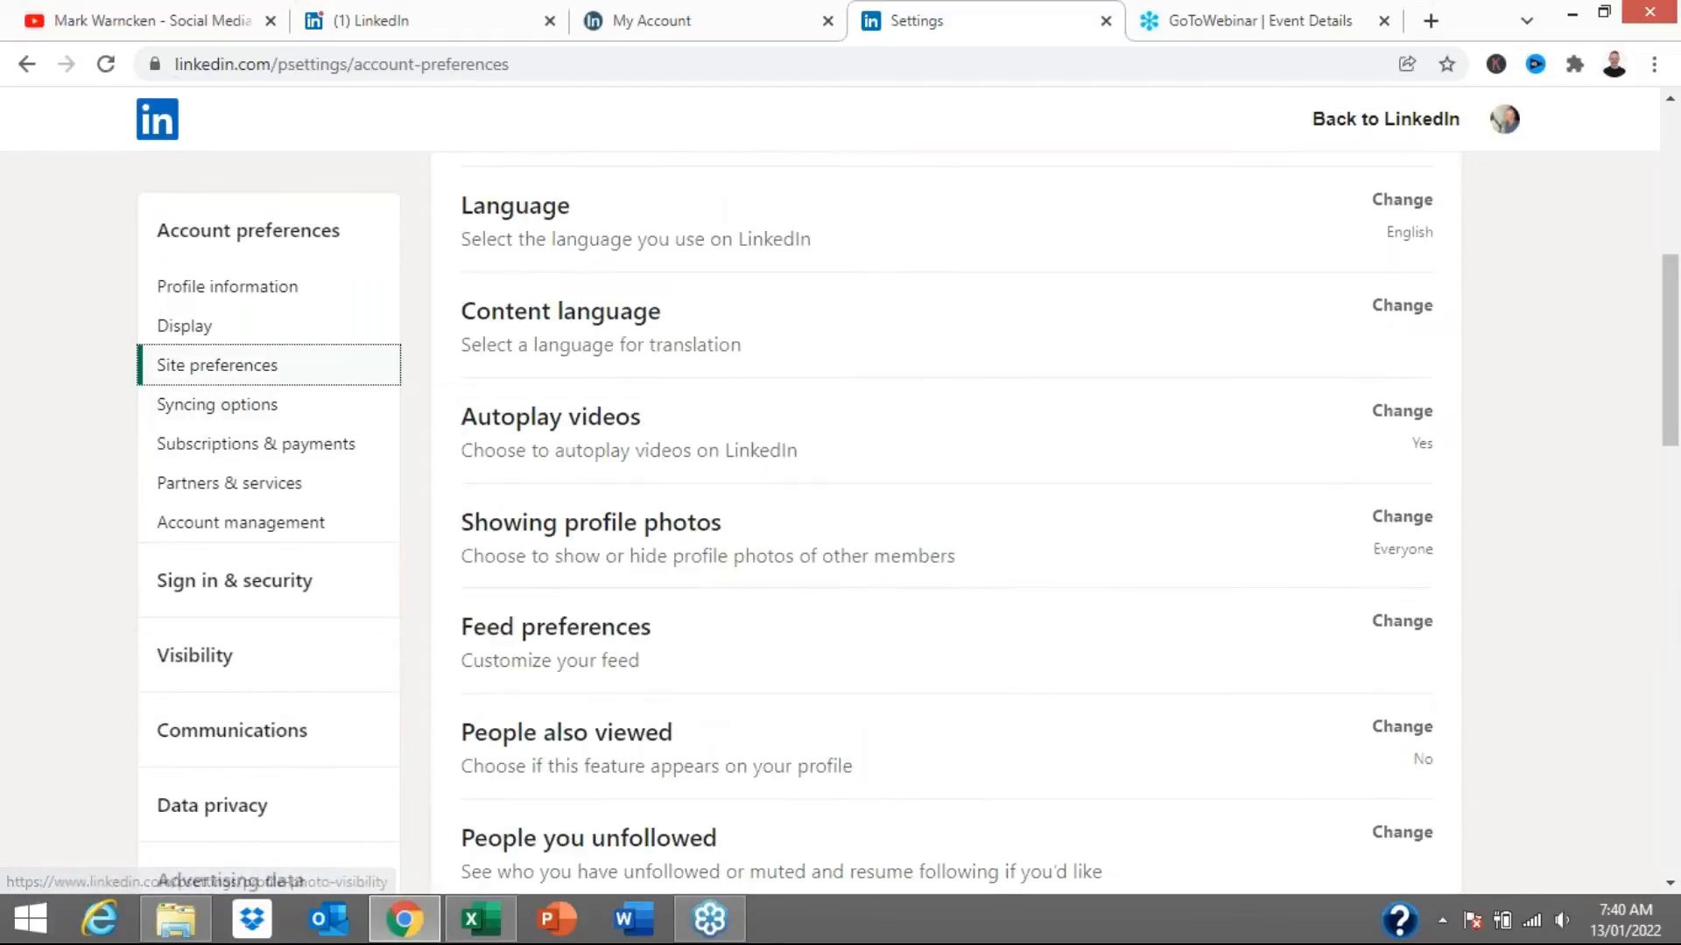
{"action": "left_click", "coordinate": [227, 285]}
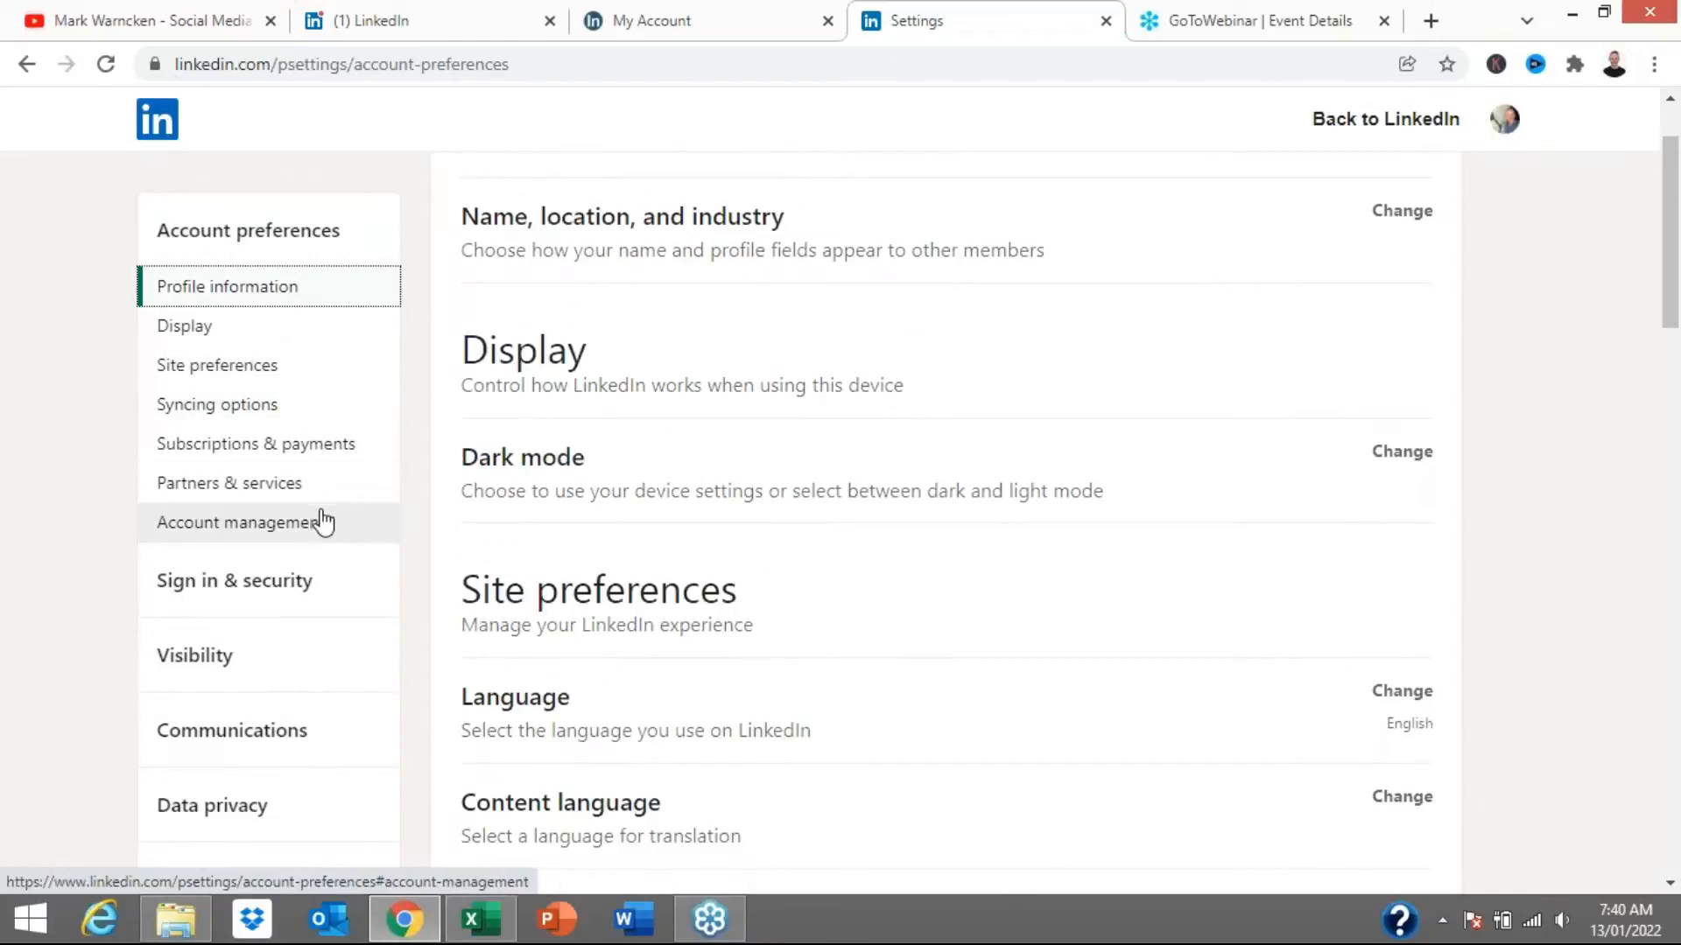
{"action": "left_click", "coordinate": [232, 730]}
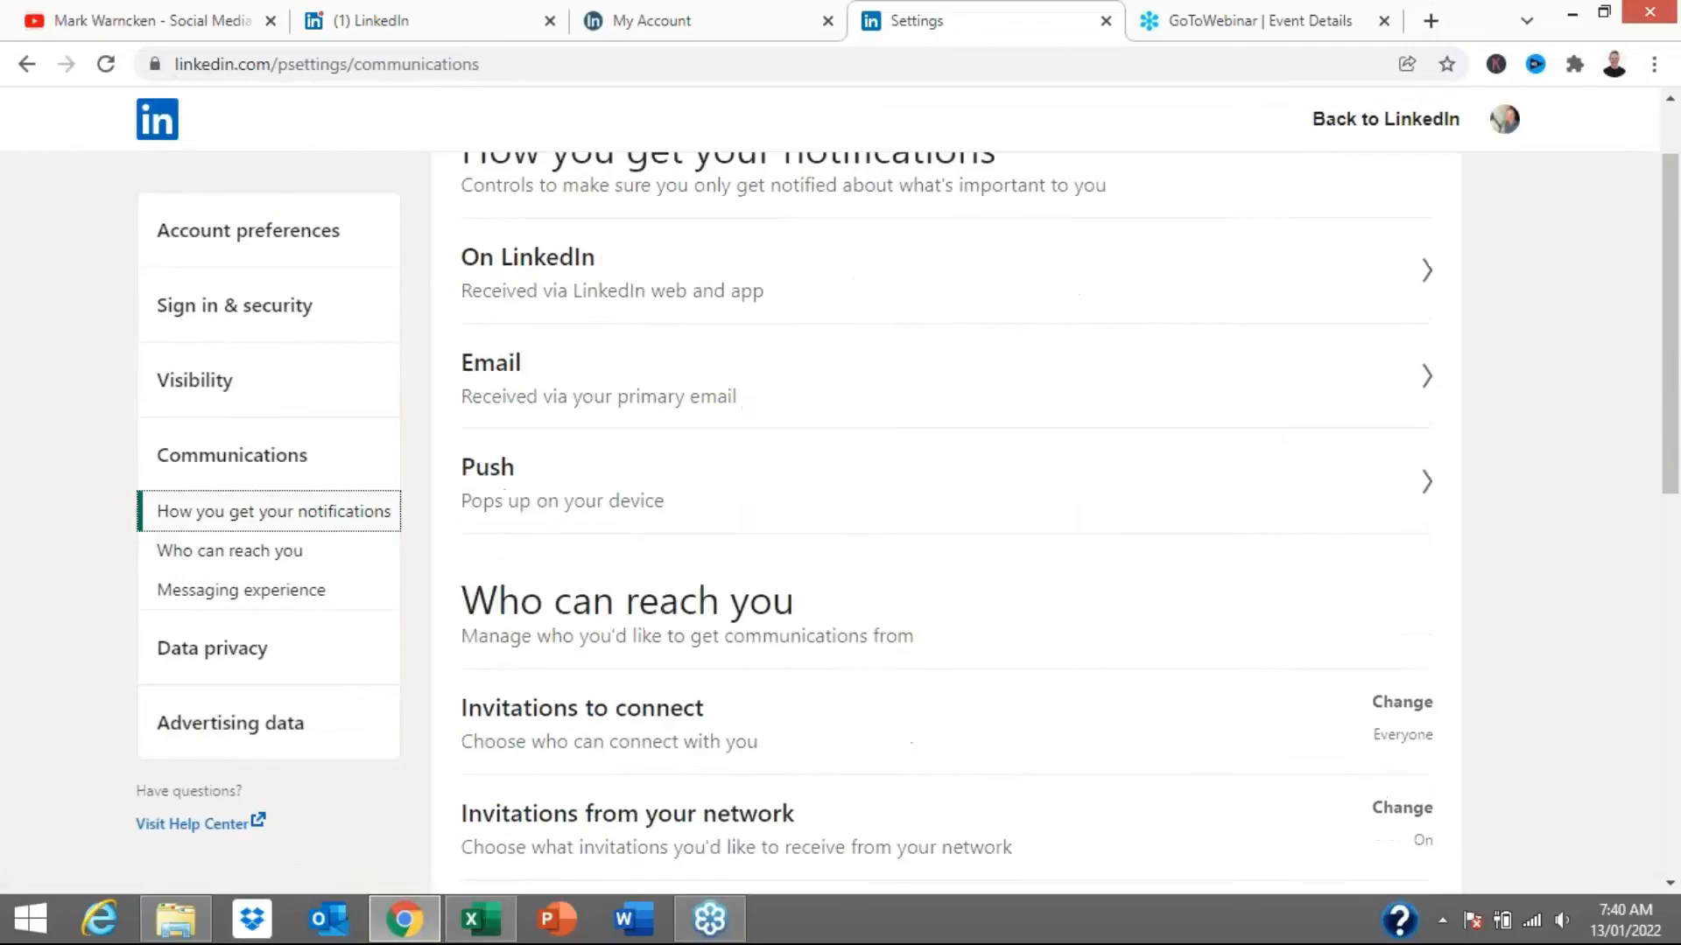
{"action": "left_click", "coordinate": [229, 550]}
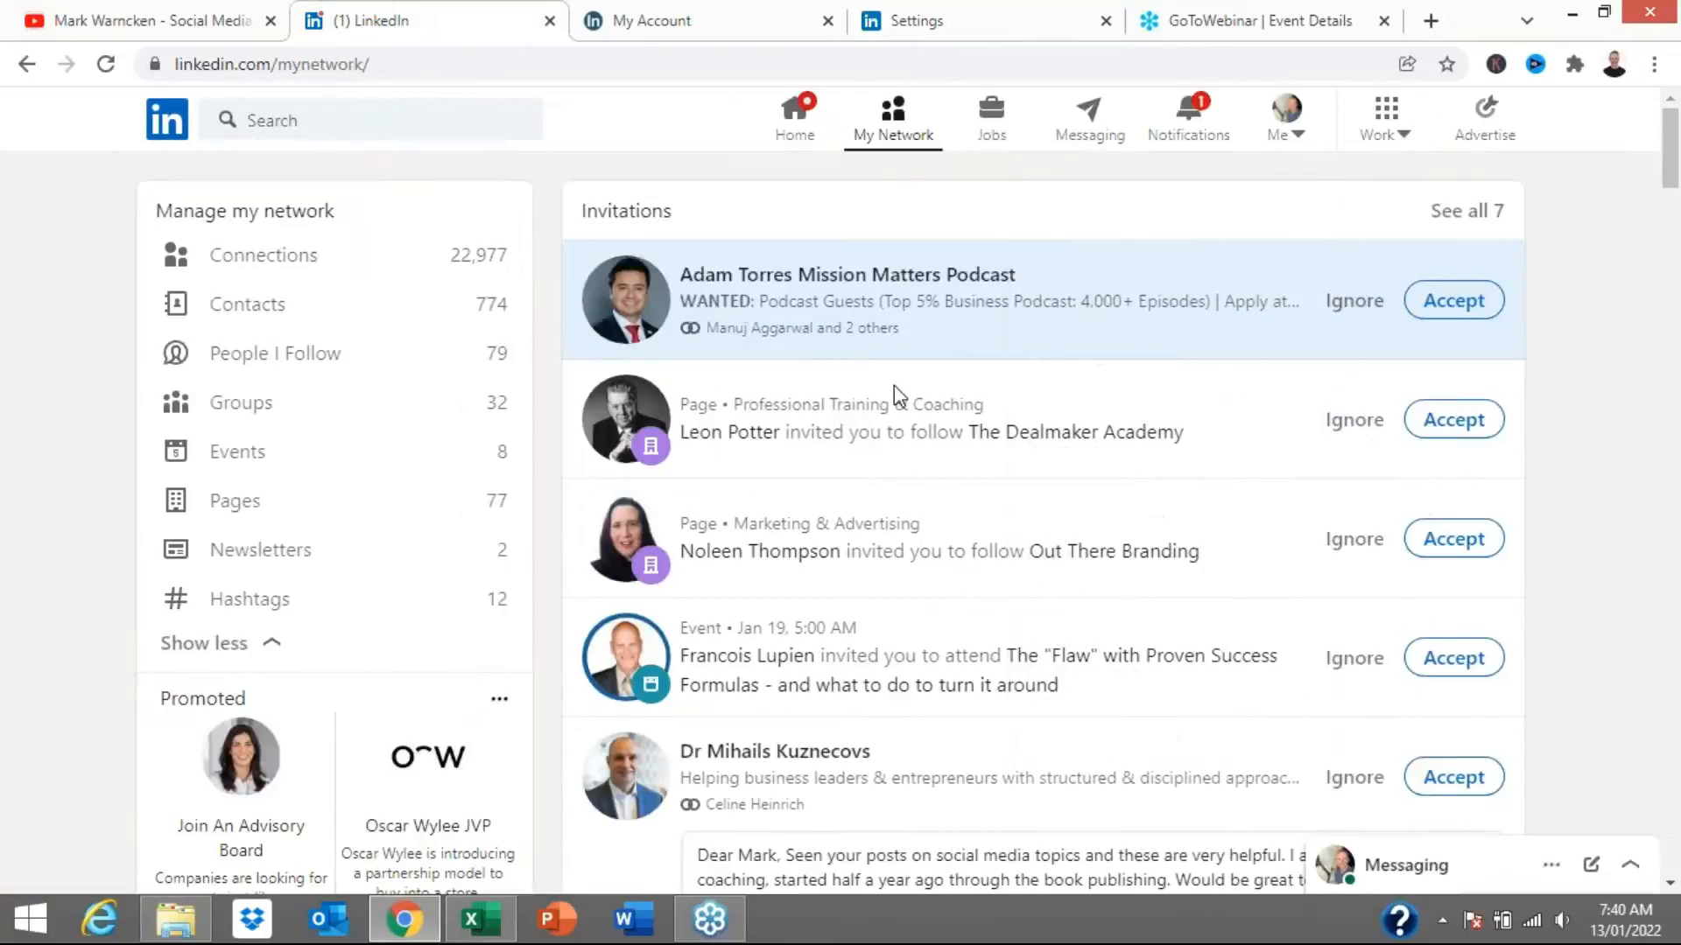
{"action": "mouse_move", "coordinate": [747, 655]}
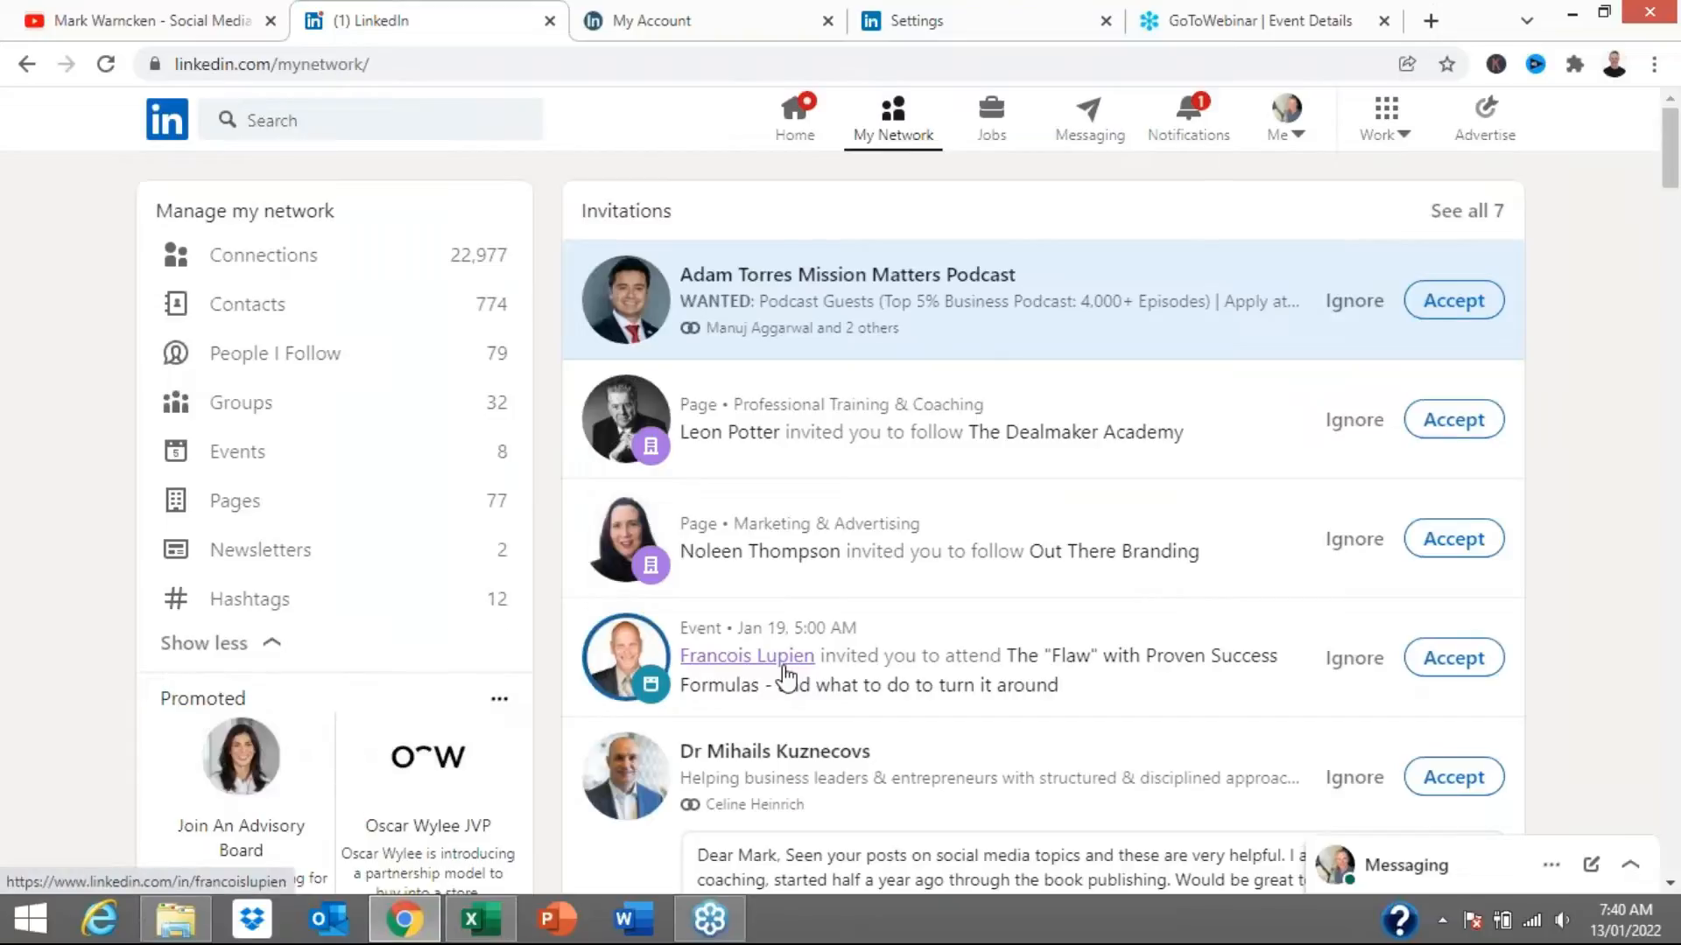
{"action": "scroll", "scroll_direction": "down", "scroll_amount": 3}
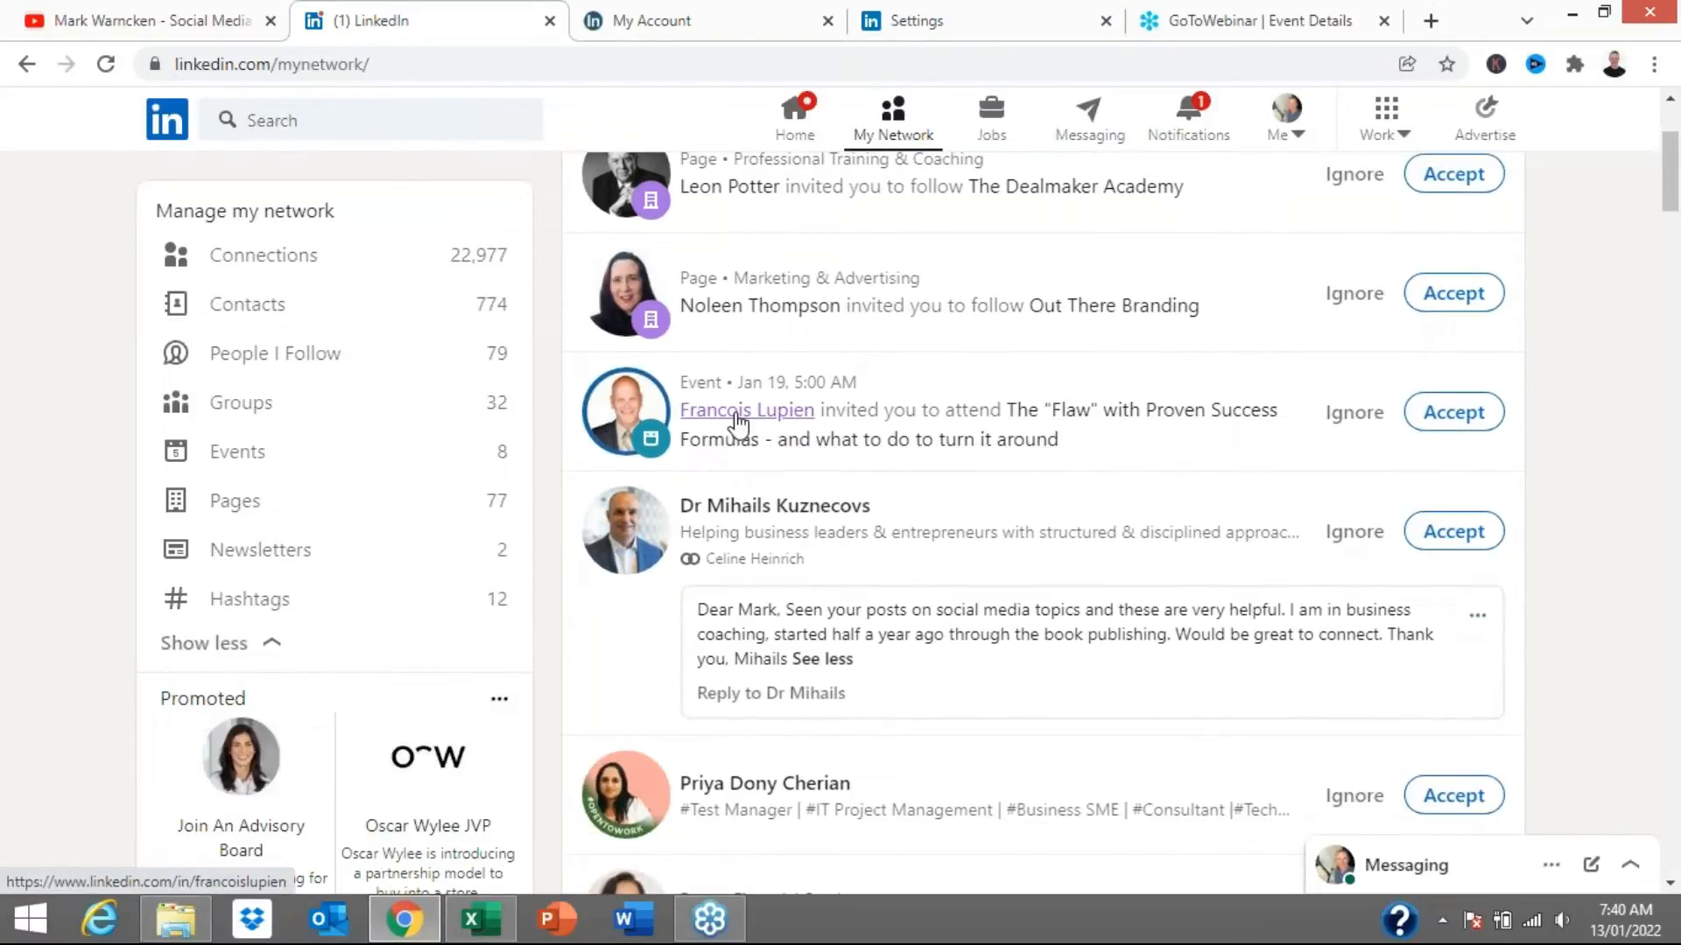
{"action": "scroll", "scroll_direction": "down", "scroll_amount": 3}
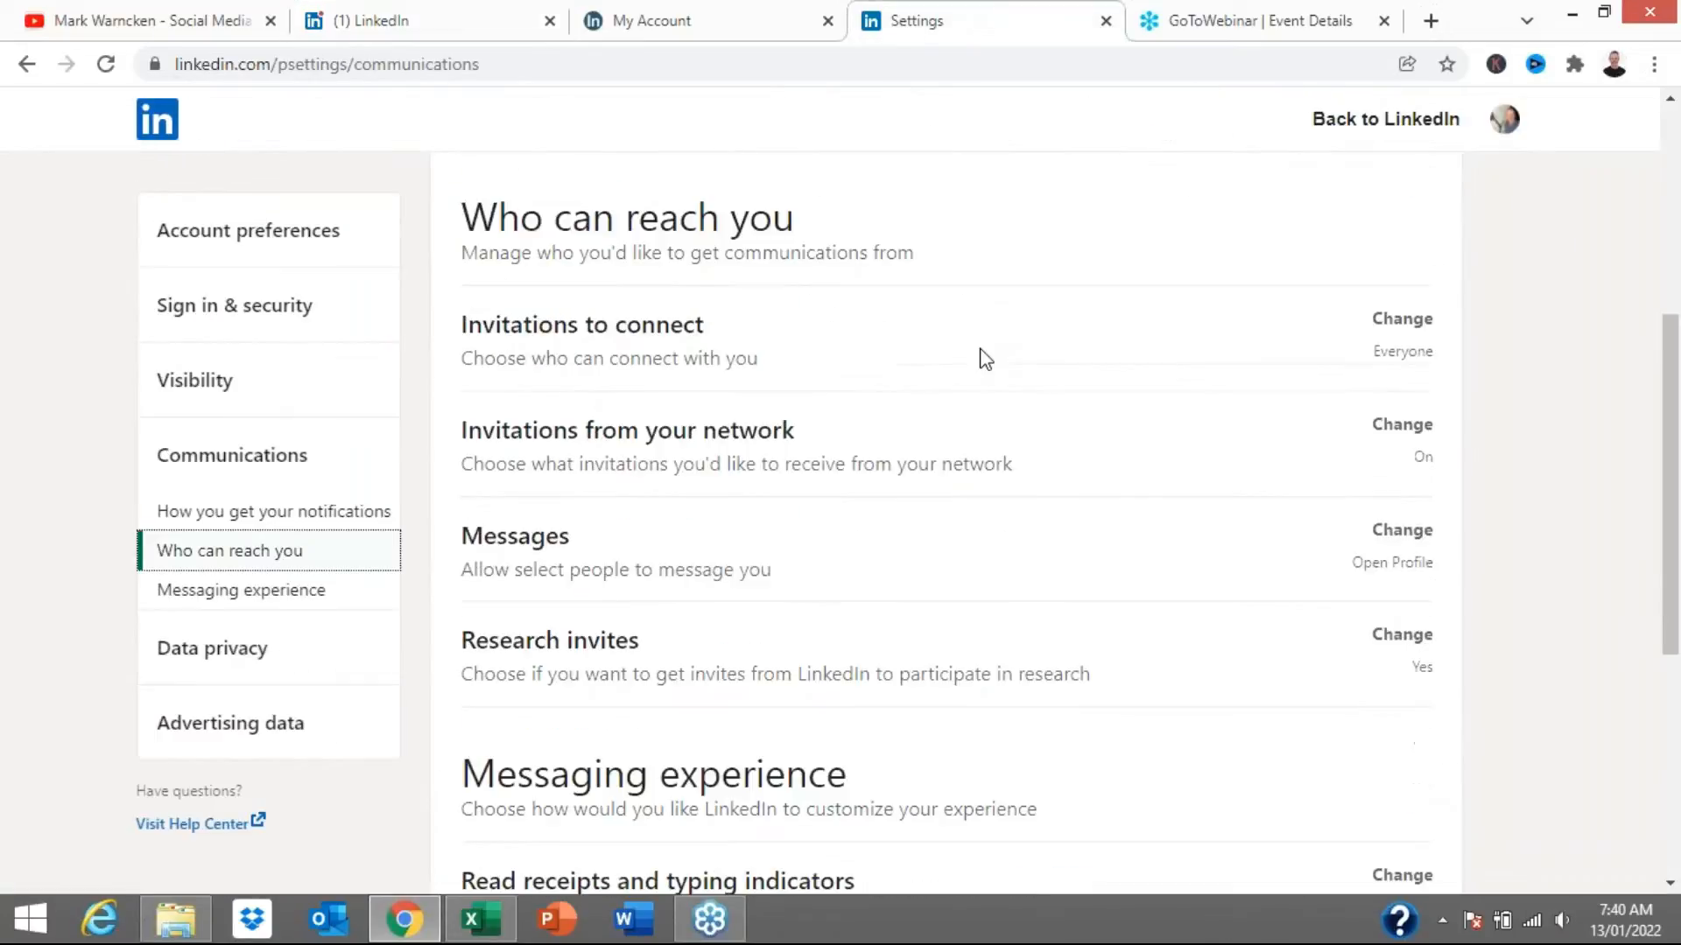
{"action": "mouse_move", "coordinate": [520, 331]}
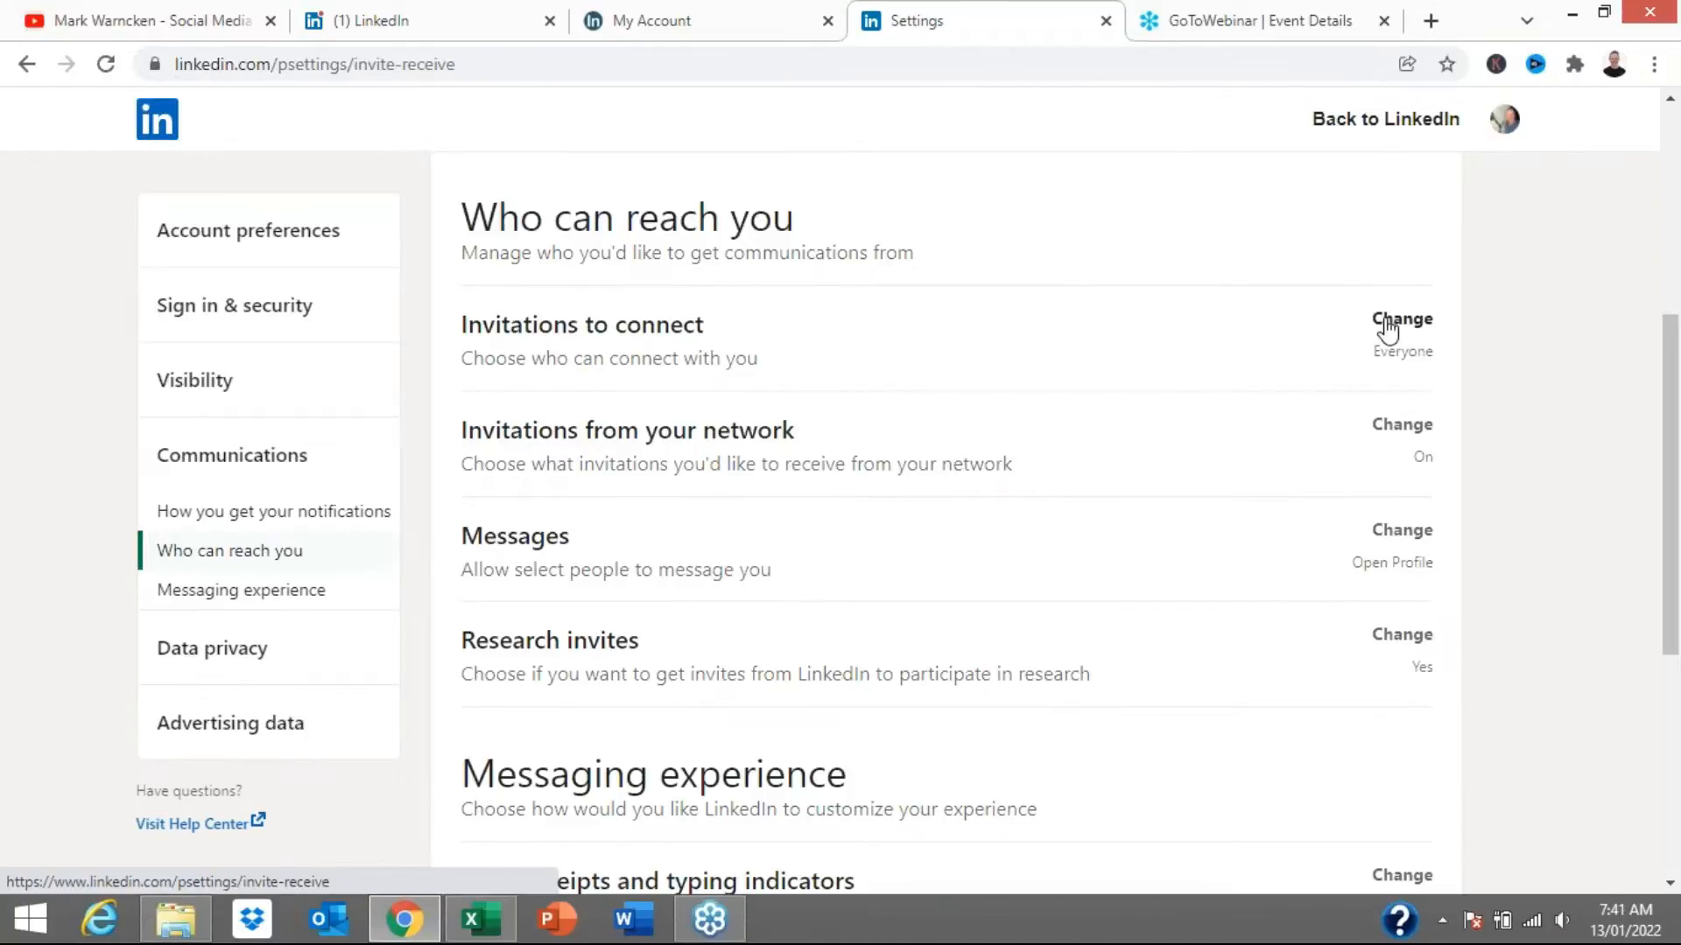
- Cycle Invitations to connect through email/imported contacts and imported-contacts-only, ending on Everyone on LinkedIn
{"action": "left_click", "coordinate": [1401, 319]}
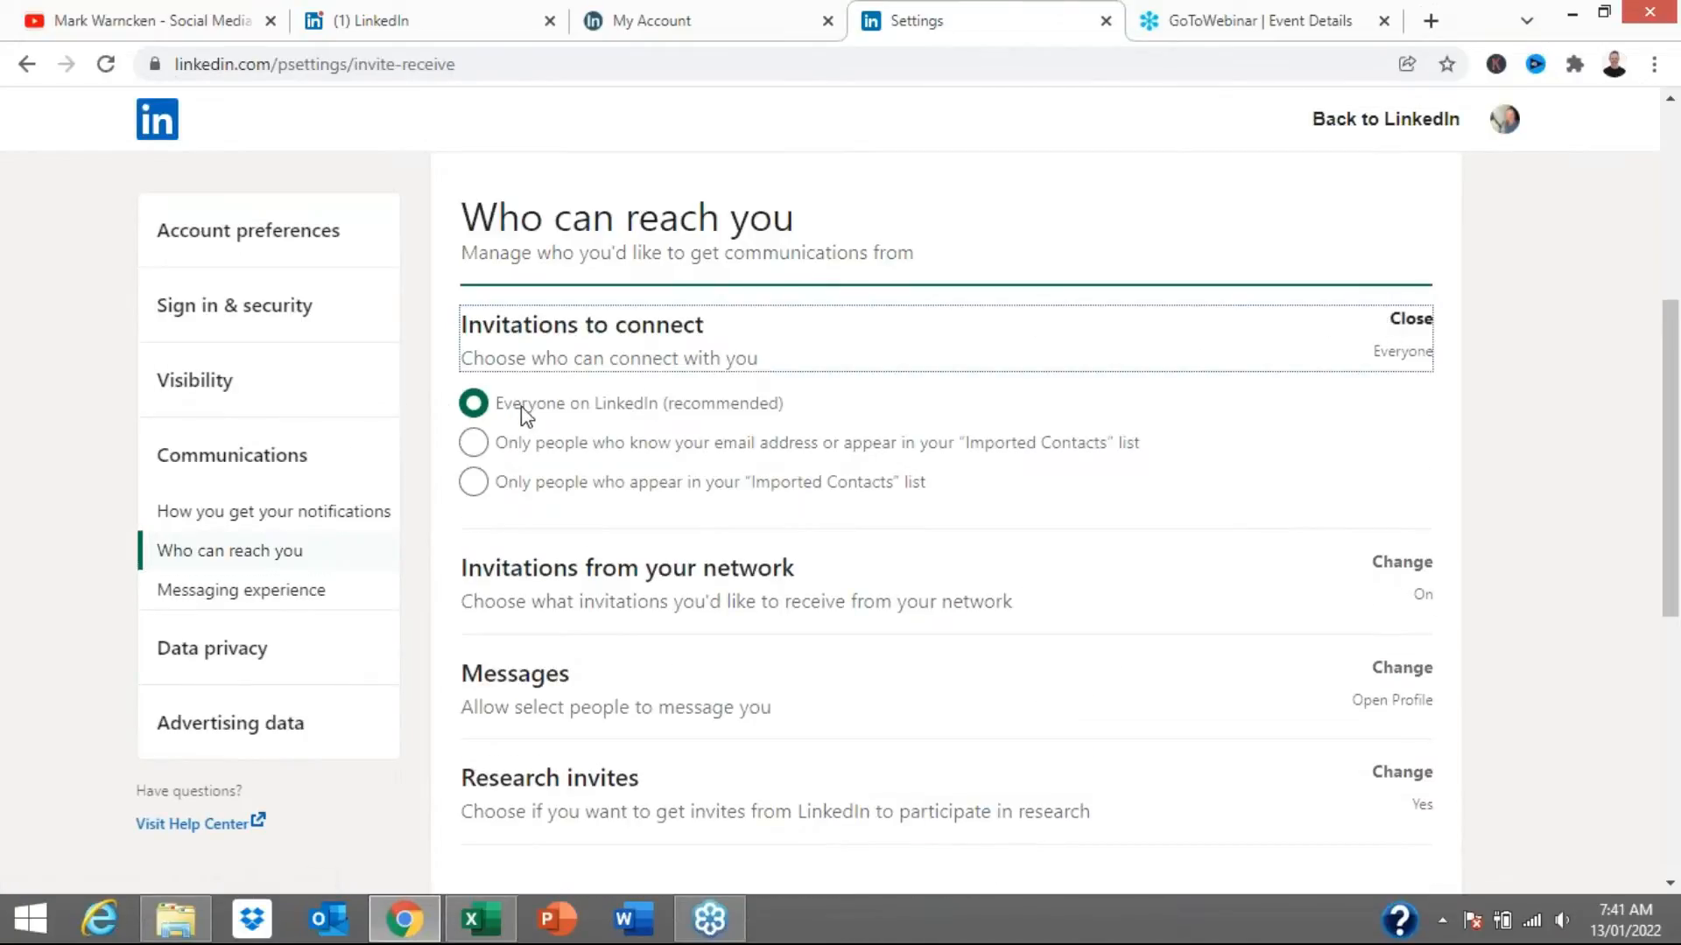
{"action": "mouse_move", "coordinate": [847, 418]}
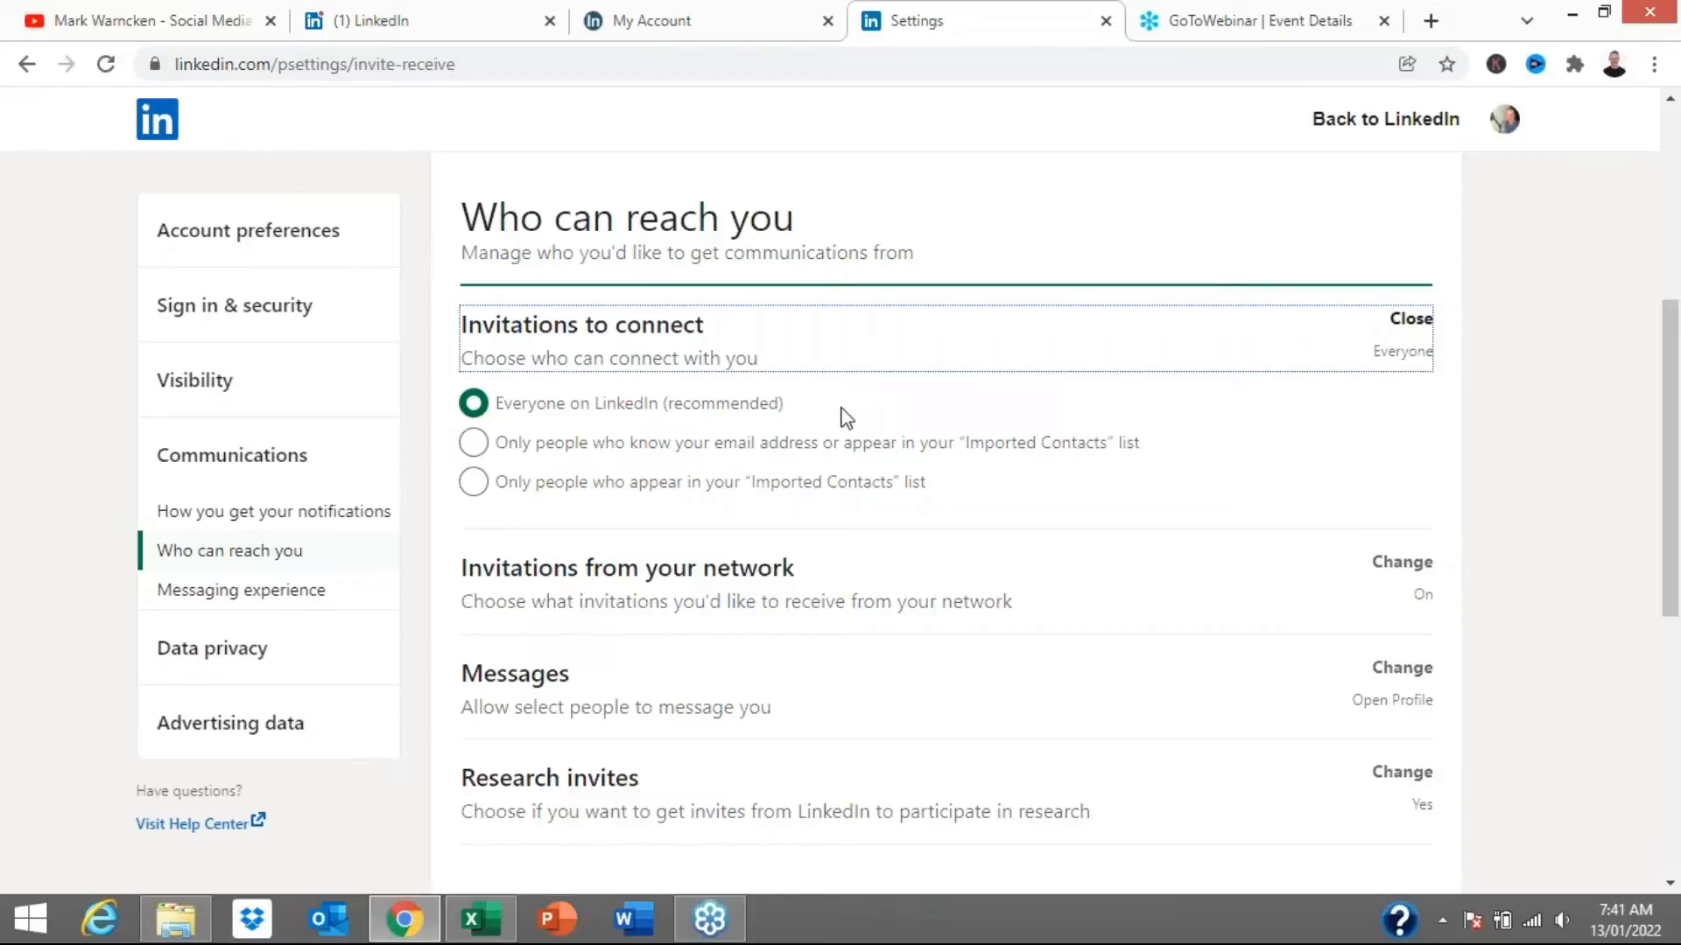
{"action": "mouse_move", "coordinate": [452, 581]}
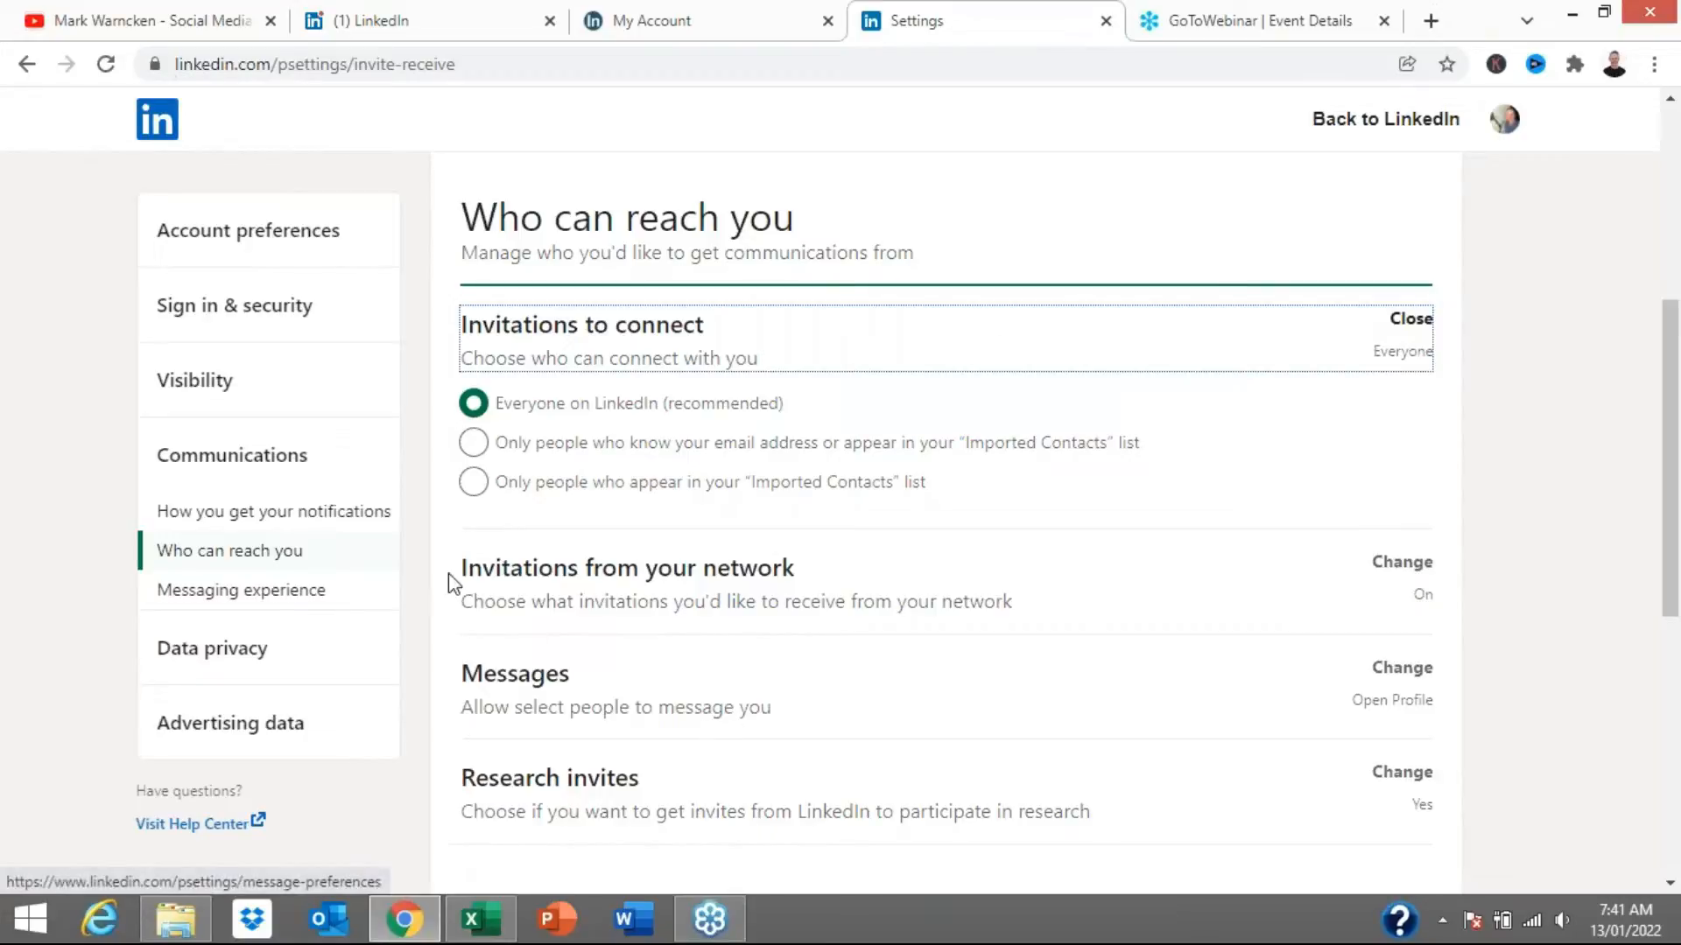
{"action": "left_click", "coordinate": [473, 441]}
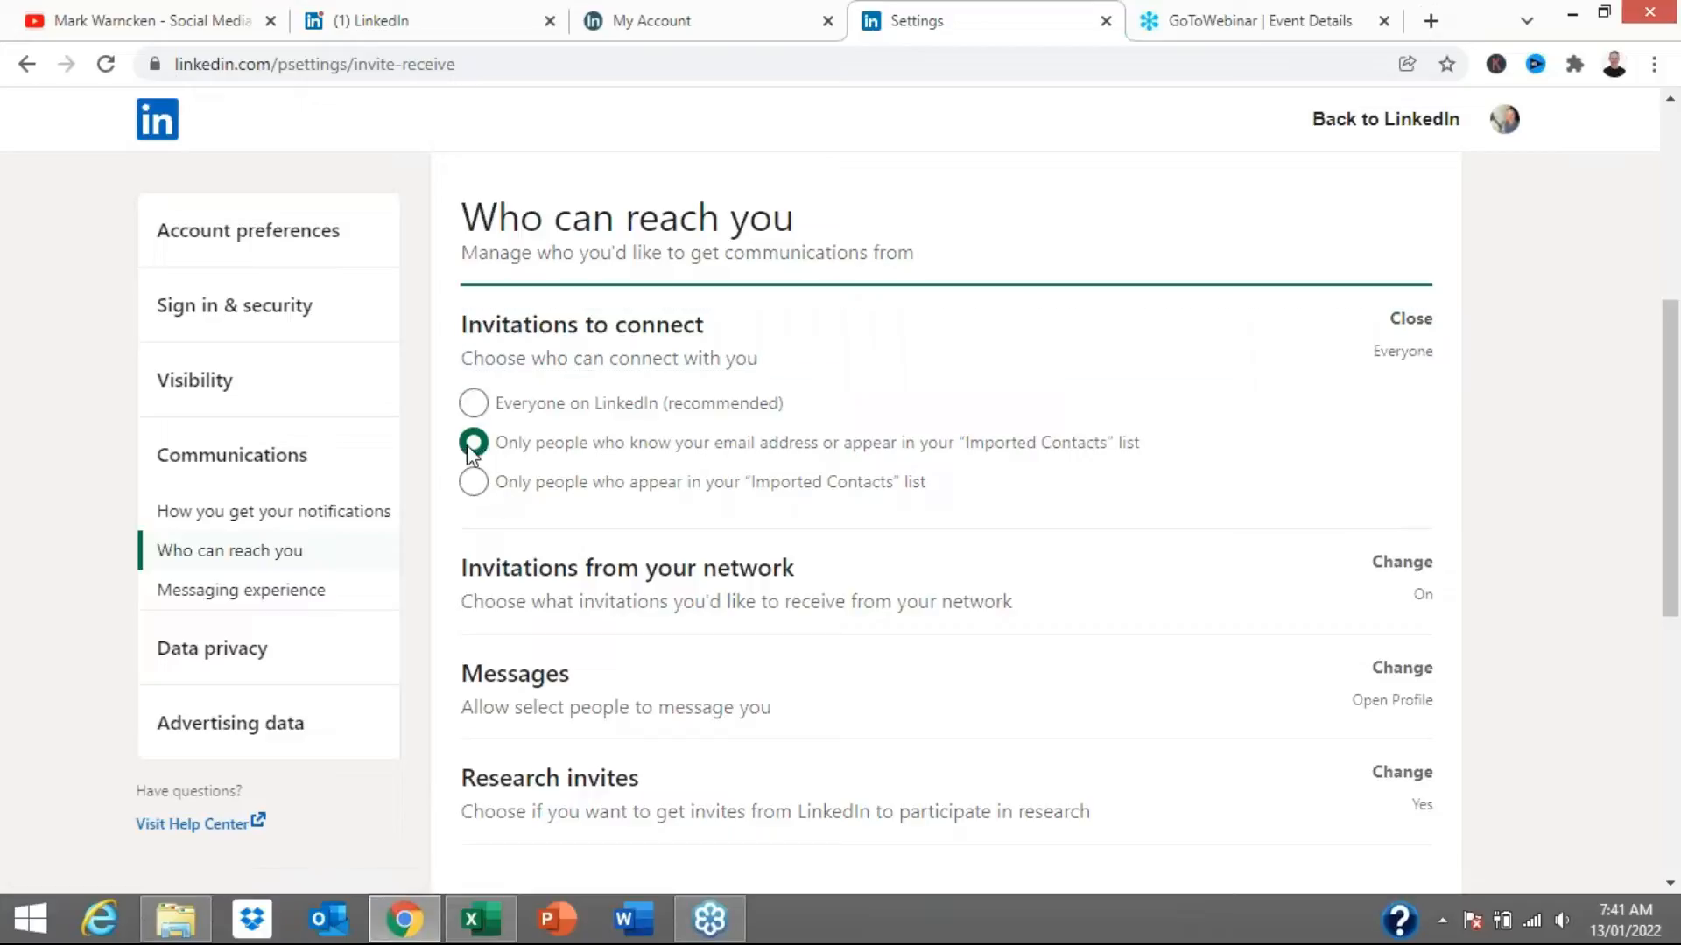
{"action": "left_click", "coordinate": [473, 443]}
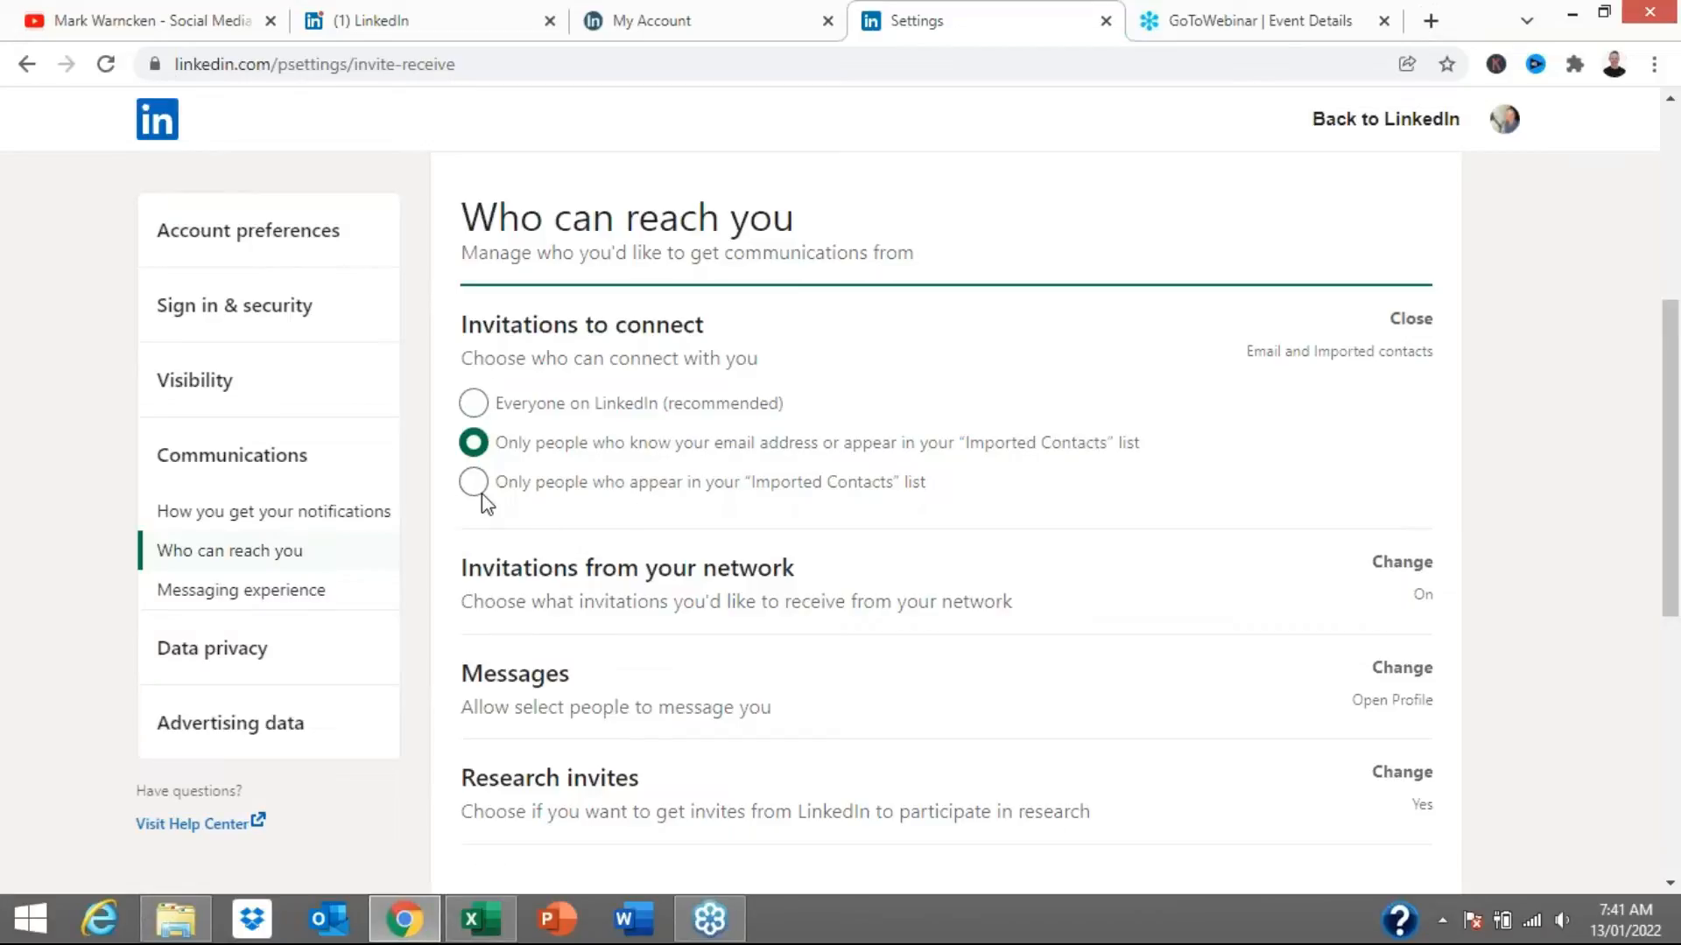
{"action": "left_click", "coordinate": [473, 482]}
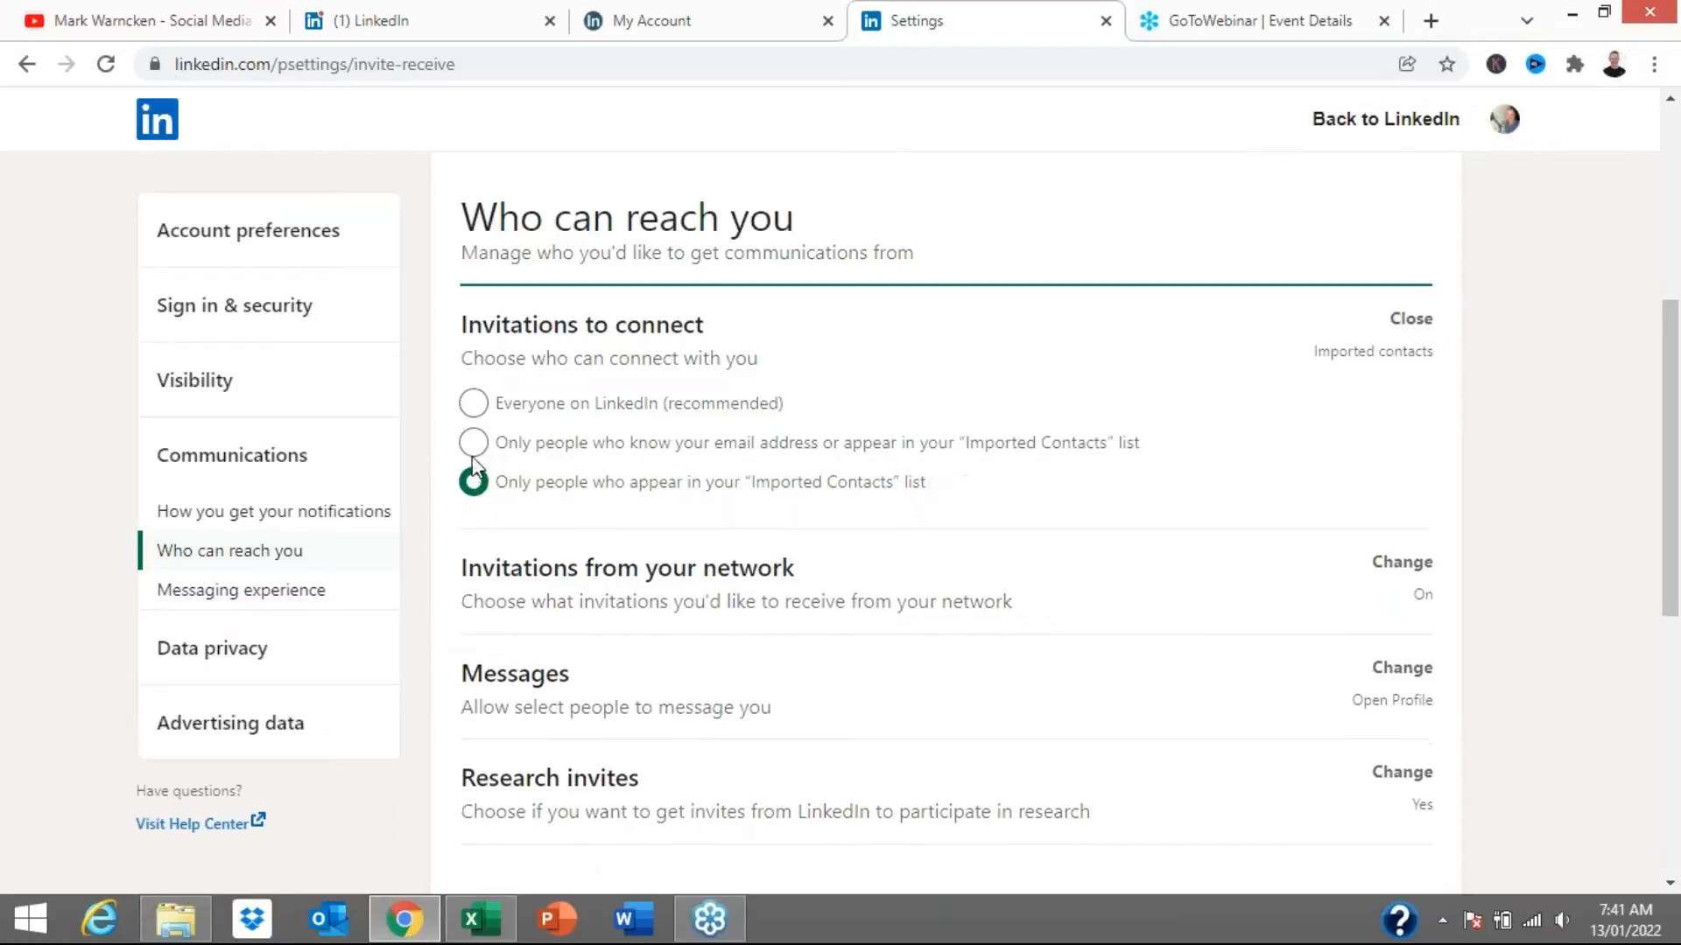
{"action": "left_click", "coordinate": [473, 443]}
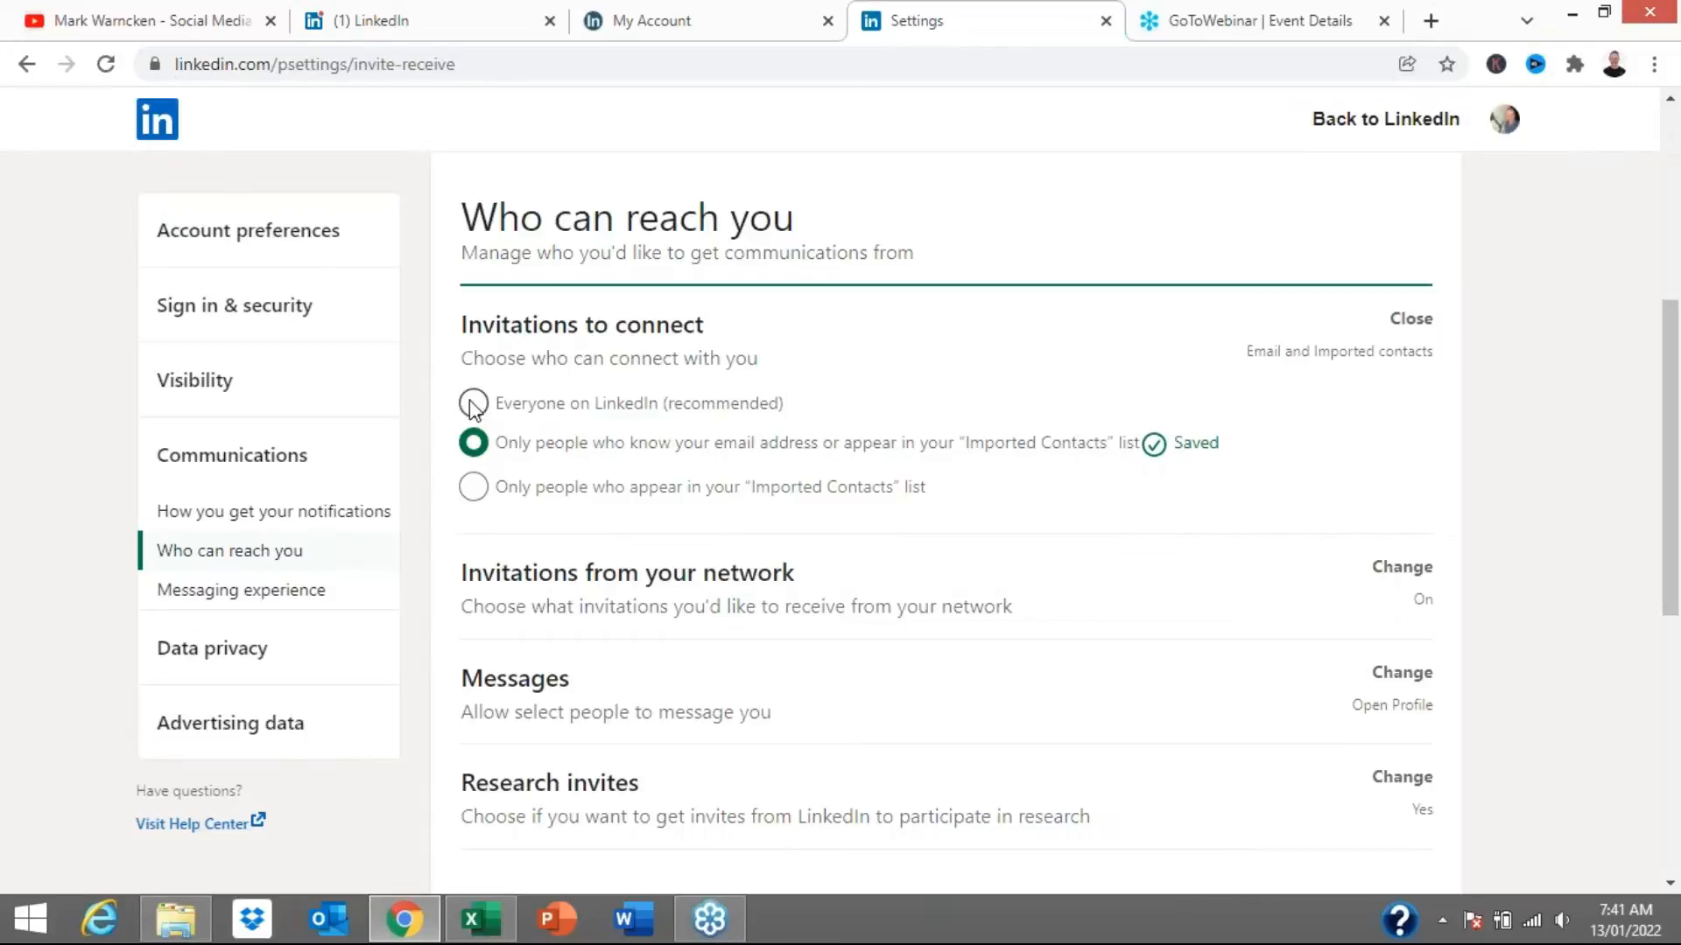
{"action": "left_click", "coordinate": [473, 404]}
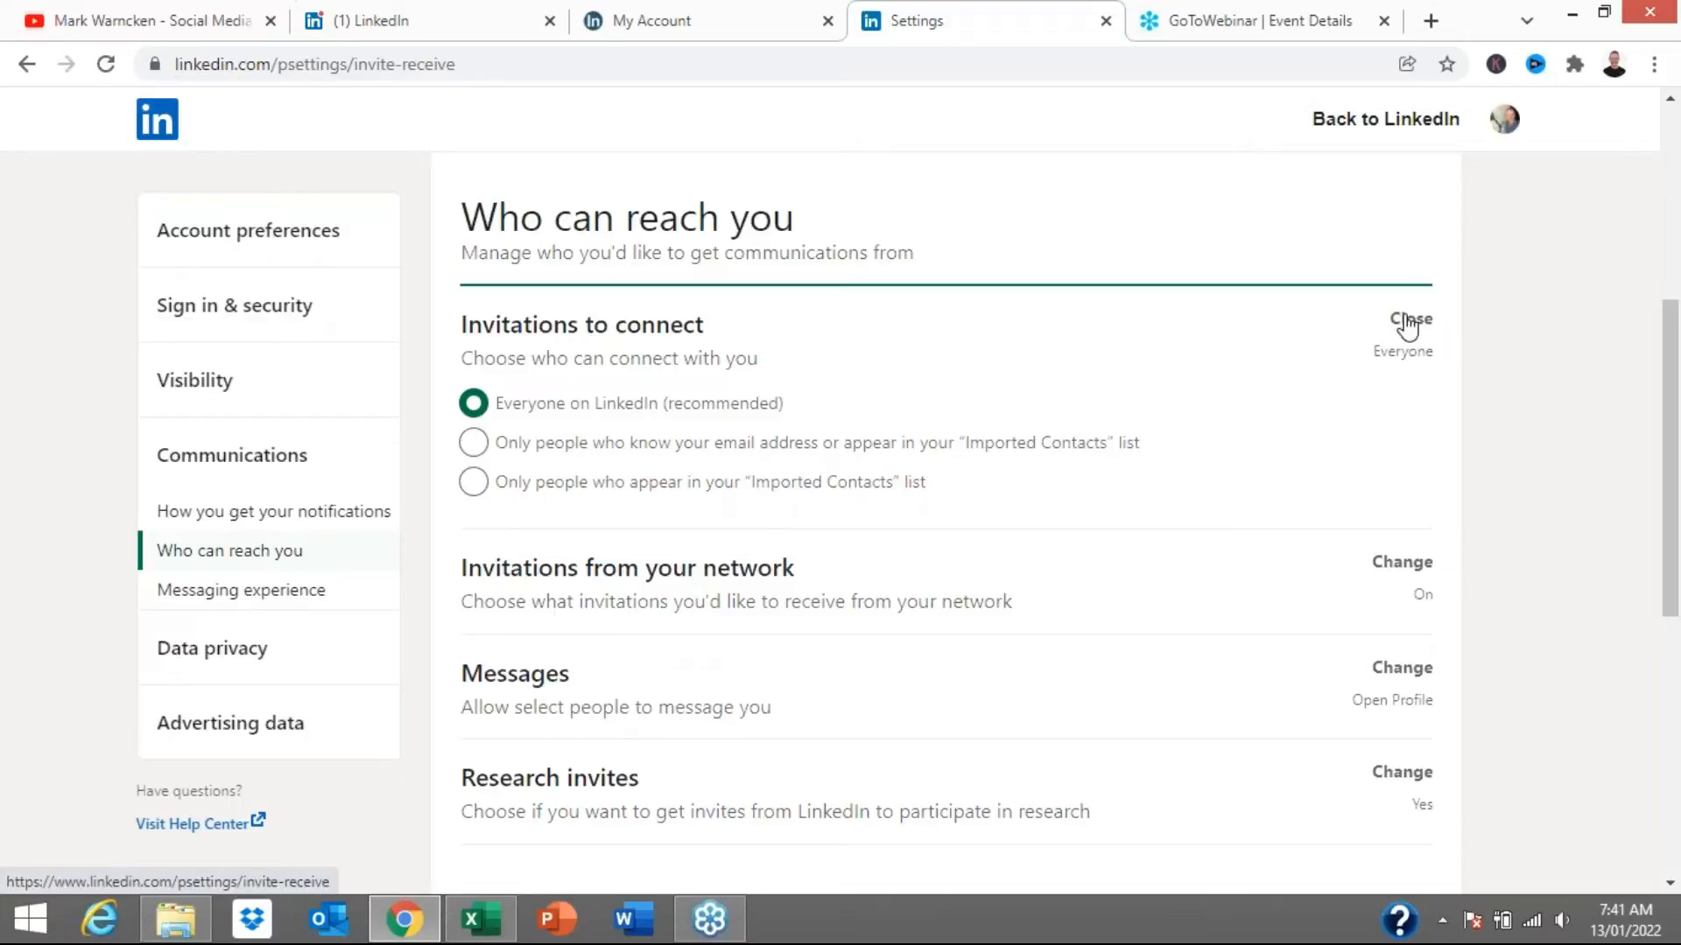
{"action": "left_click", "coordinate": [419, 21]}
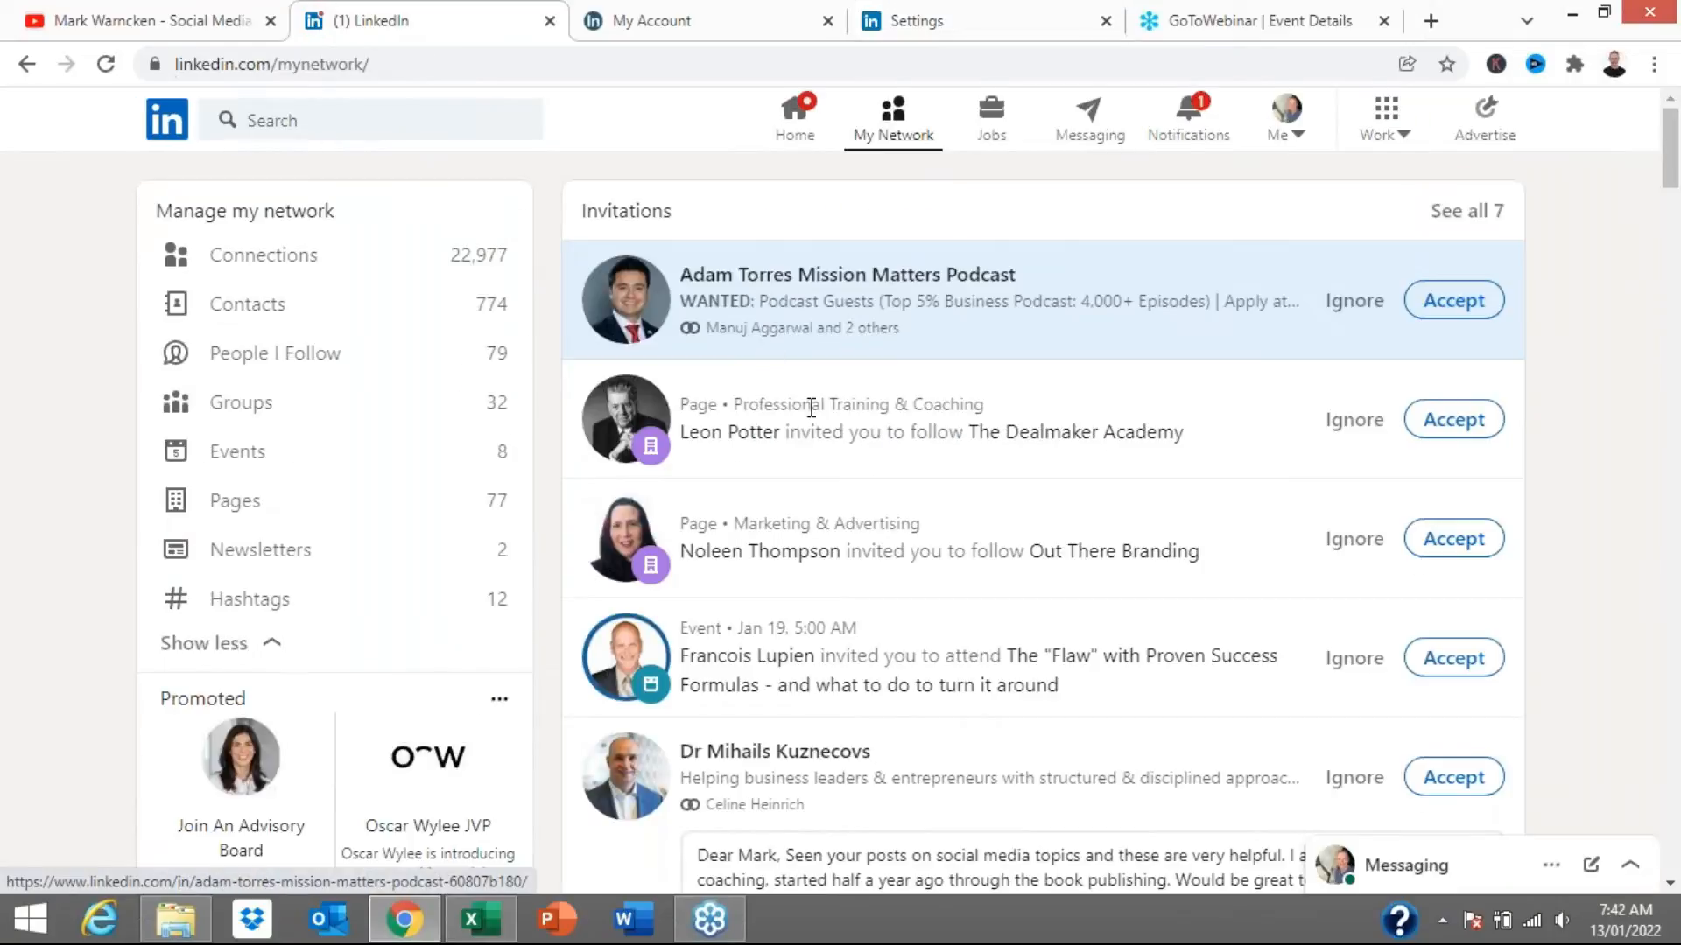
{"action": "scroll", "scroll_direction": "down", "scroll_amount": 3}
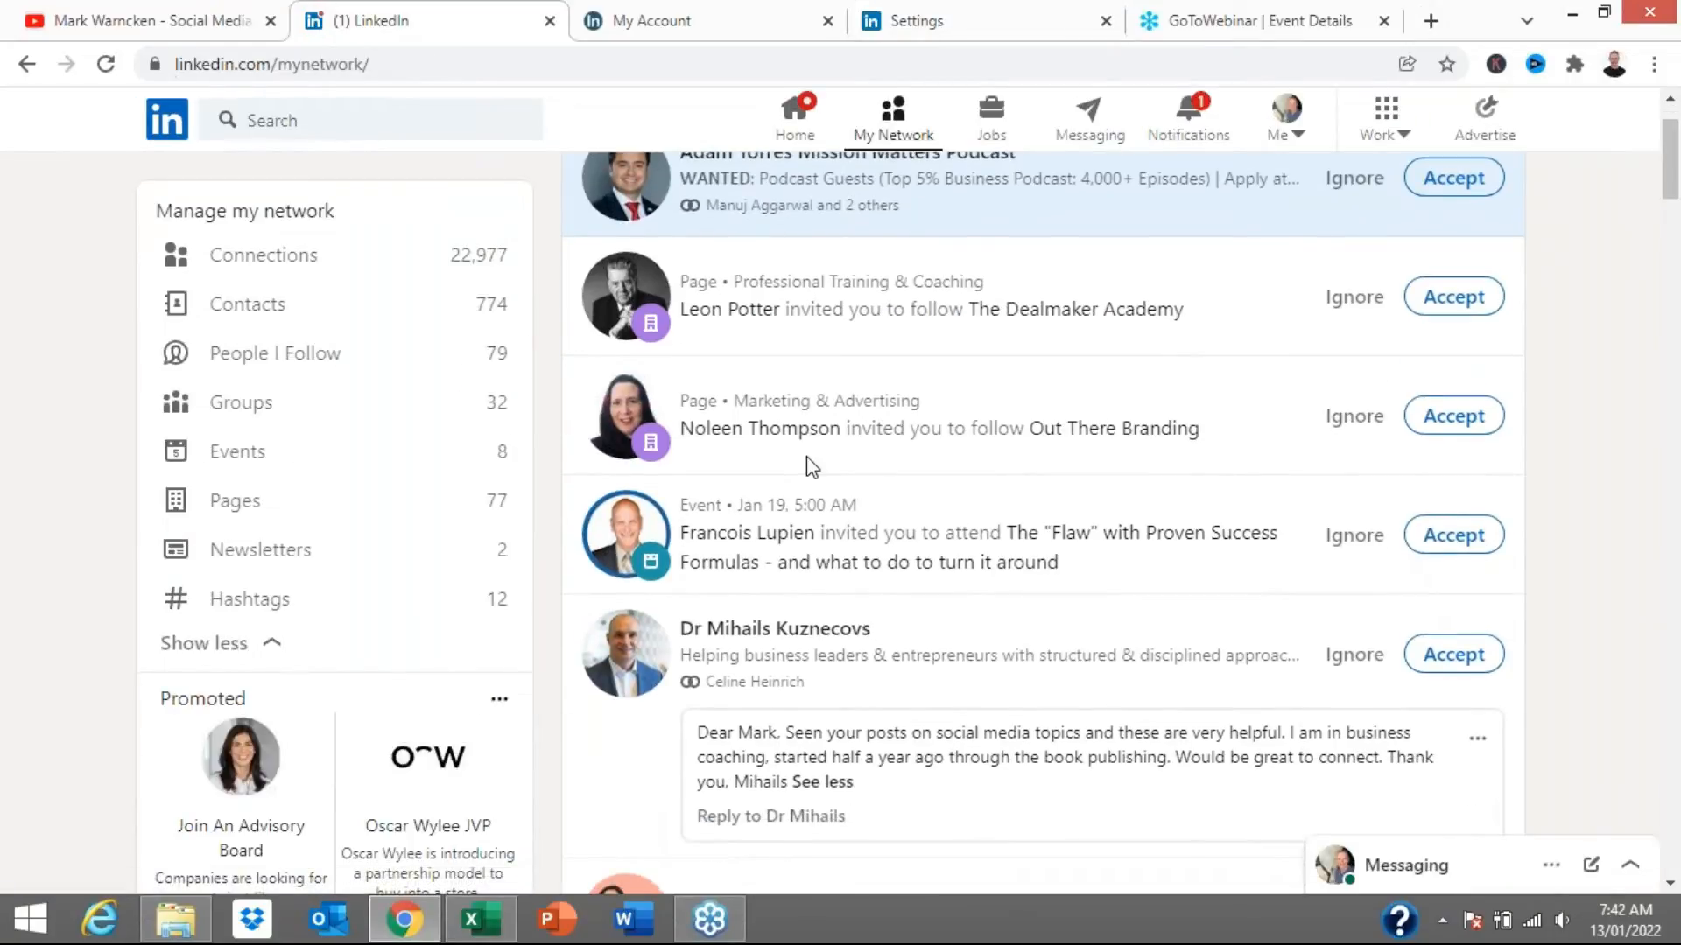
{"action": "scroll", "scroll_direction": "down", "scroll_amount": 3}
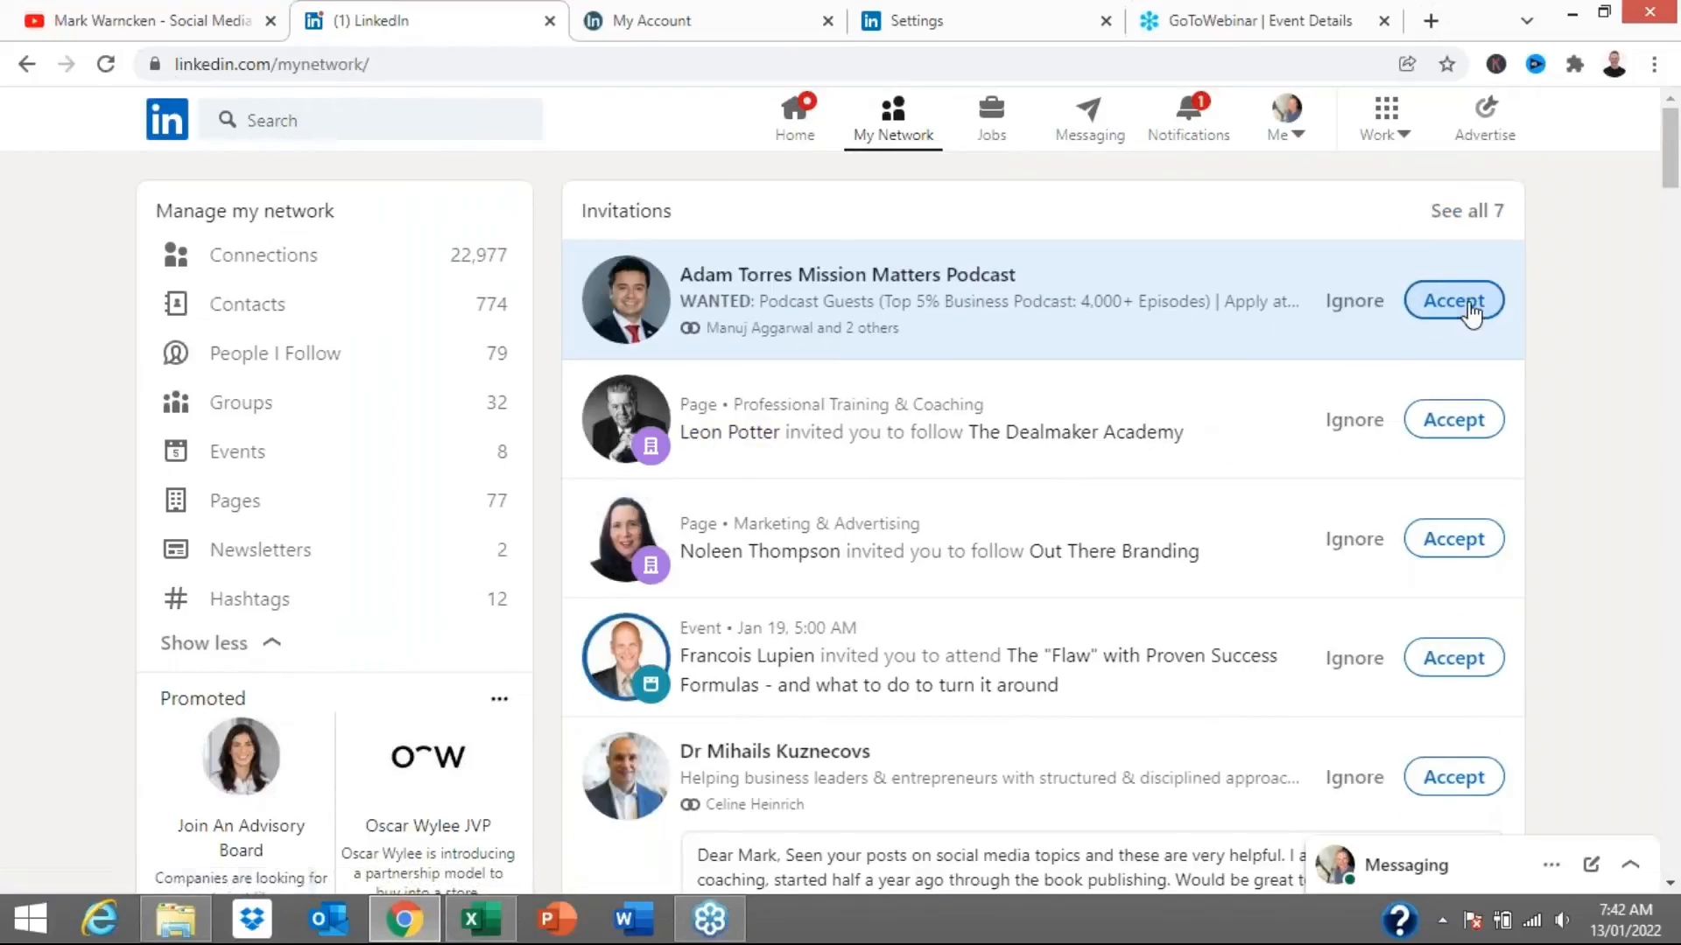
{"action": "left_click", "coordinate": [1453, 299]}
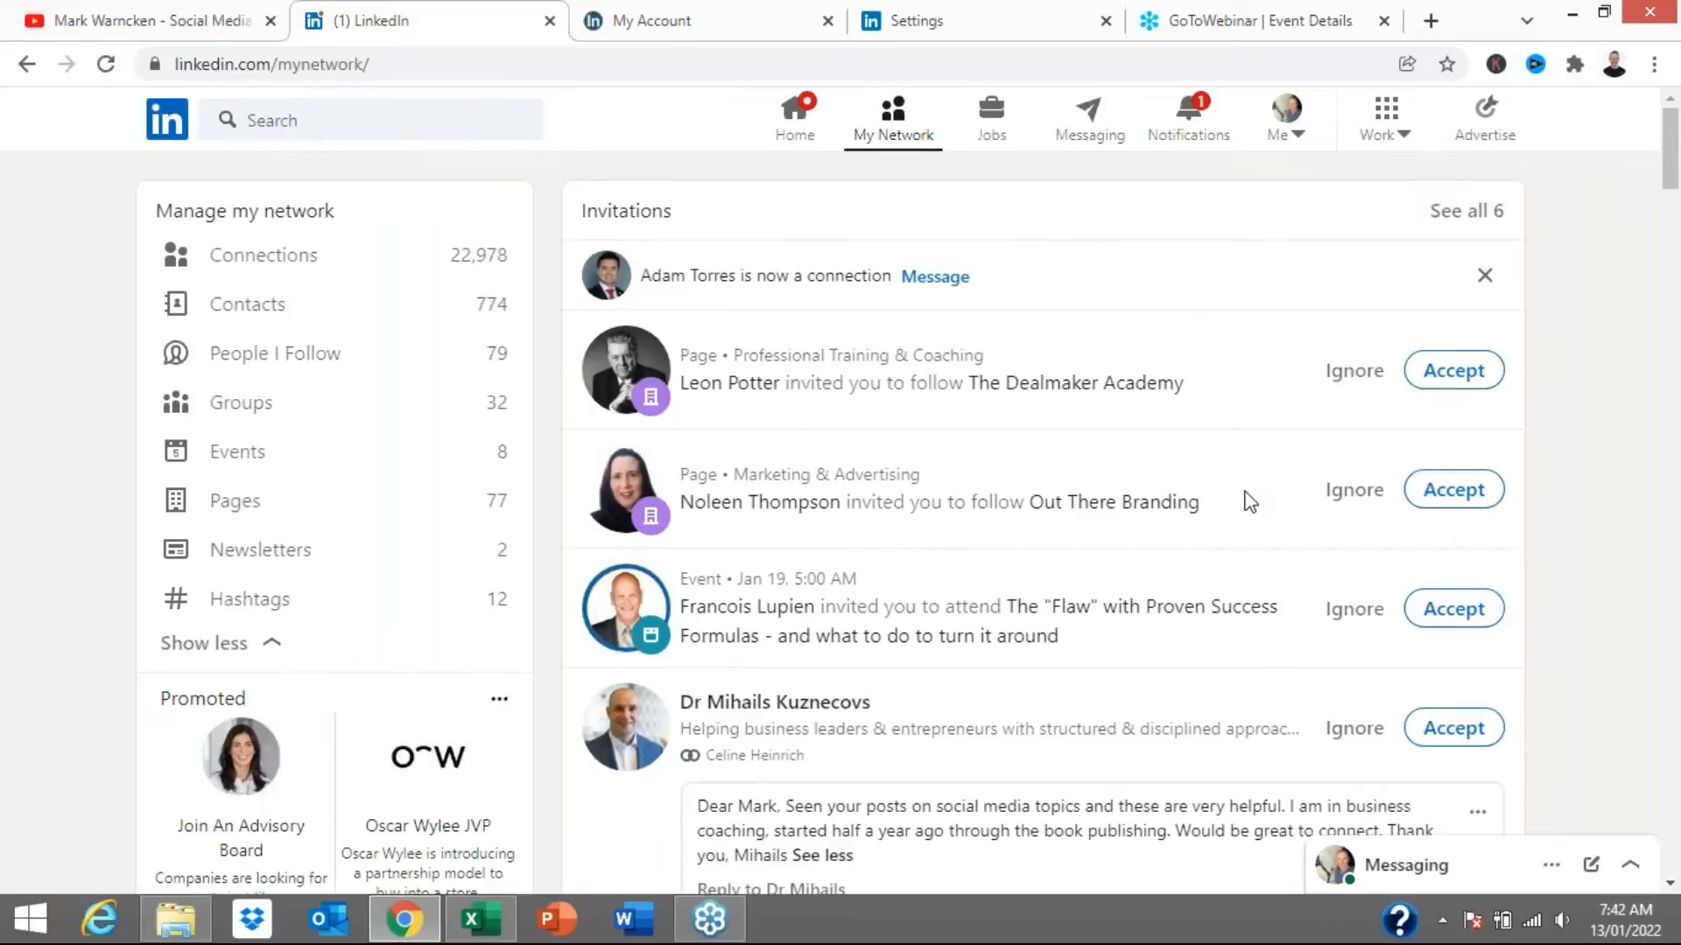
{"action": "scroll", "scroll_direction": "down", "scroll_amount": 3}
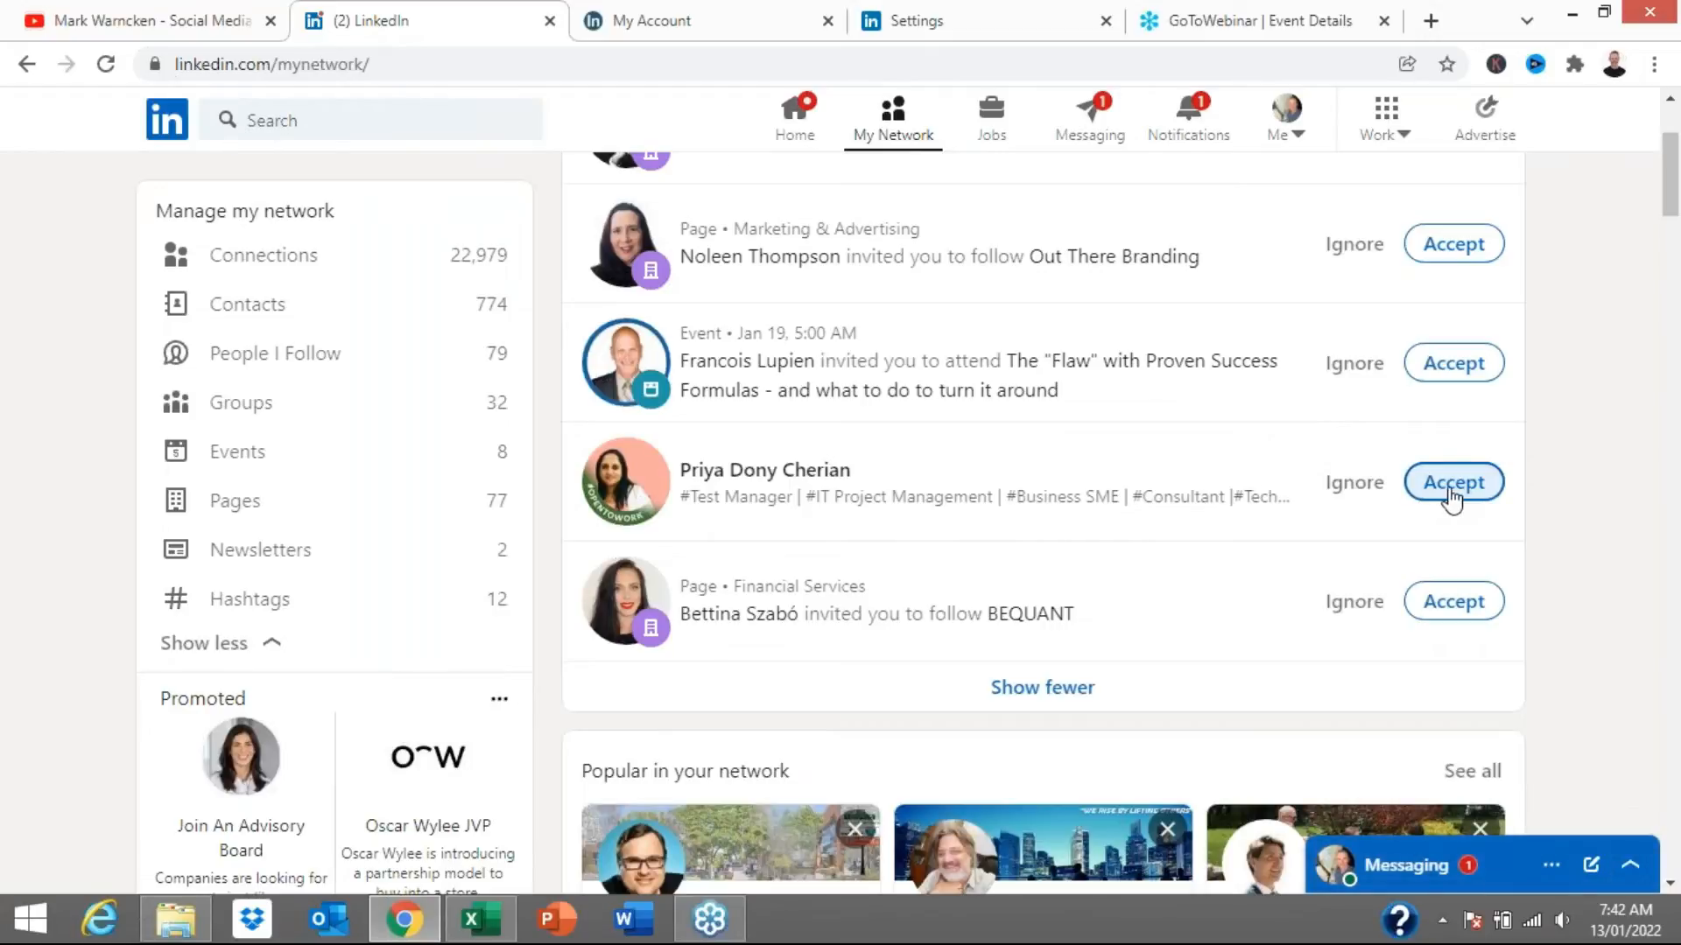
{"action": "left_click", "coordinate": [1453, 483]}
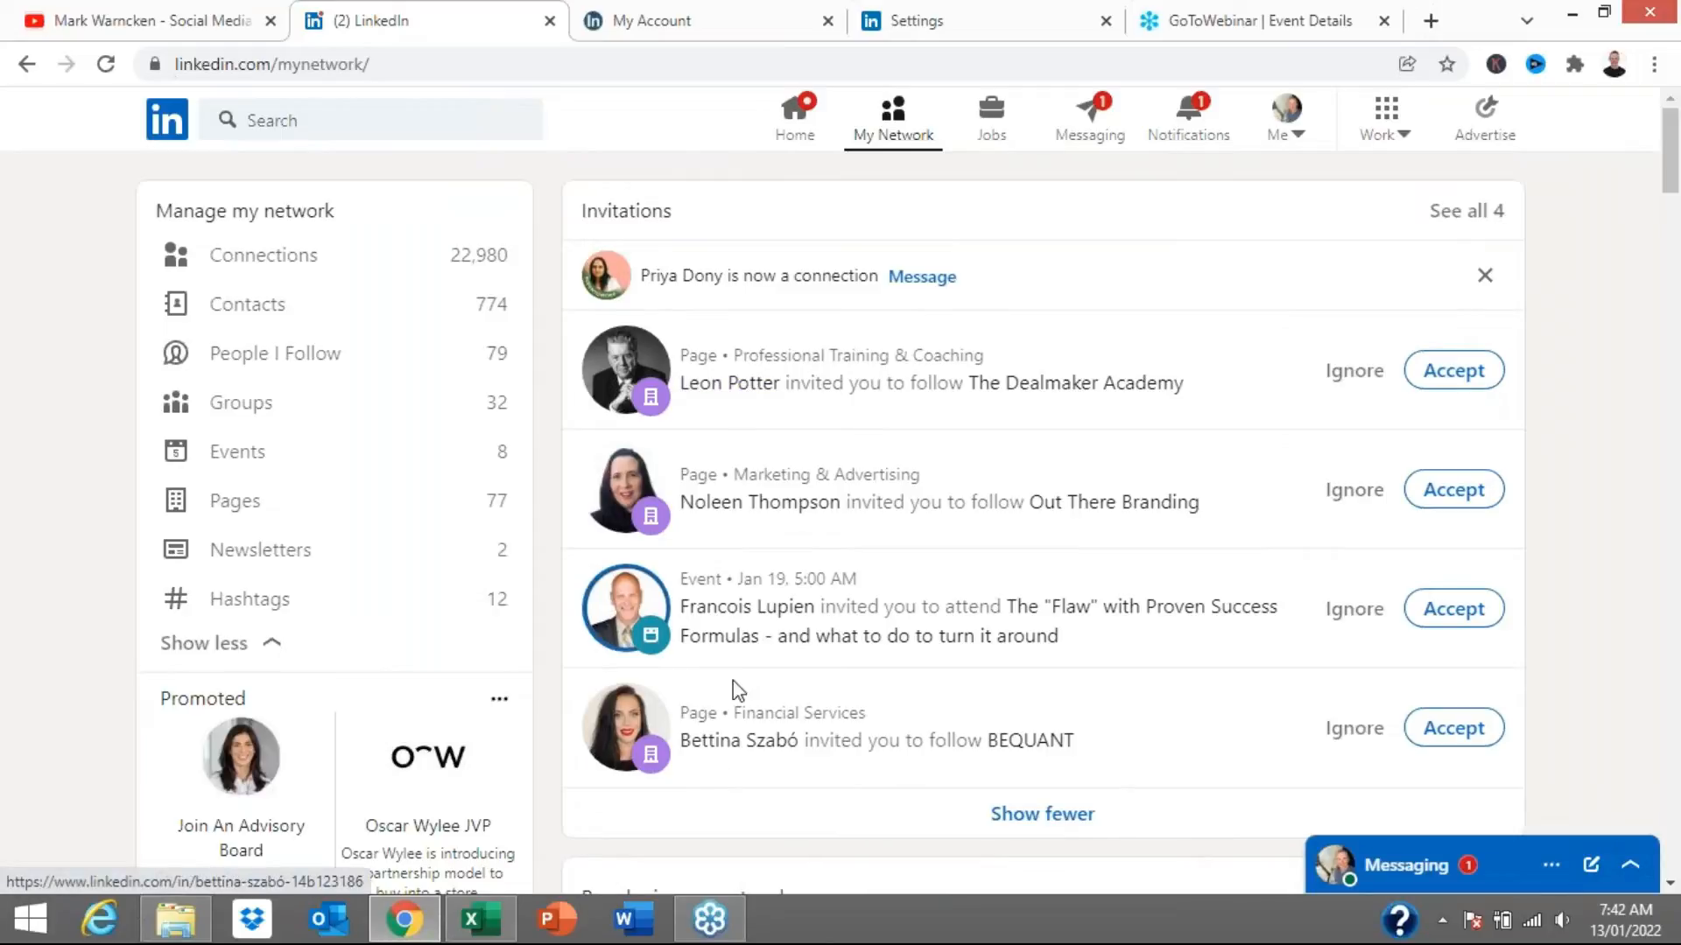
{"action": "left_click", "coordinate": [942, 21]}
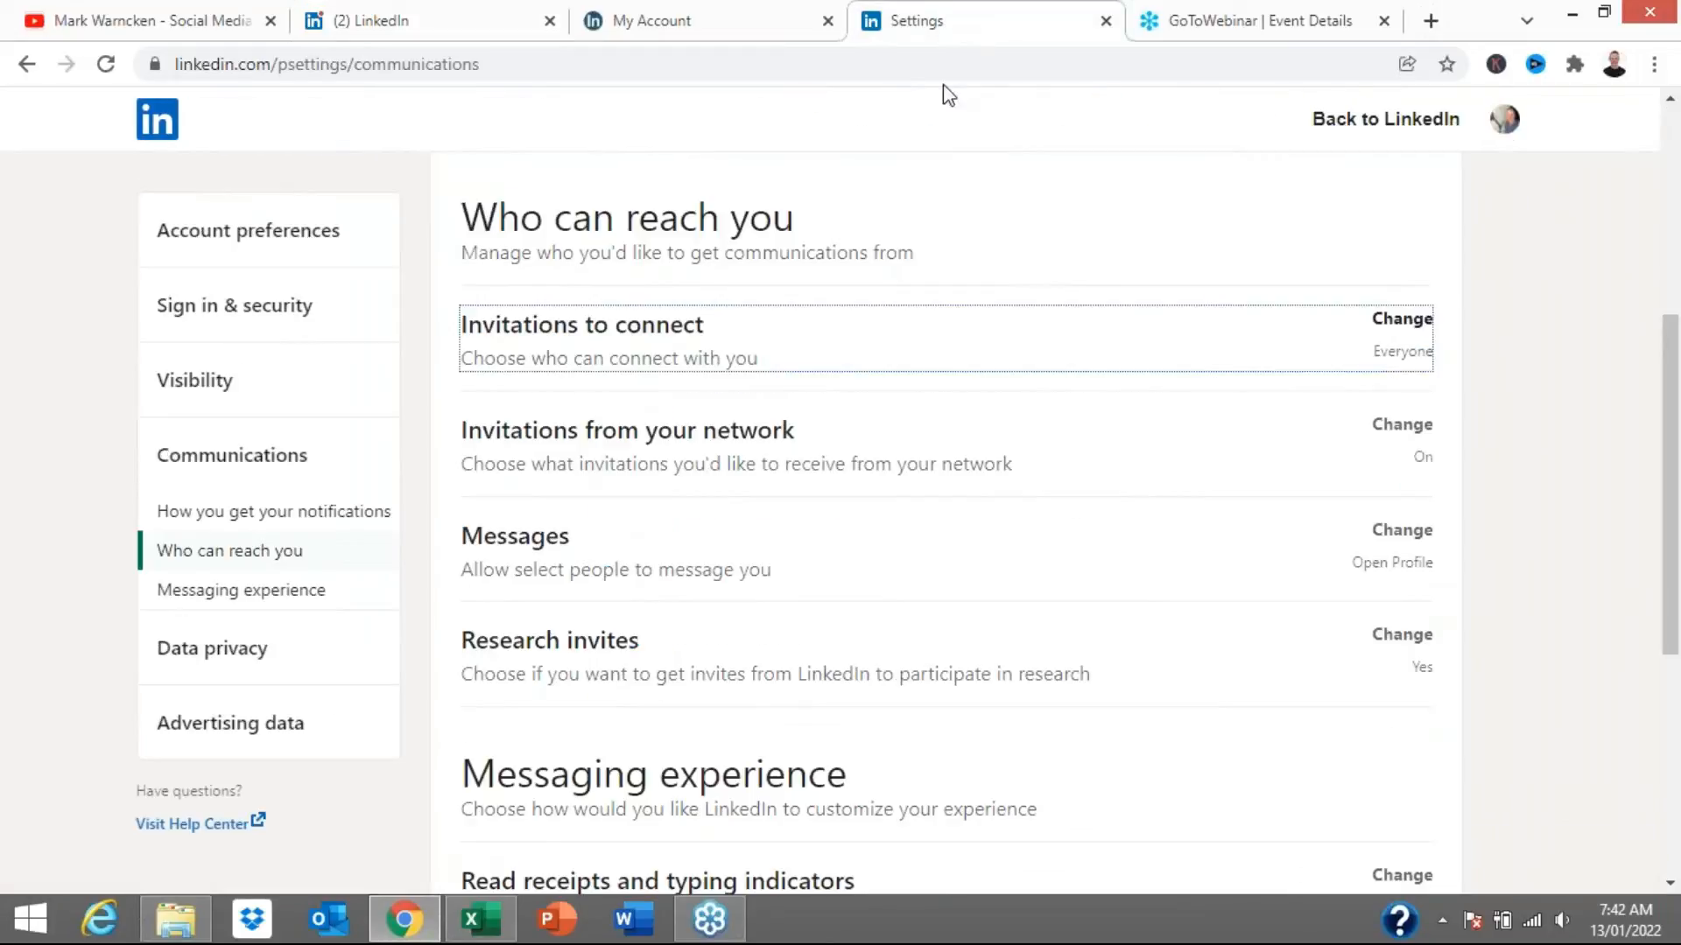
{"action": "mouse_move", "coordinate": [455, 383]}
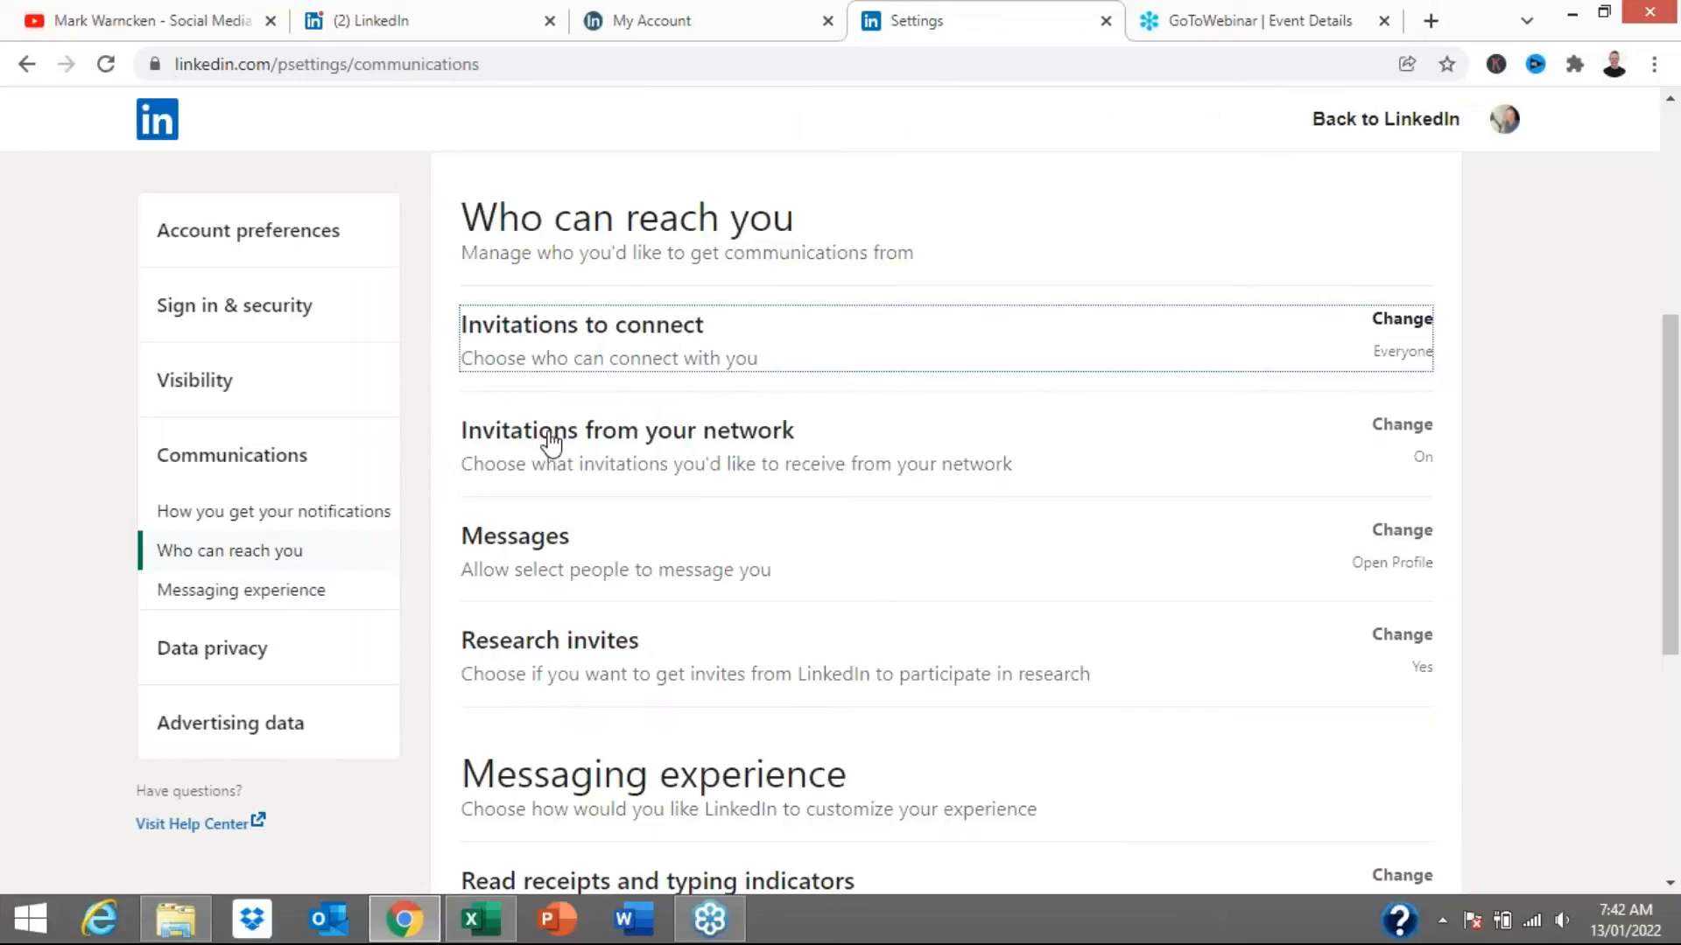
{"action": "mouse_move", "coordinate": [590, 437]}
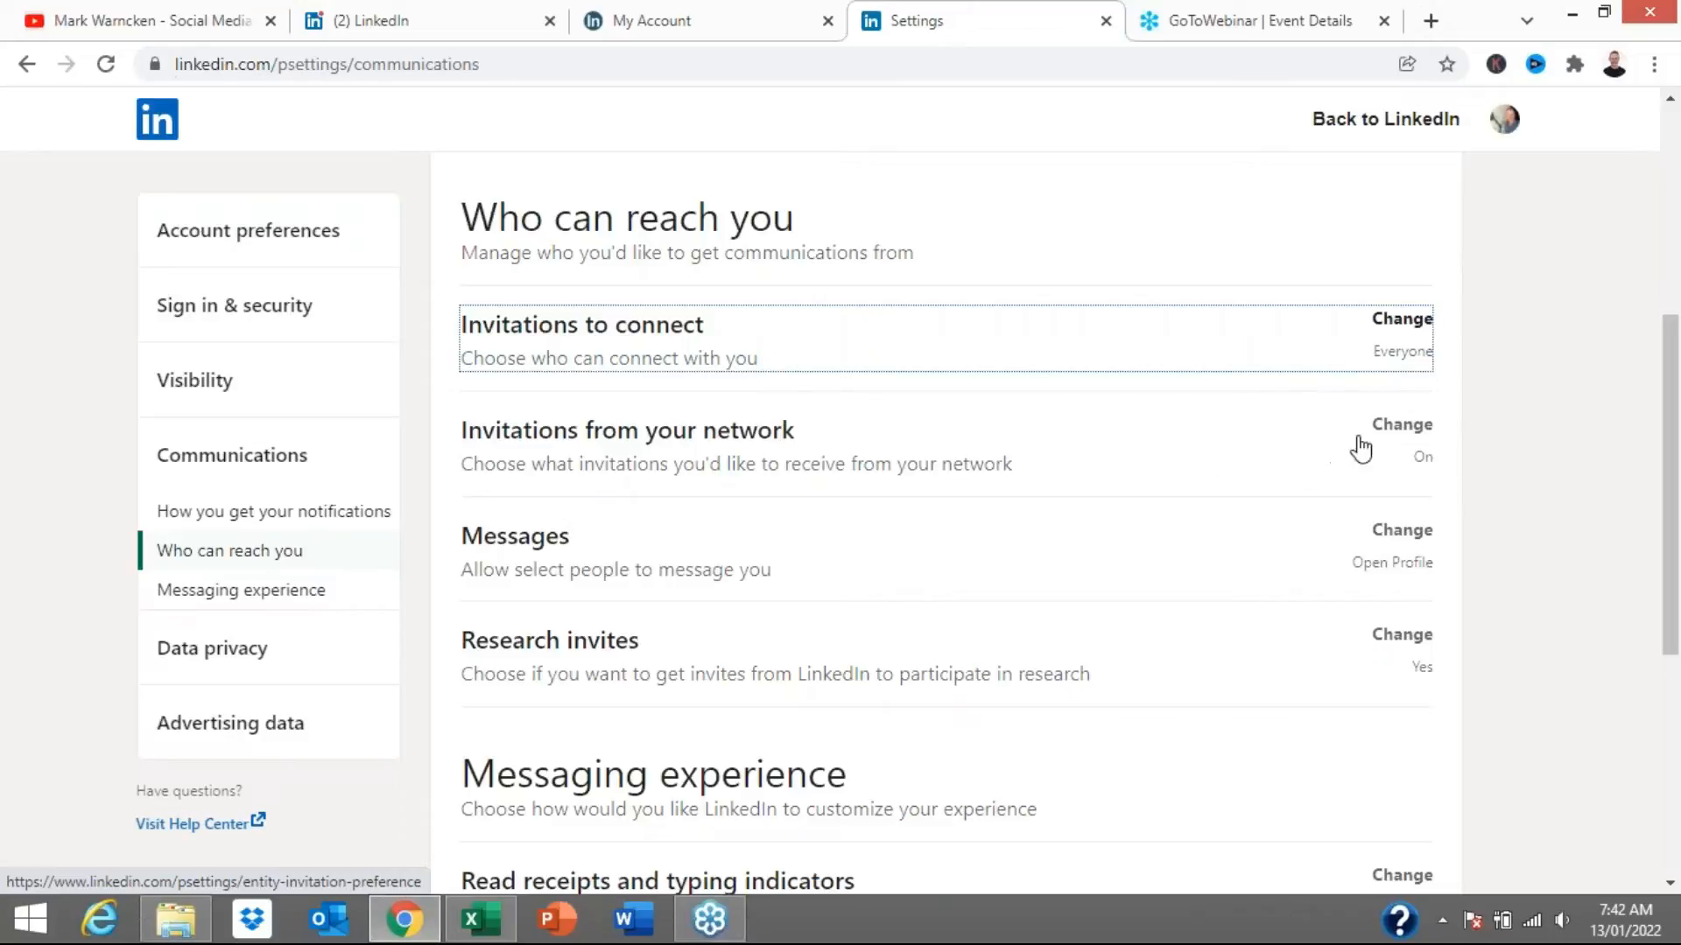
- Under Invitations from your network, turn page invitations off, then return to My Network
{"action": "left_click", "coordinate": [1400, 424]}
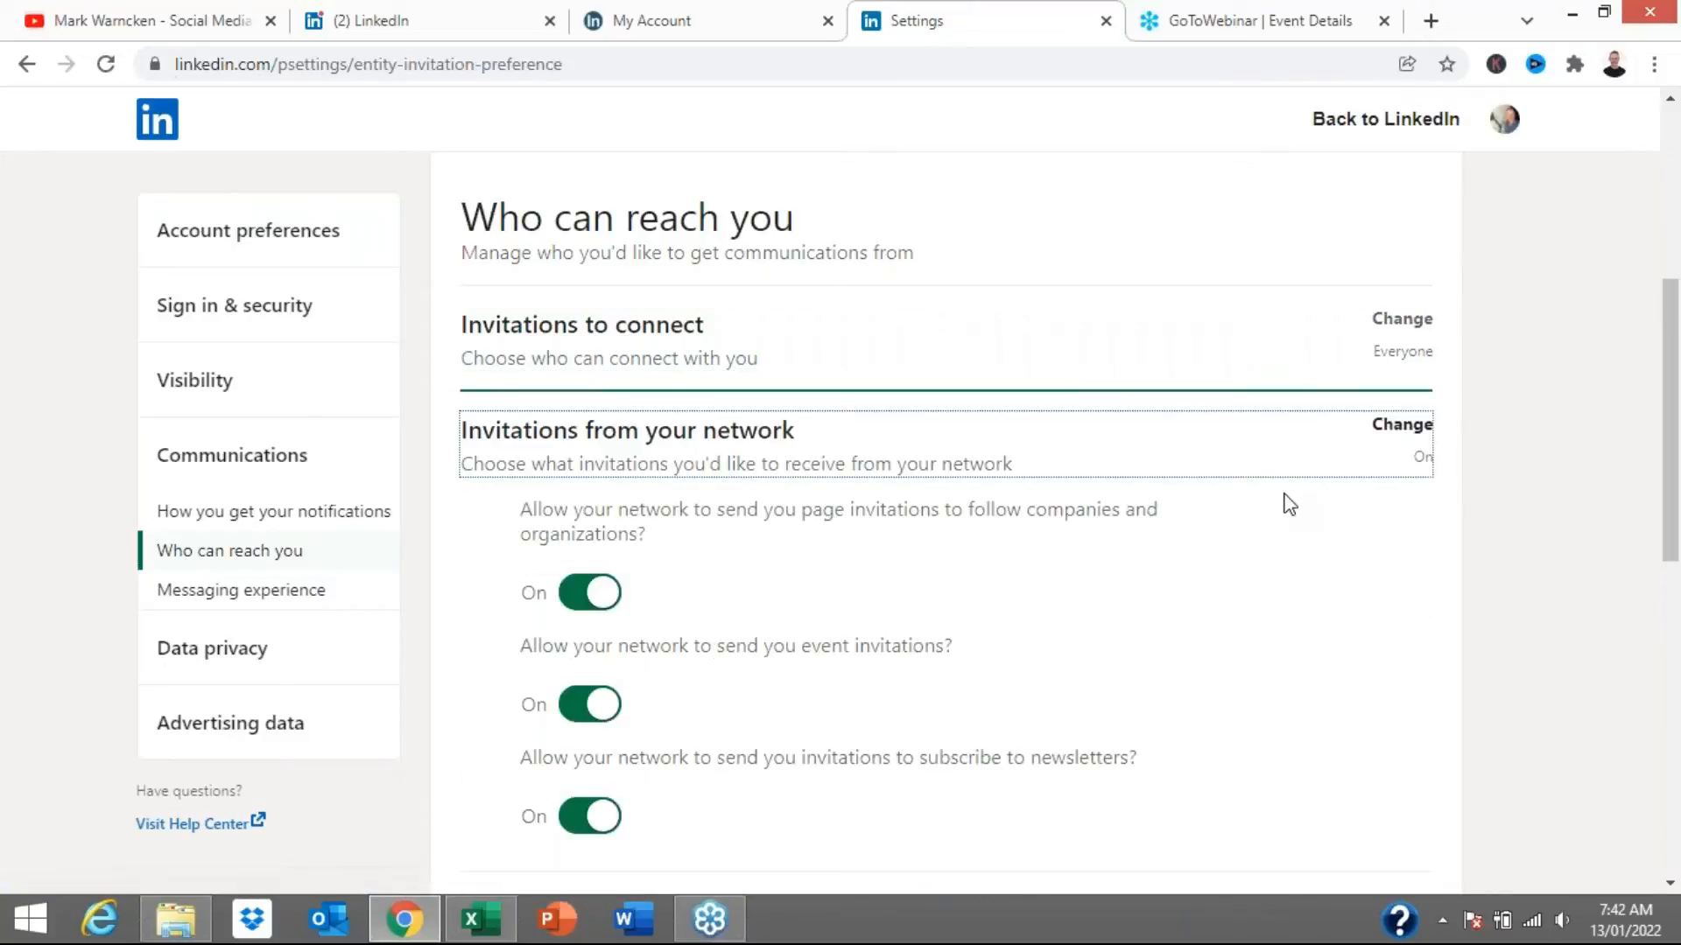
{"action": "scroll", "scroll_direction": "down", "scroll_amount": 3}
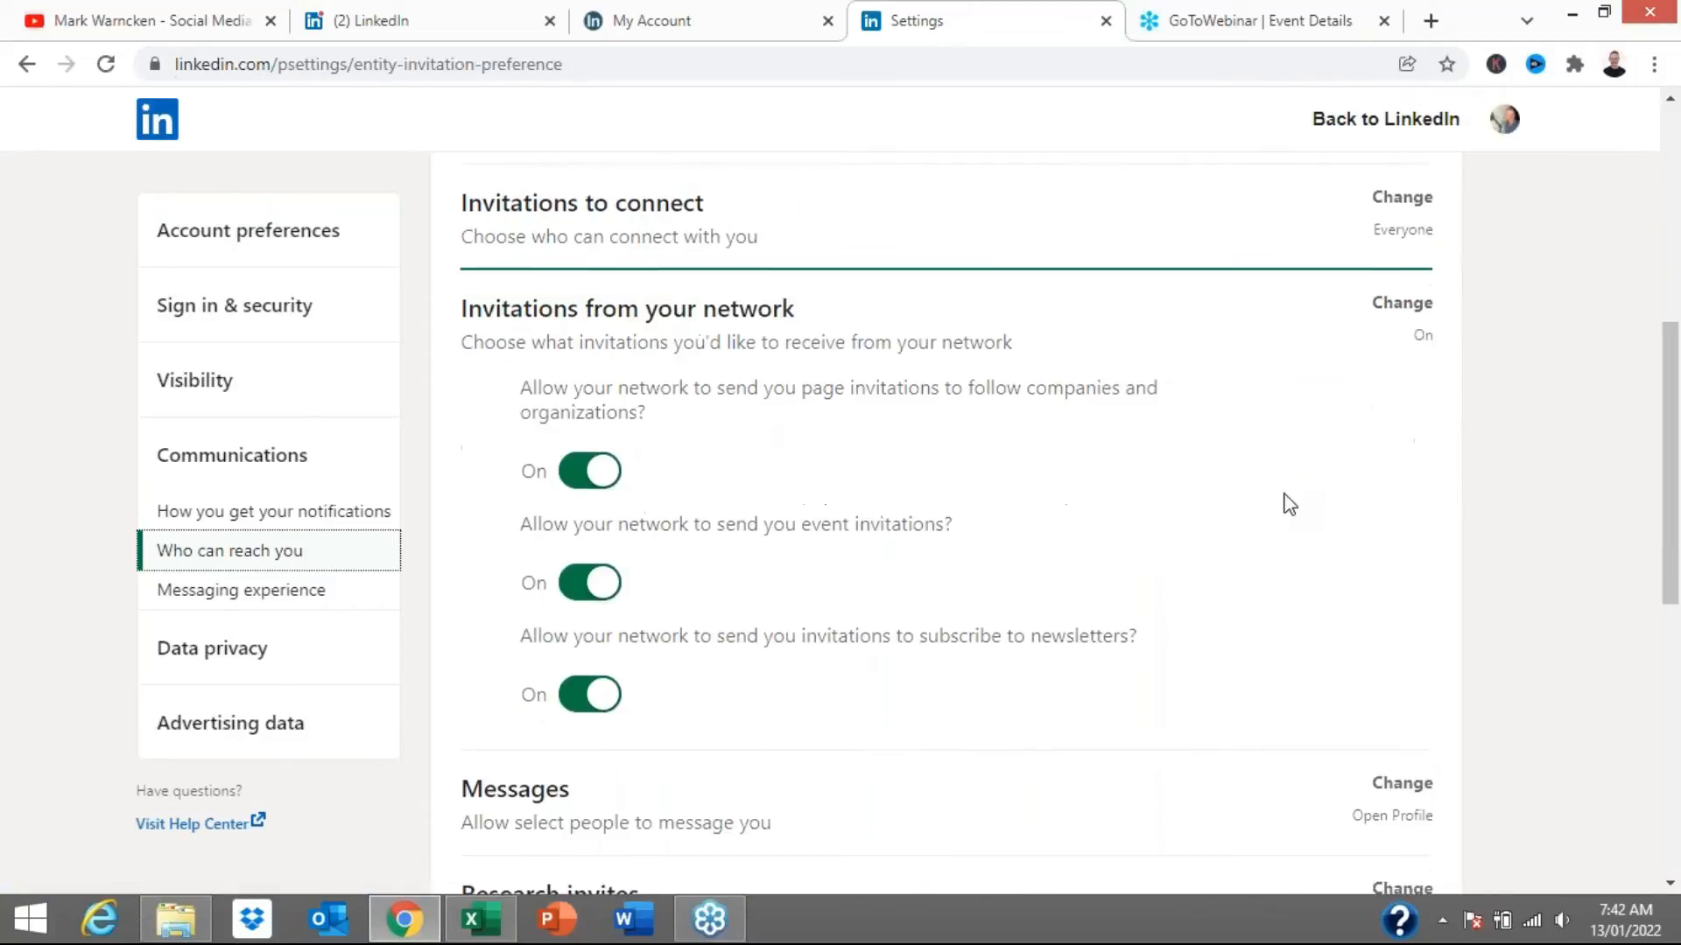
{"action": "mouse_move", "coordinate": [1054, 501]}
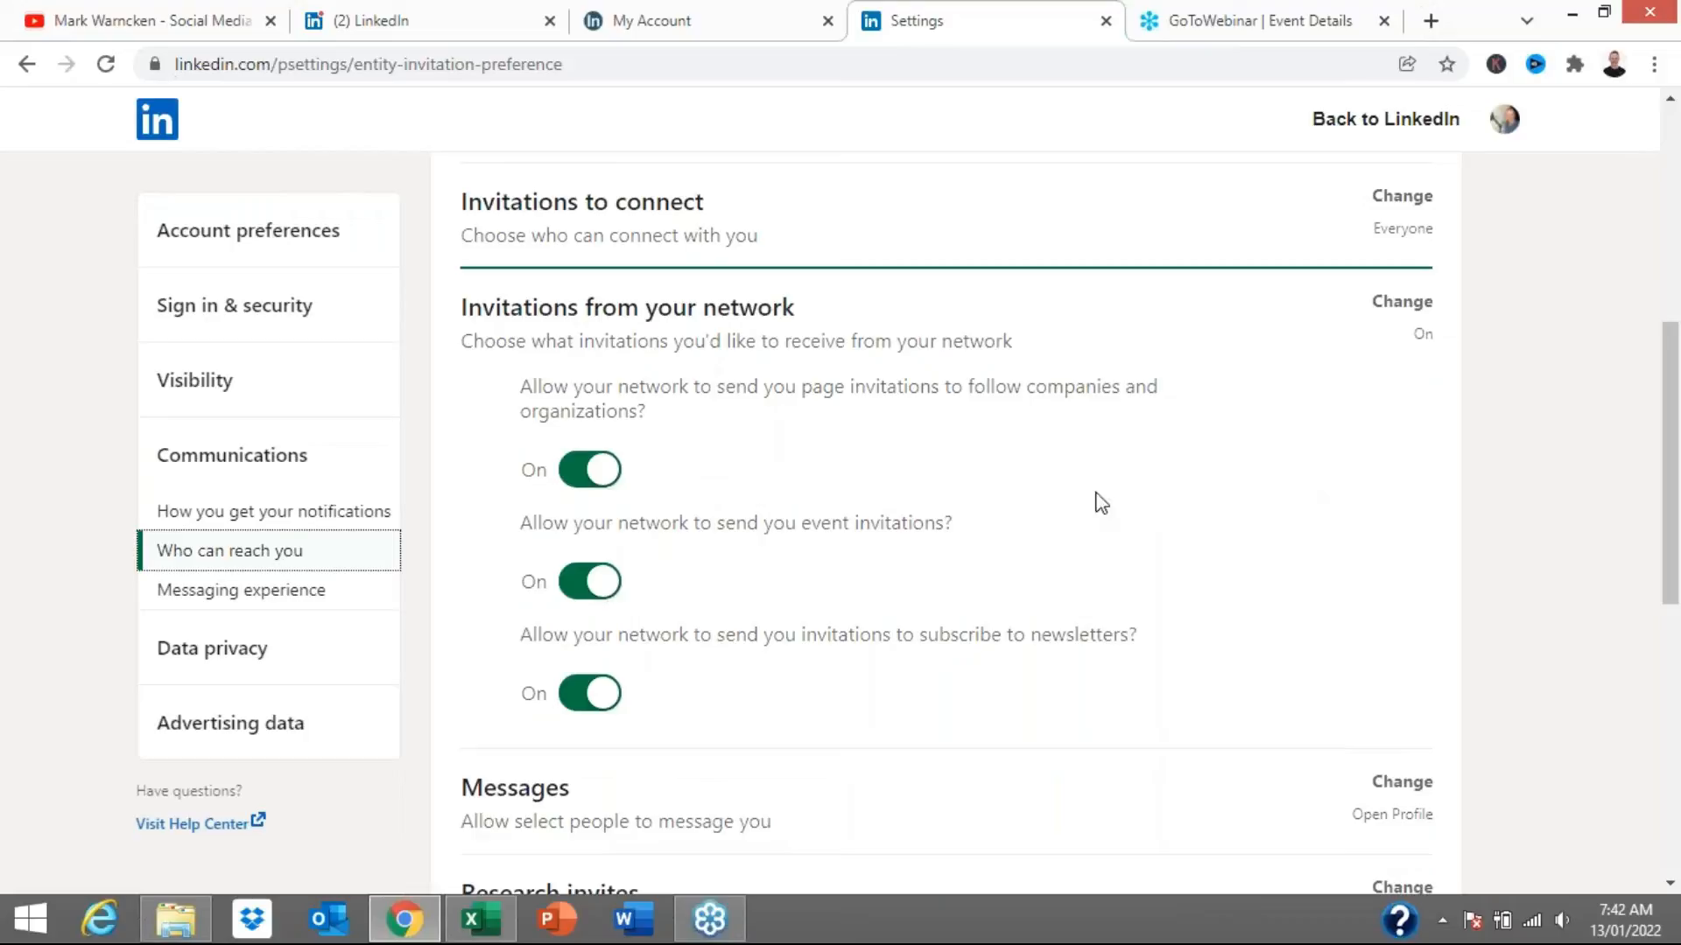
{"action": "mouse_move", "coordinate": [641, 464]}
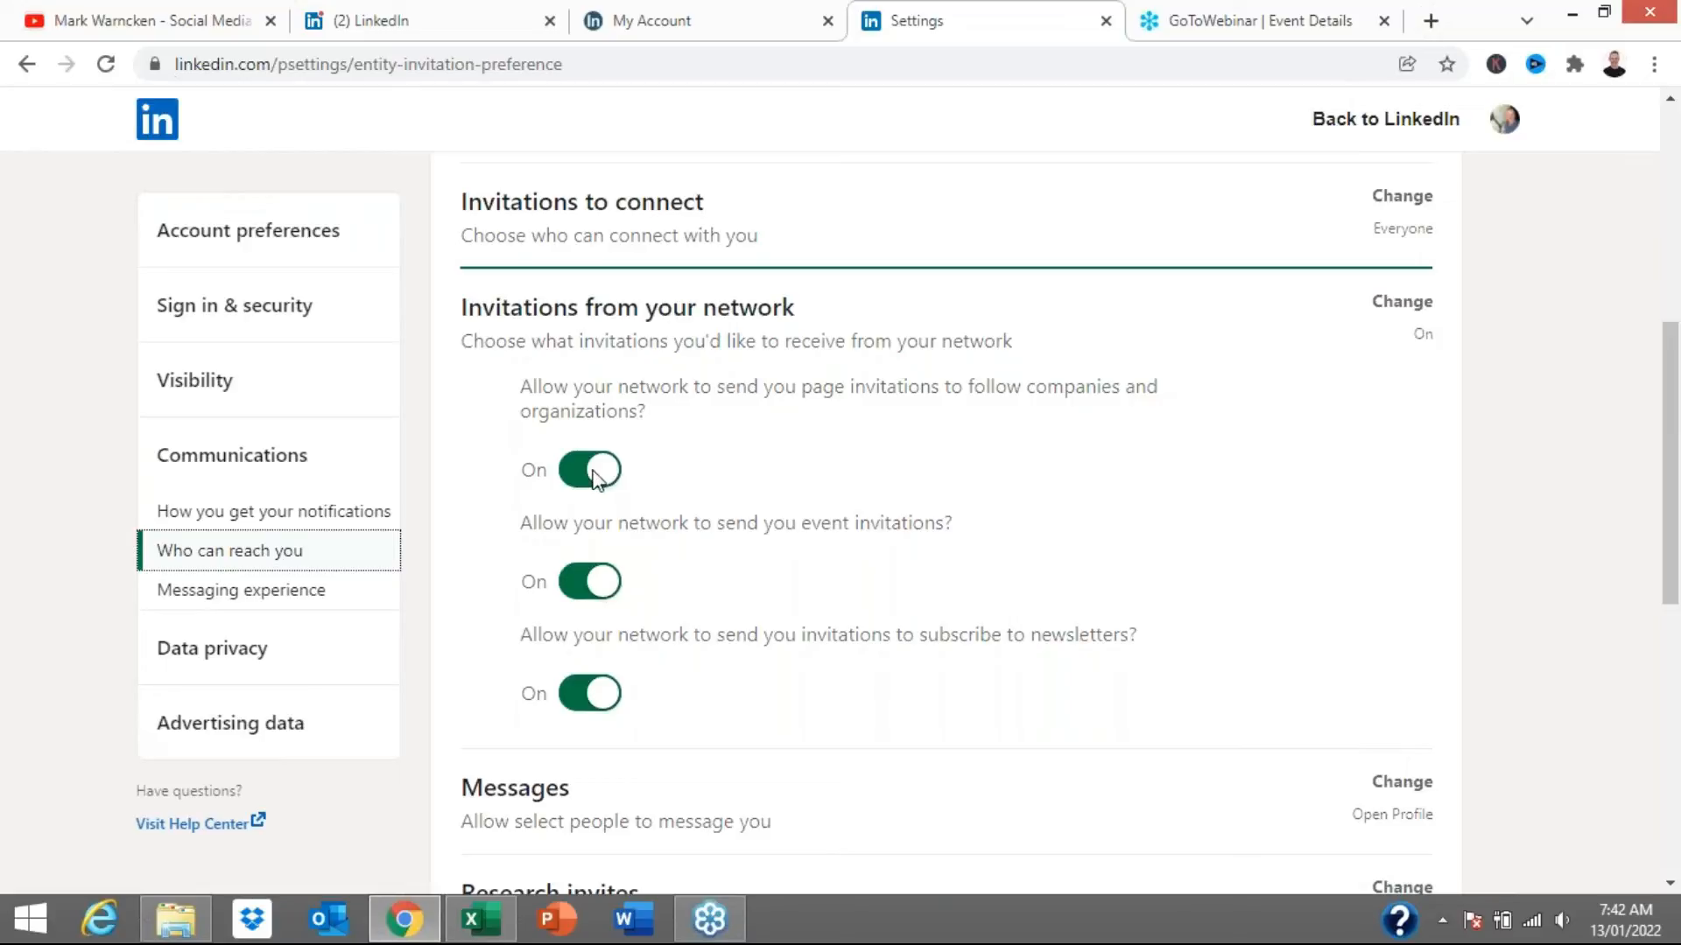
{"action": "left_click", "coordinate": [588, 469]}
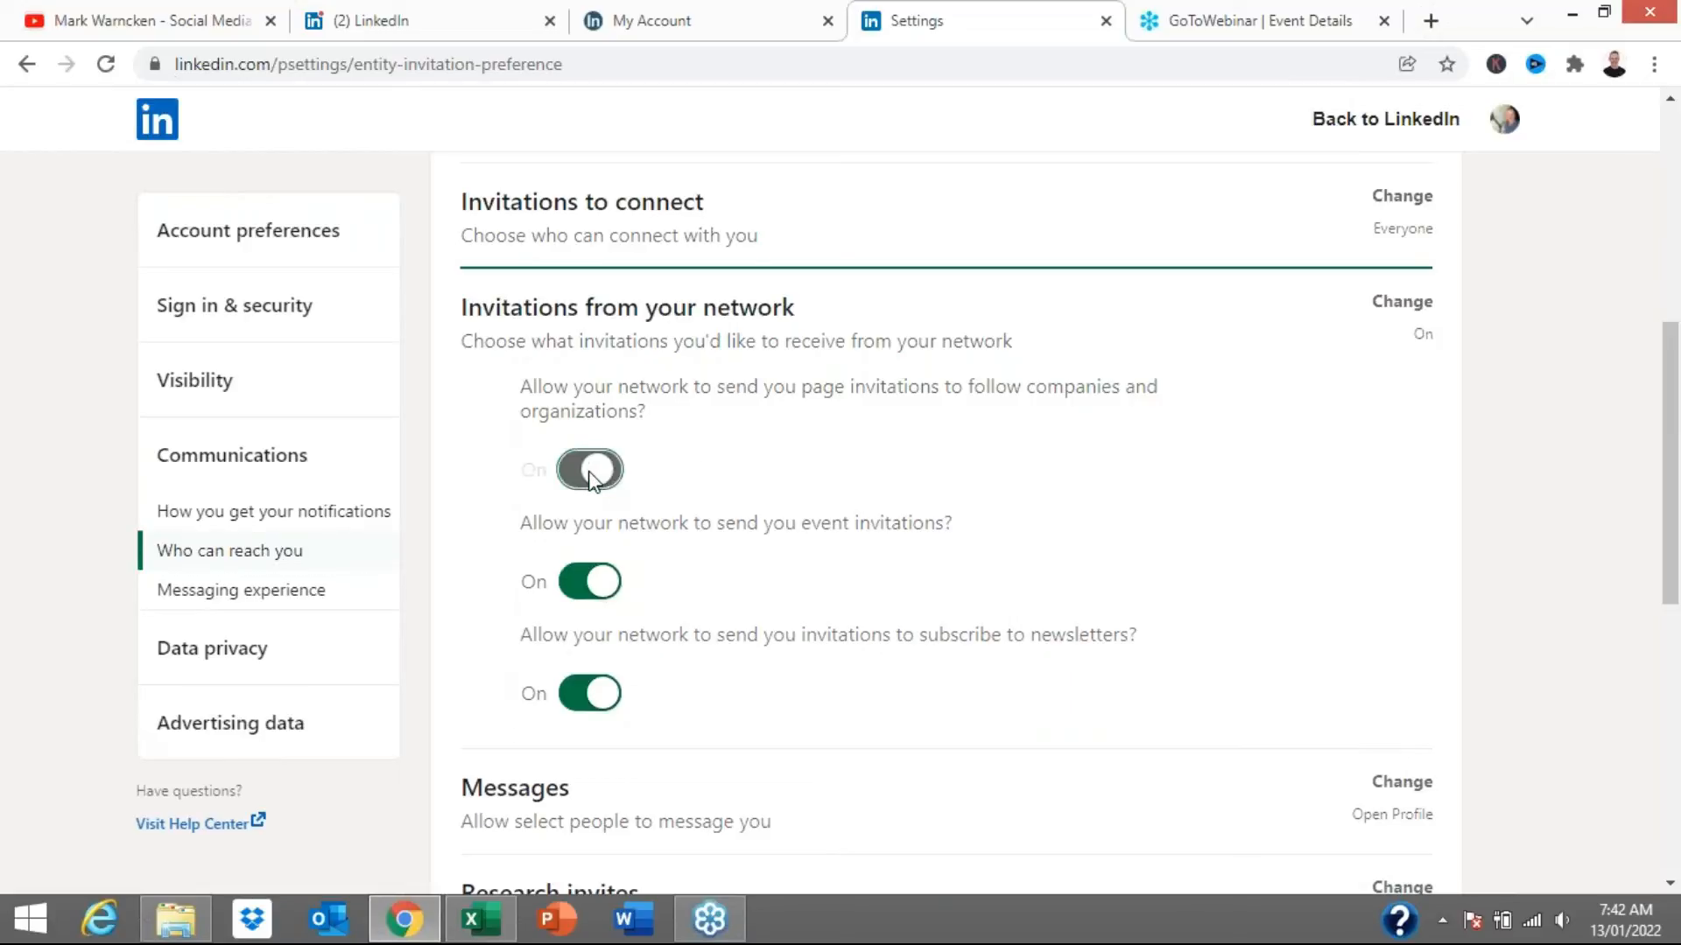
{"action": "left_click", "coordinate": [588, 469]}
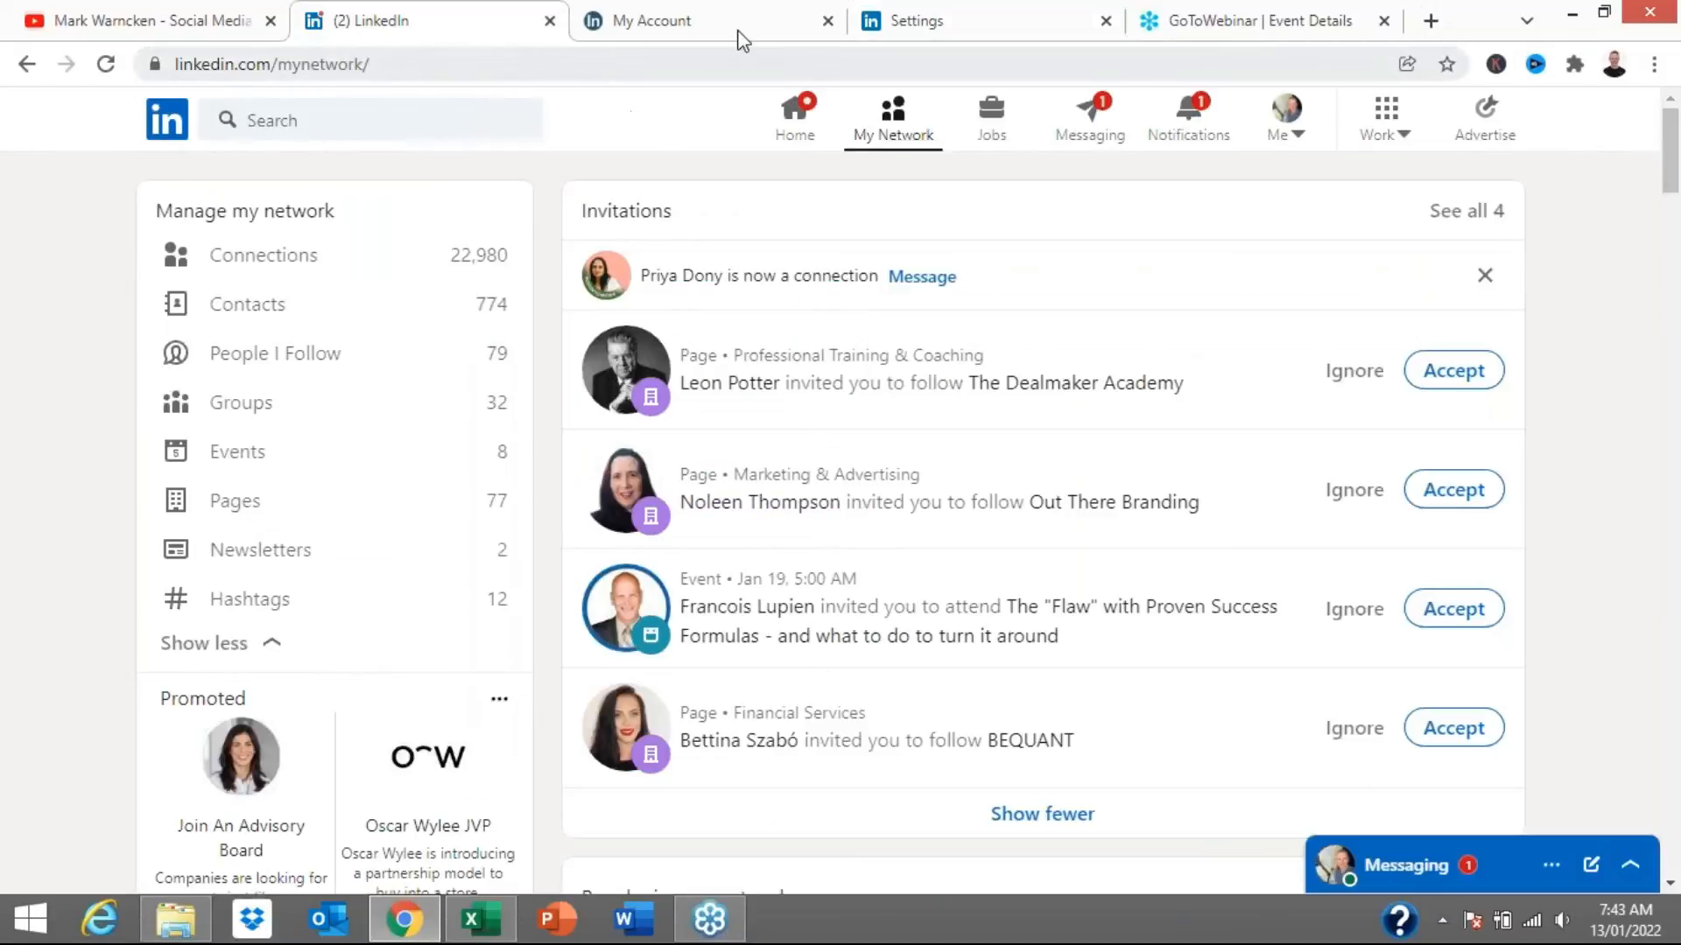
- Turn page invitations from your network back on and event invitations off
{"action": "left_click", "coordinate": [916, 21]}
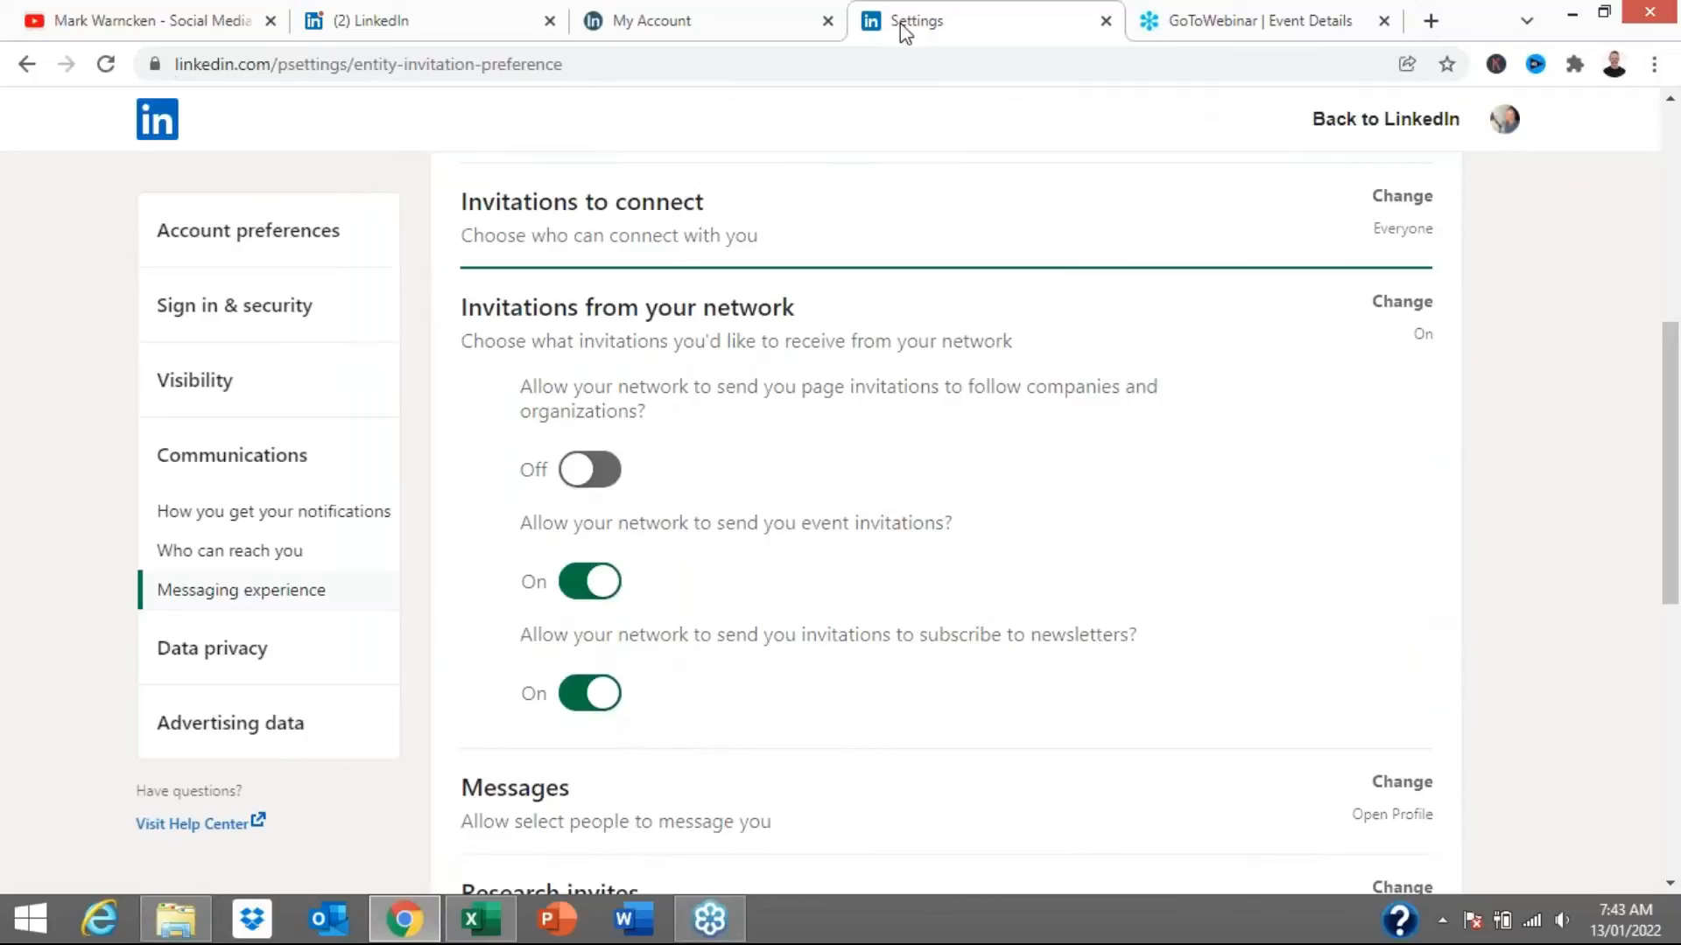
{"action": "left_click", "coordinate": [588, 470]}
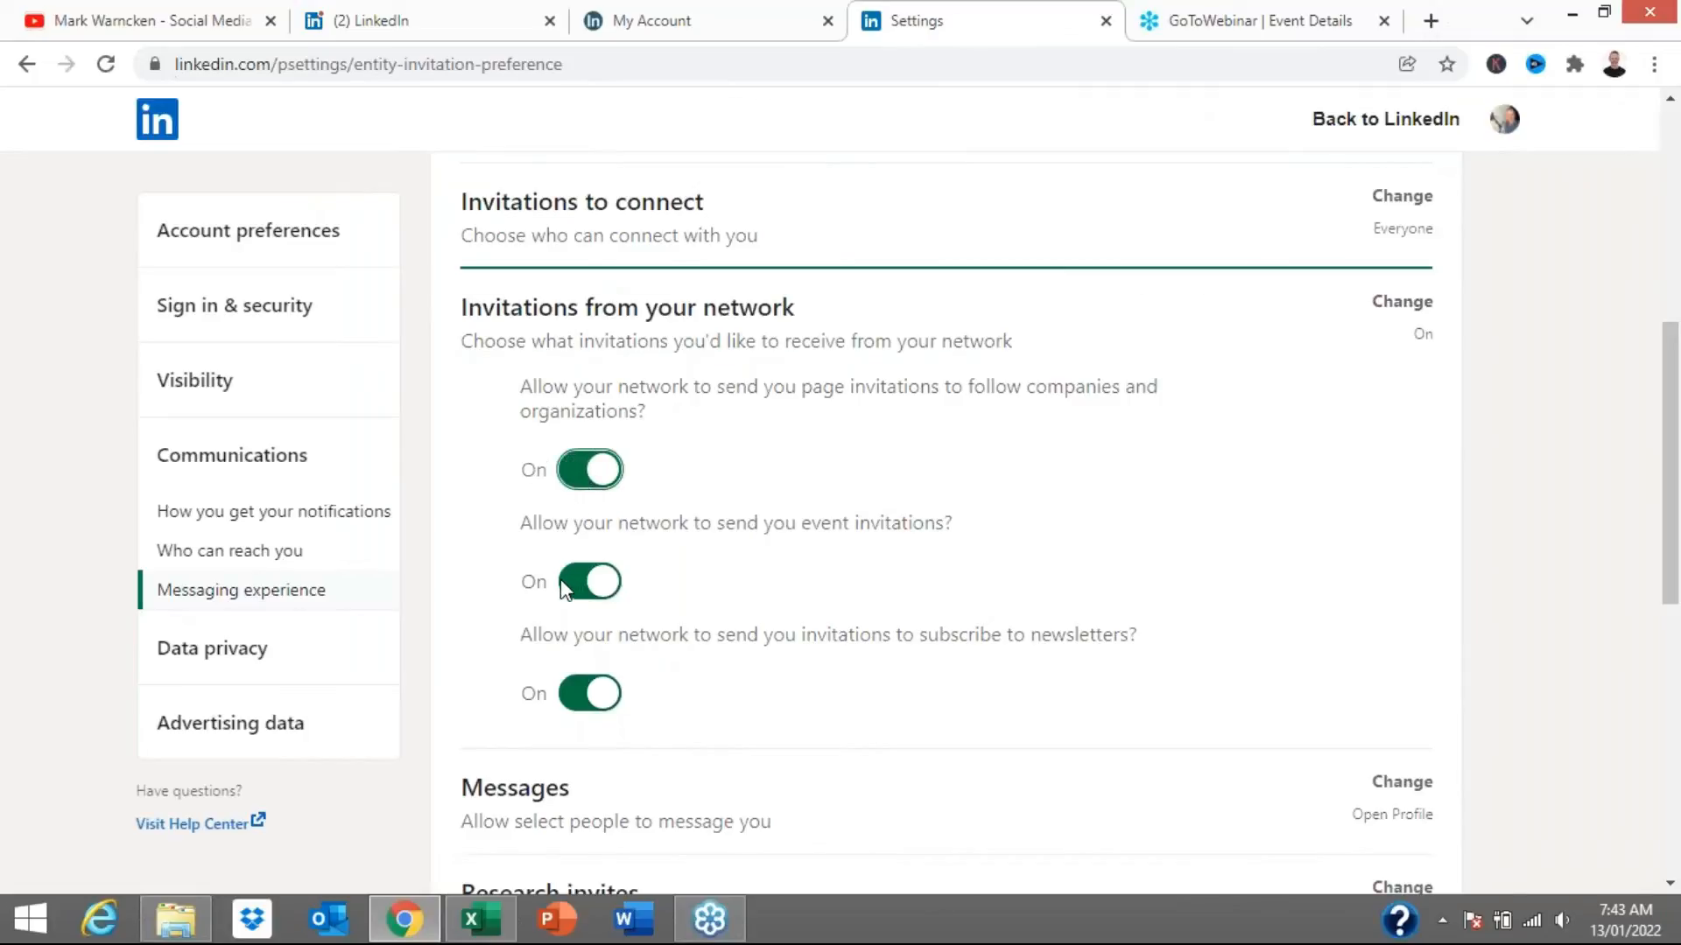
{"action": "left_click", "coordinate": [588, 469]}
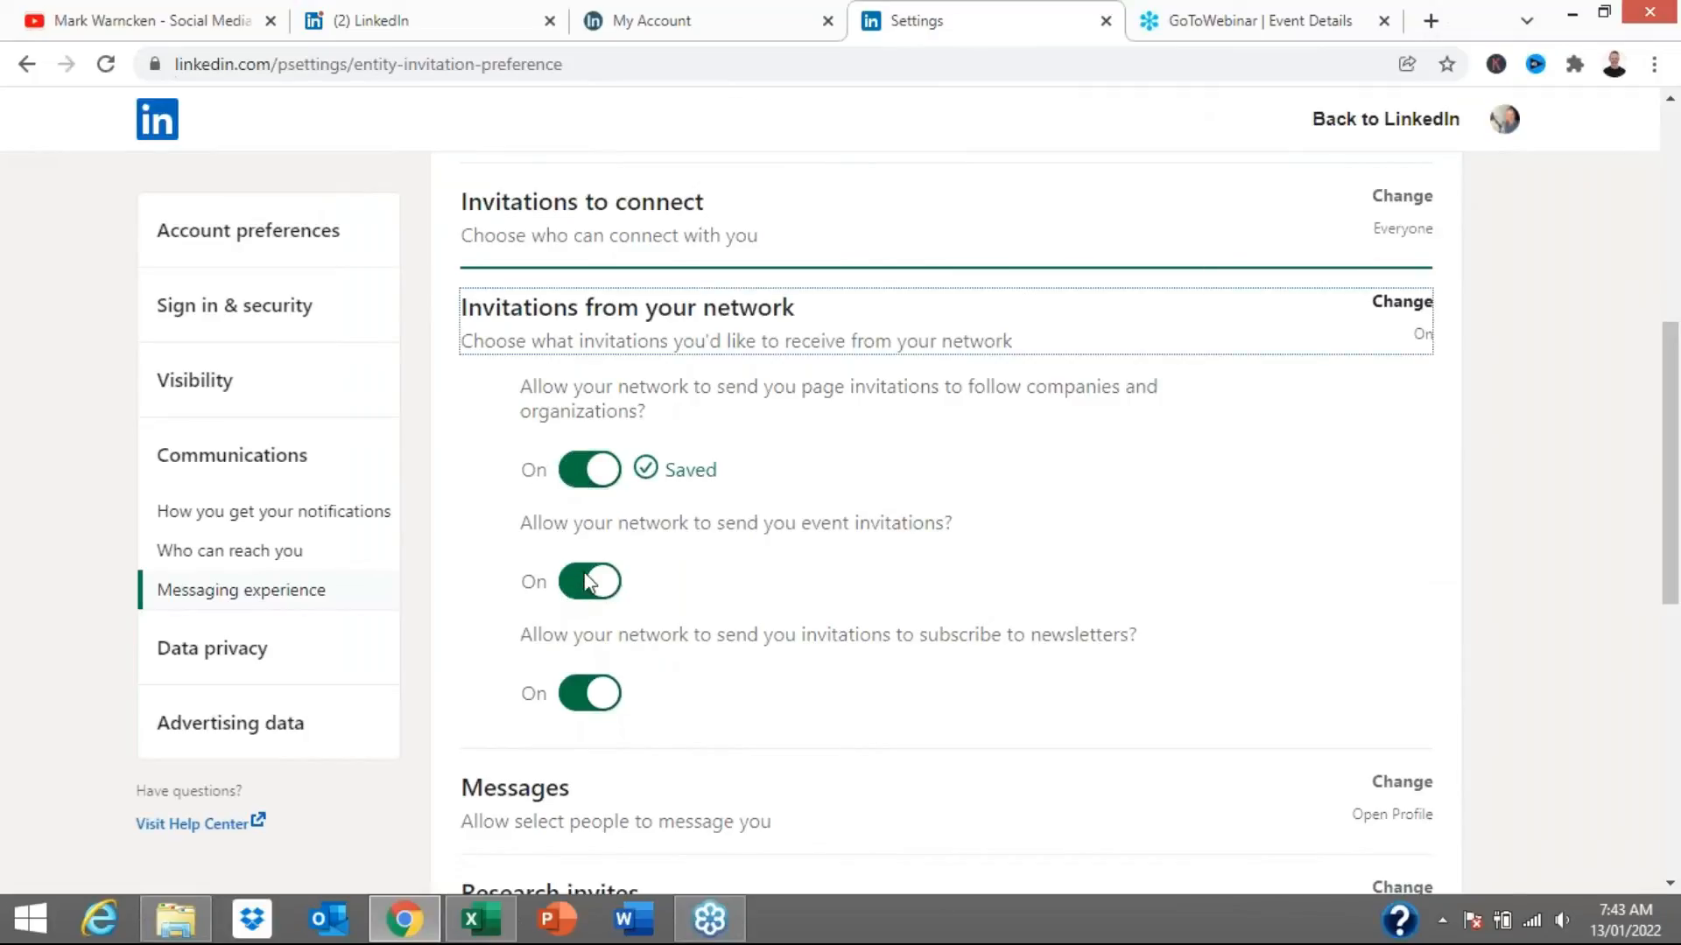
{"action": "left_click", "coordinate": [588, 582]}
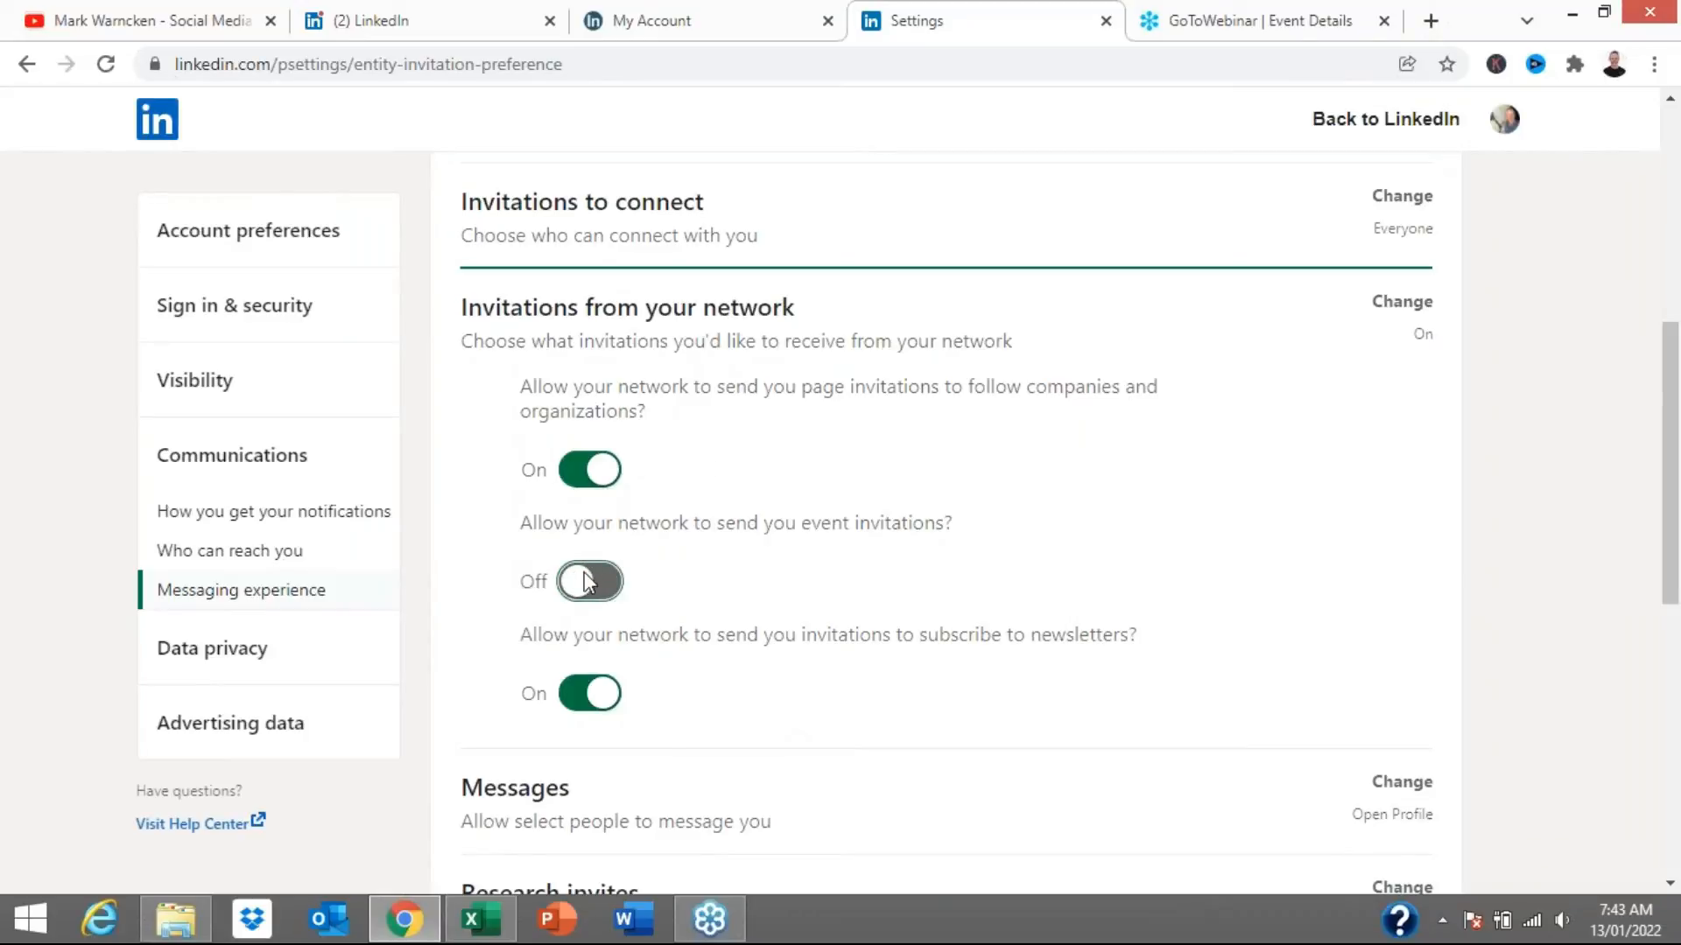
- Check the pending invitations list against the settings, ending on My Network
{"action": "left_click", "coordinate": [589, 581]}
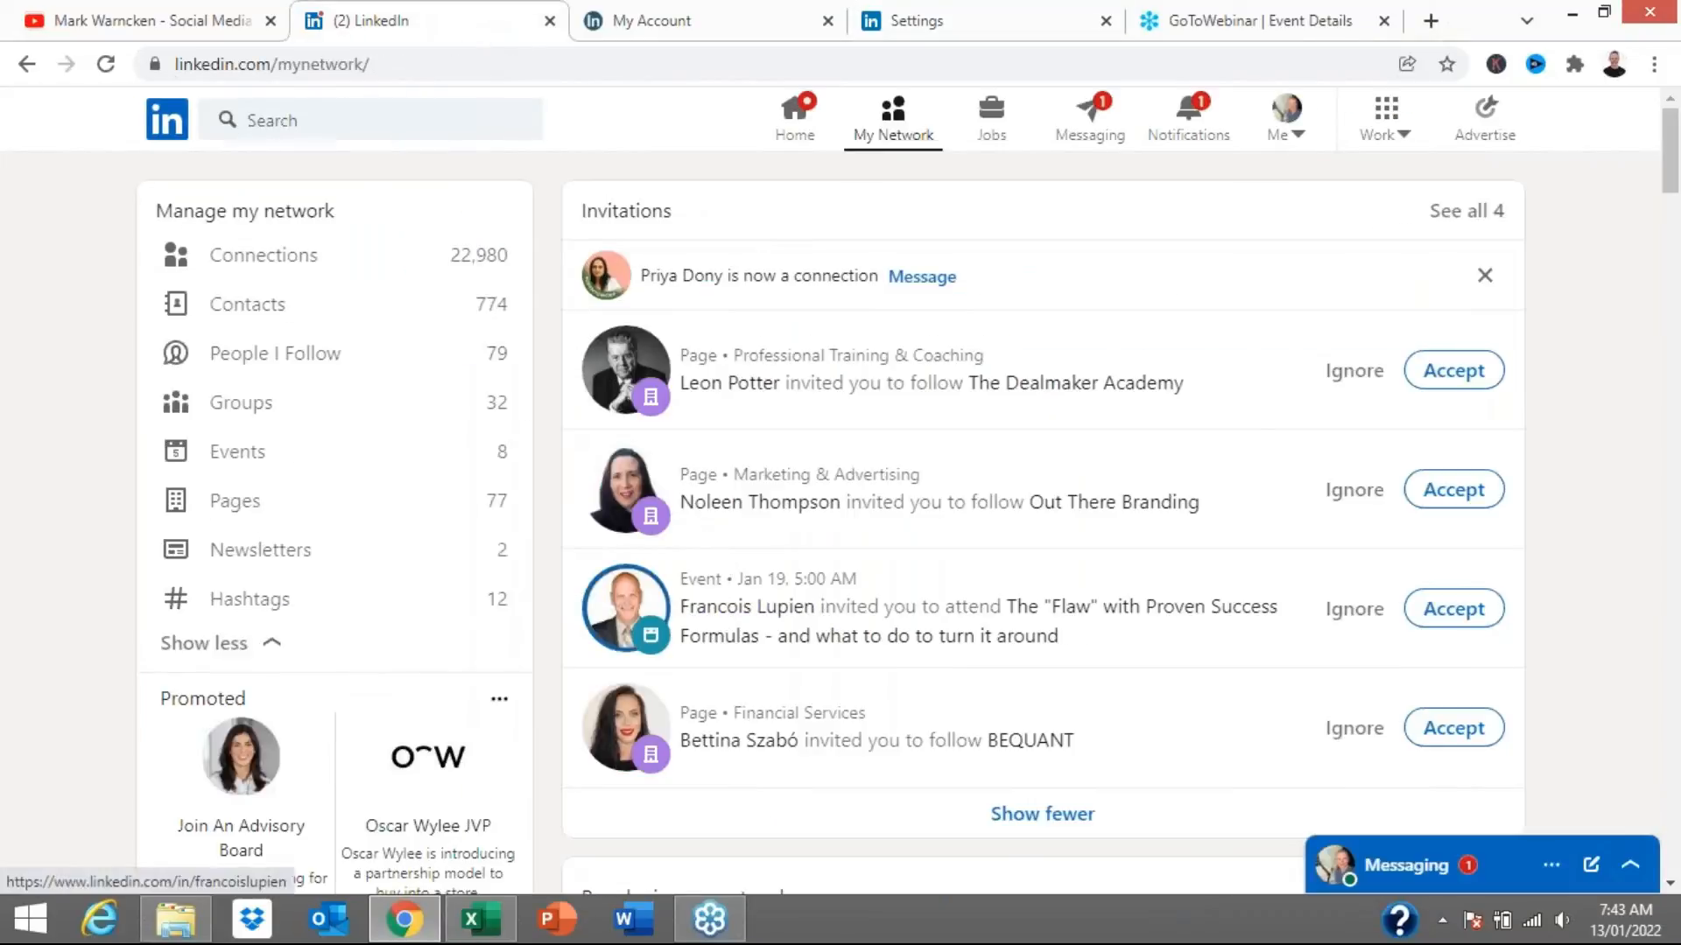
{"action": "mouse_move", "coordinate": [975, 27]}
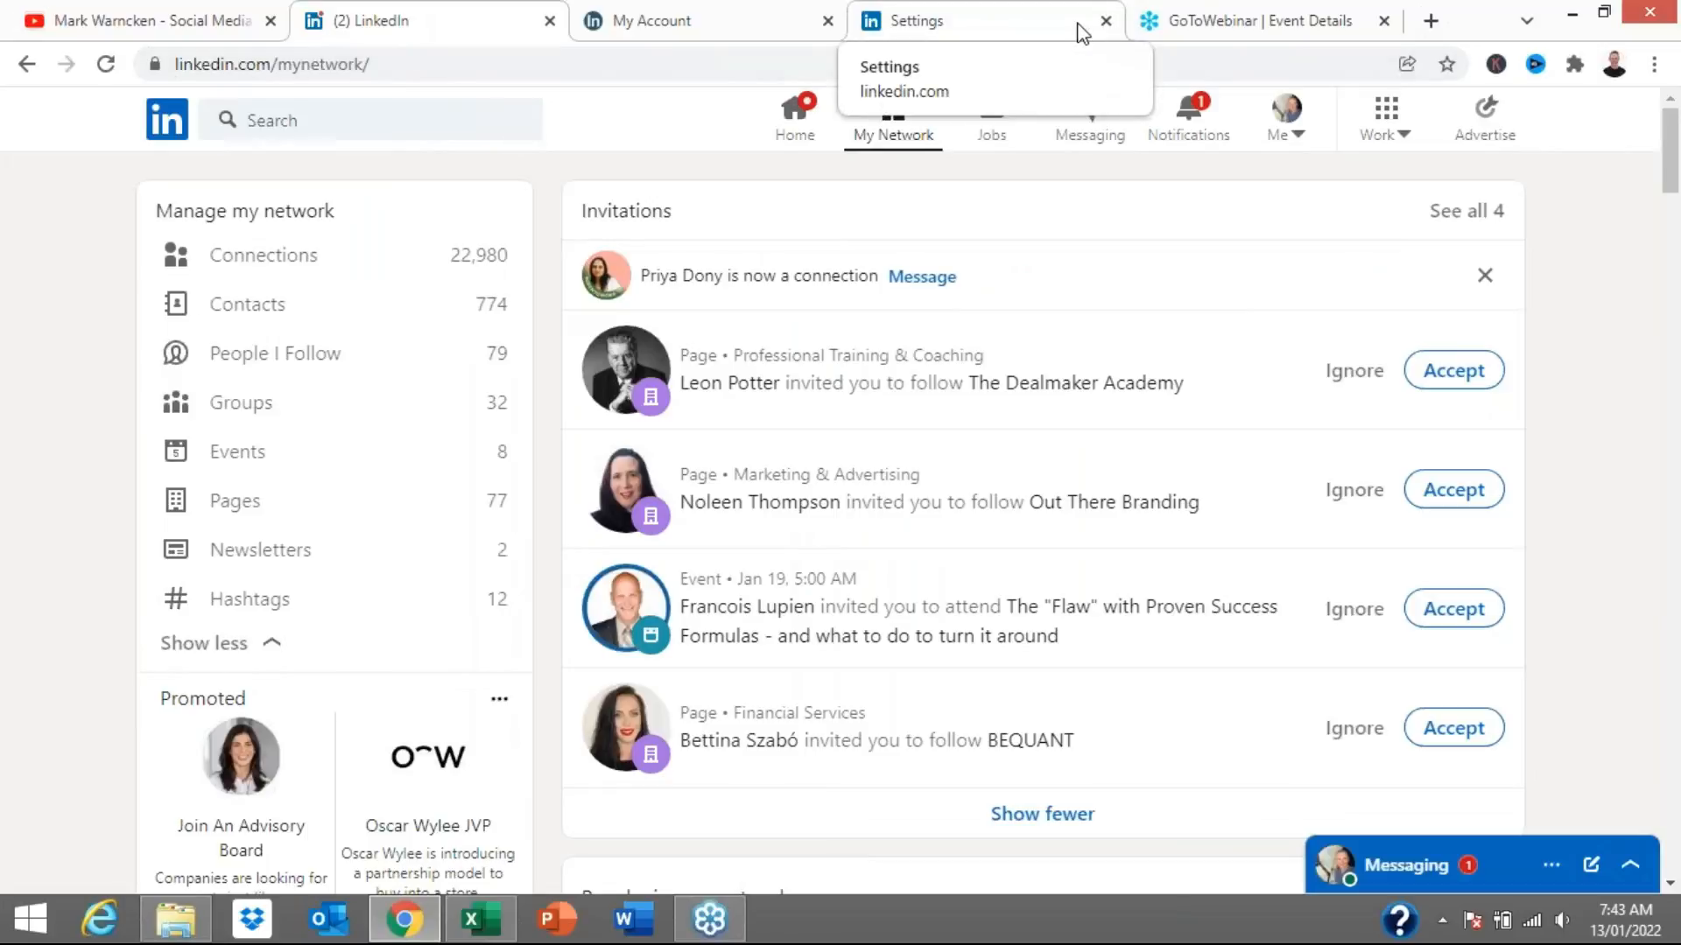
{"action": "left_click", "coordinate": [975, 21]}
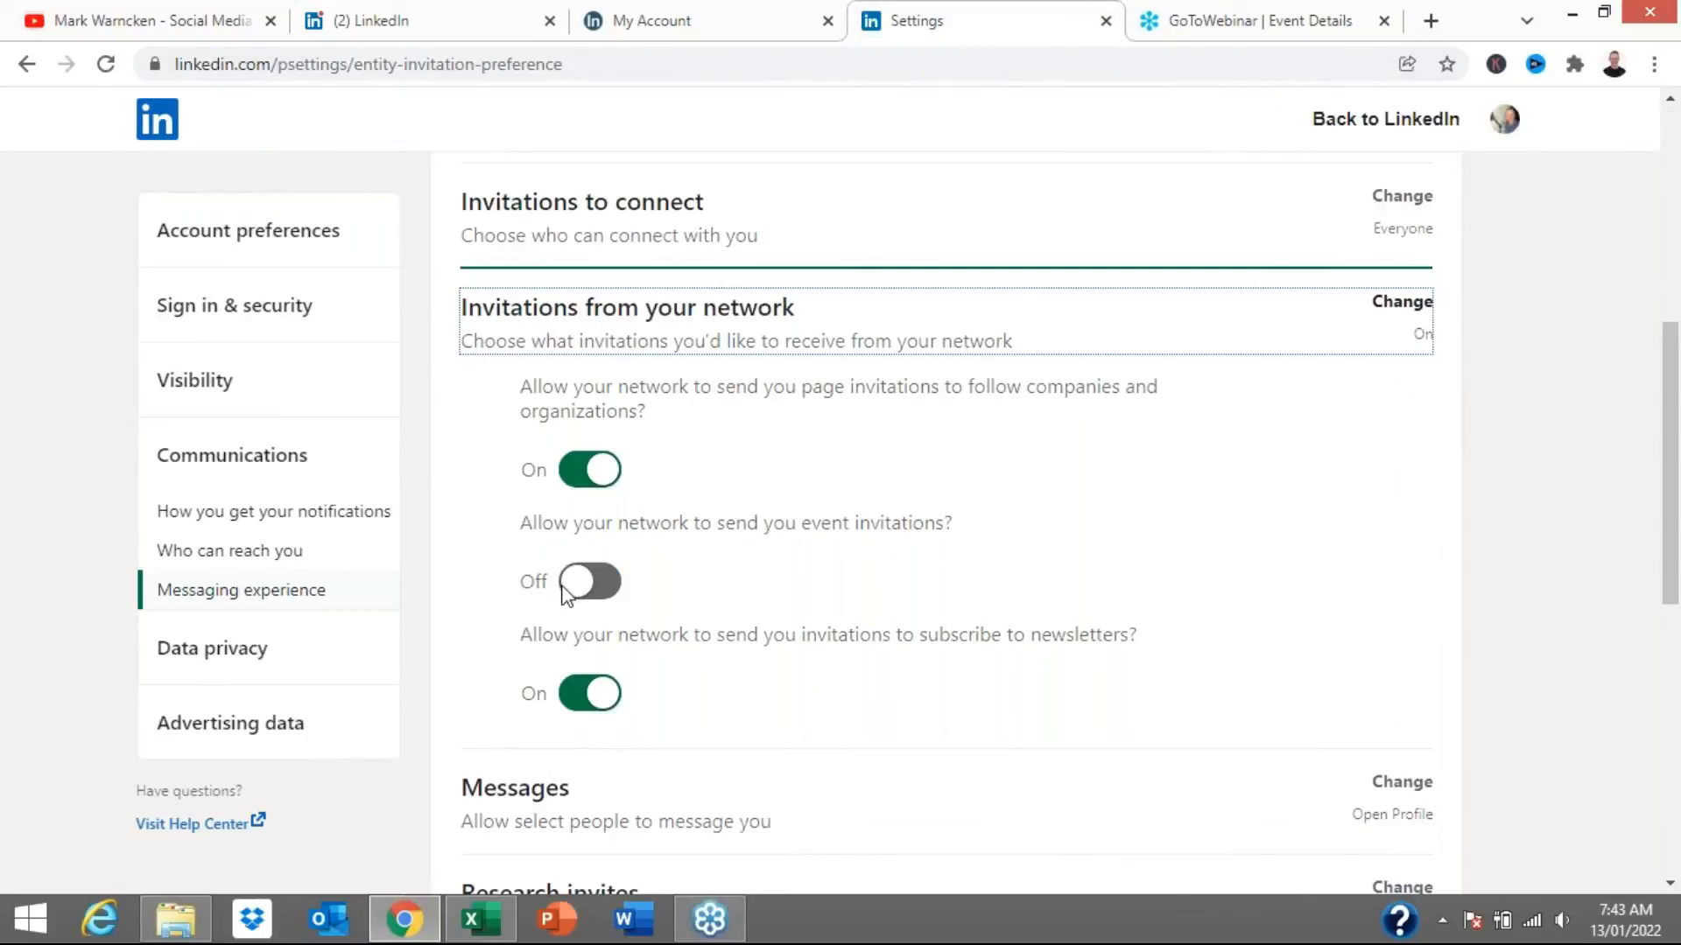
{"action": "left_click", "coordinate": [588, 581]}
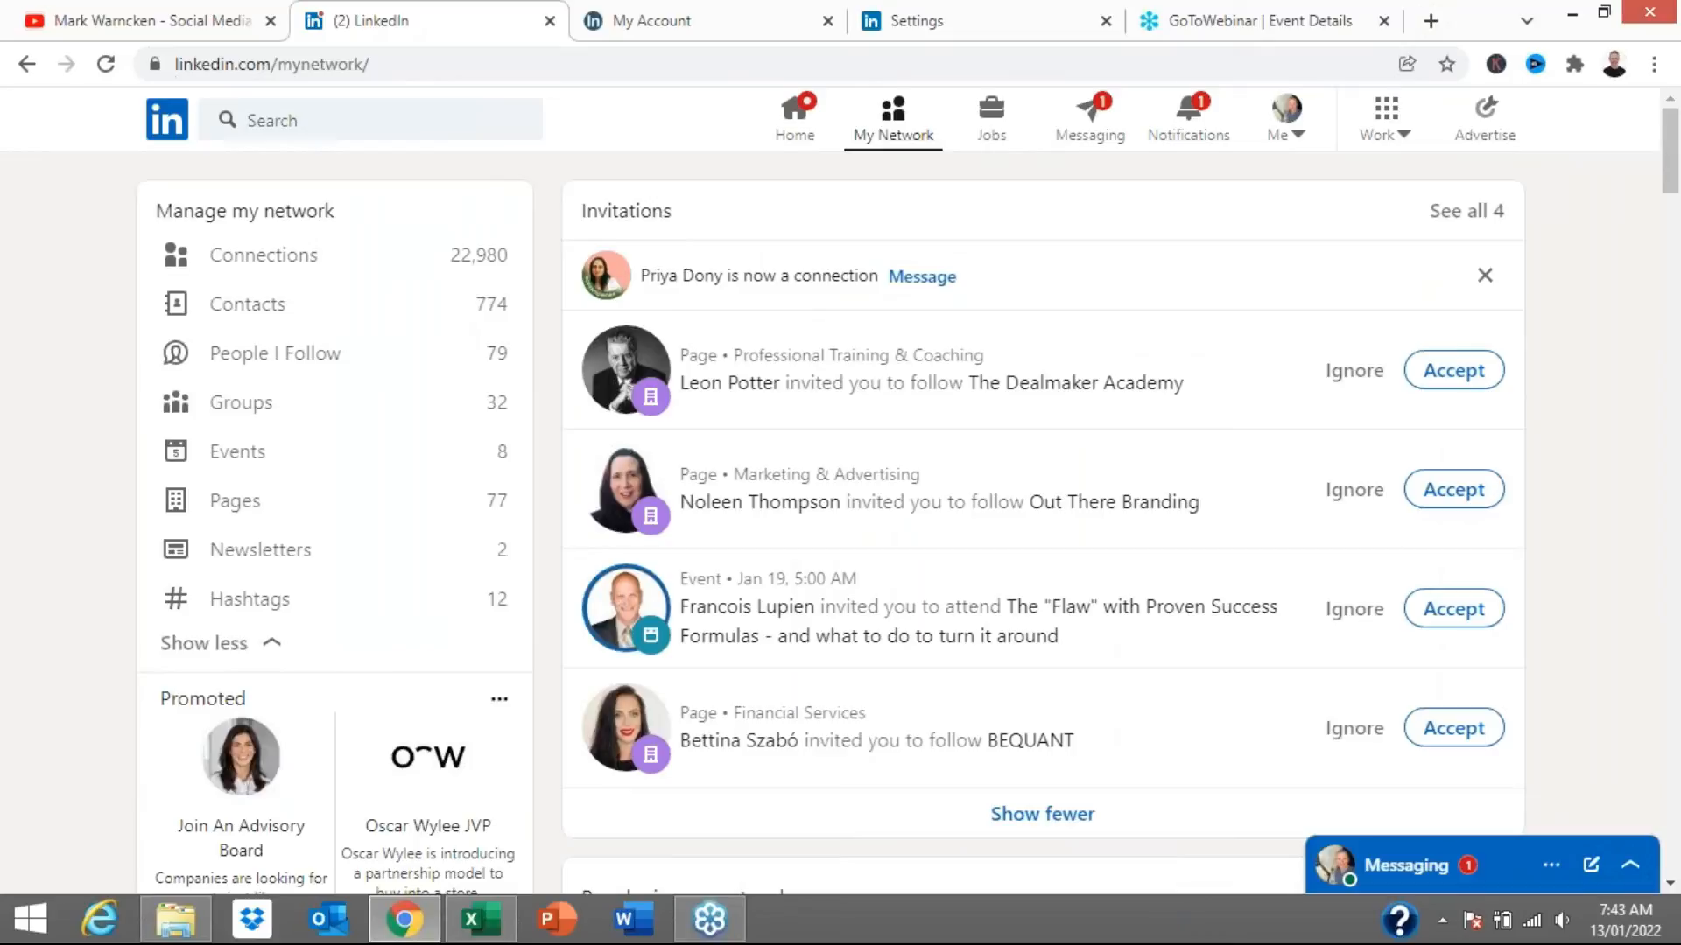
{"action": "scroll", "scroll_direction": "down", "scroll_amount": 3}
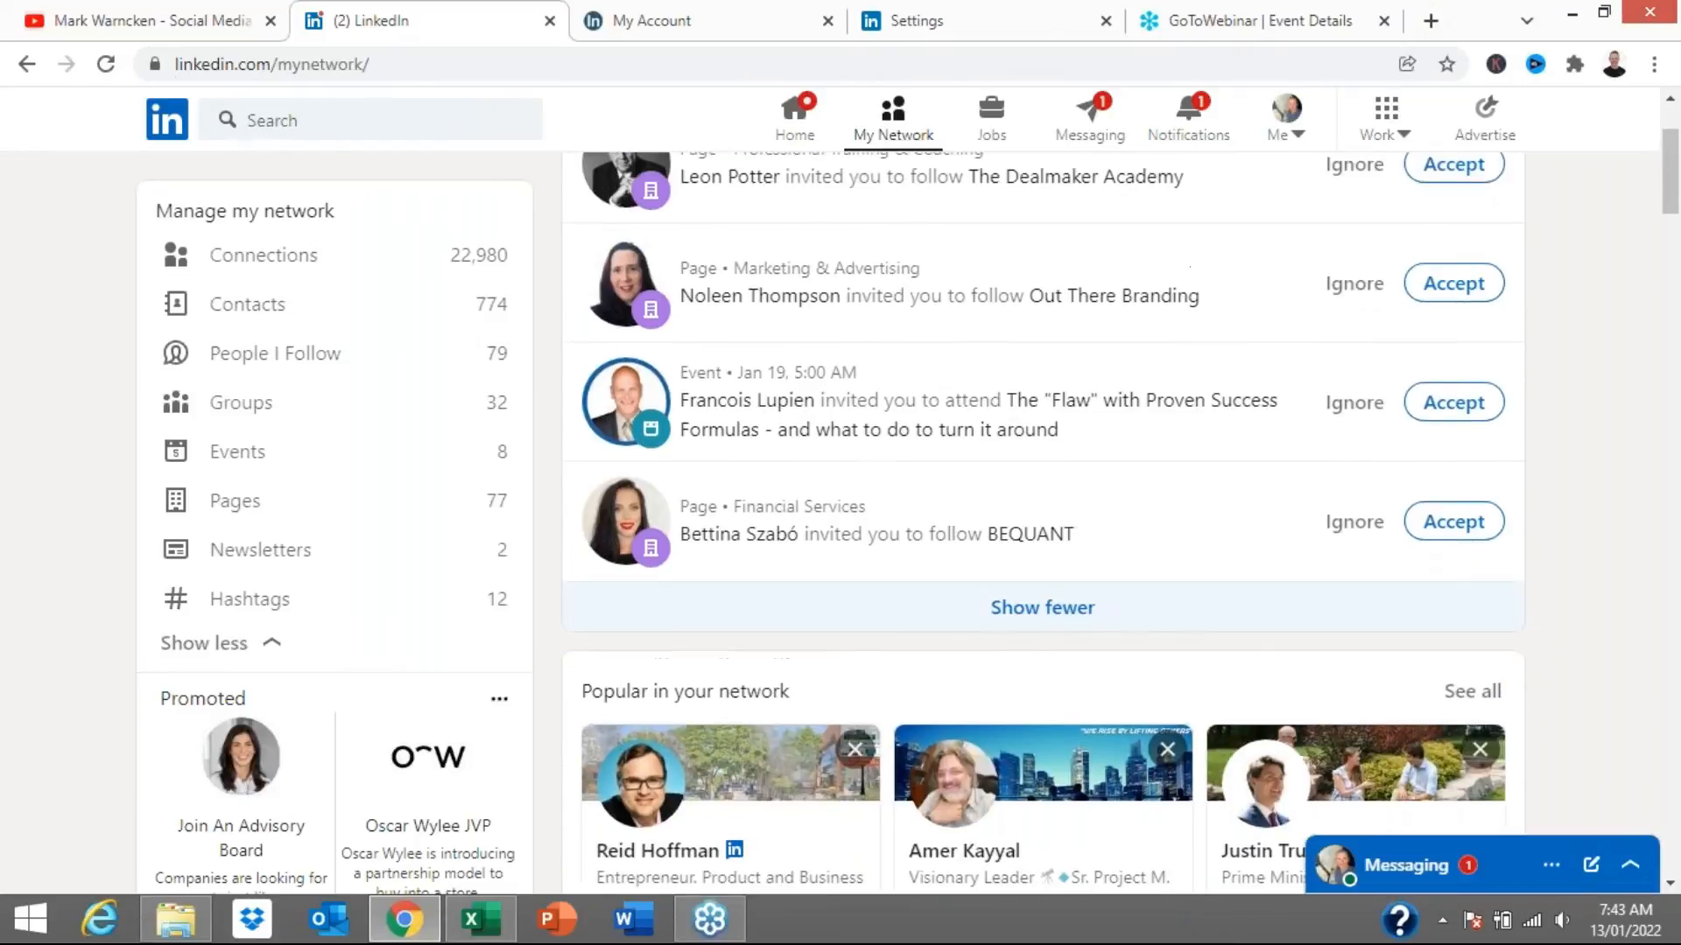
{"action": "left_click", "coordinate": [944, 21]}
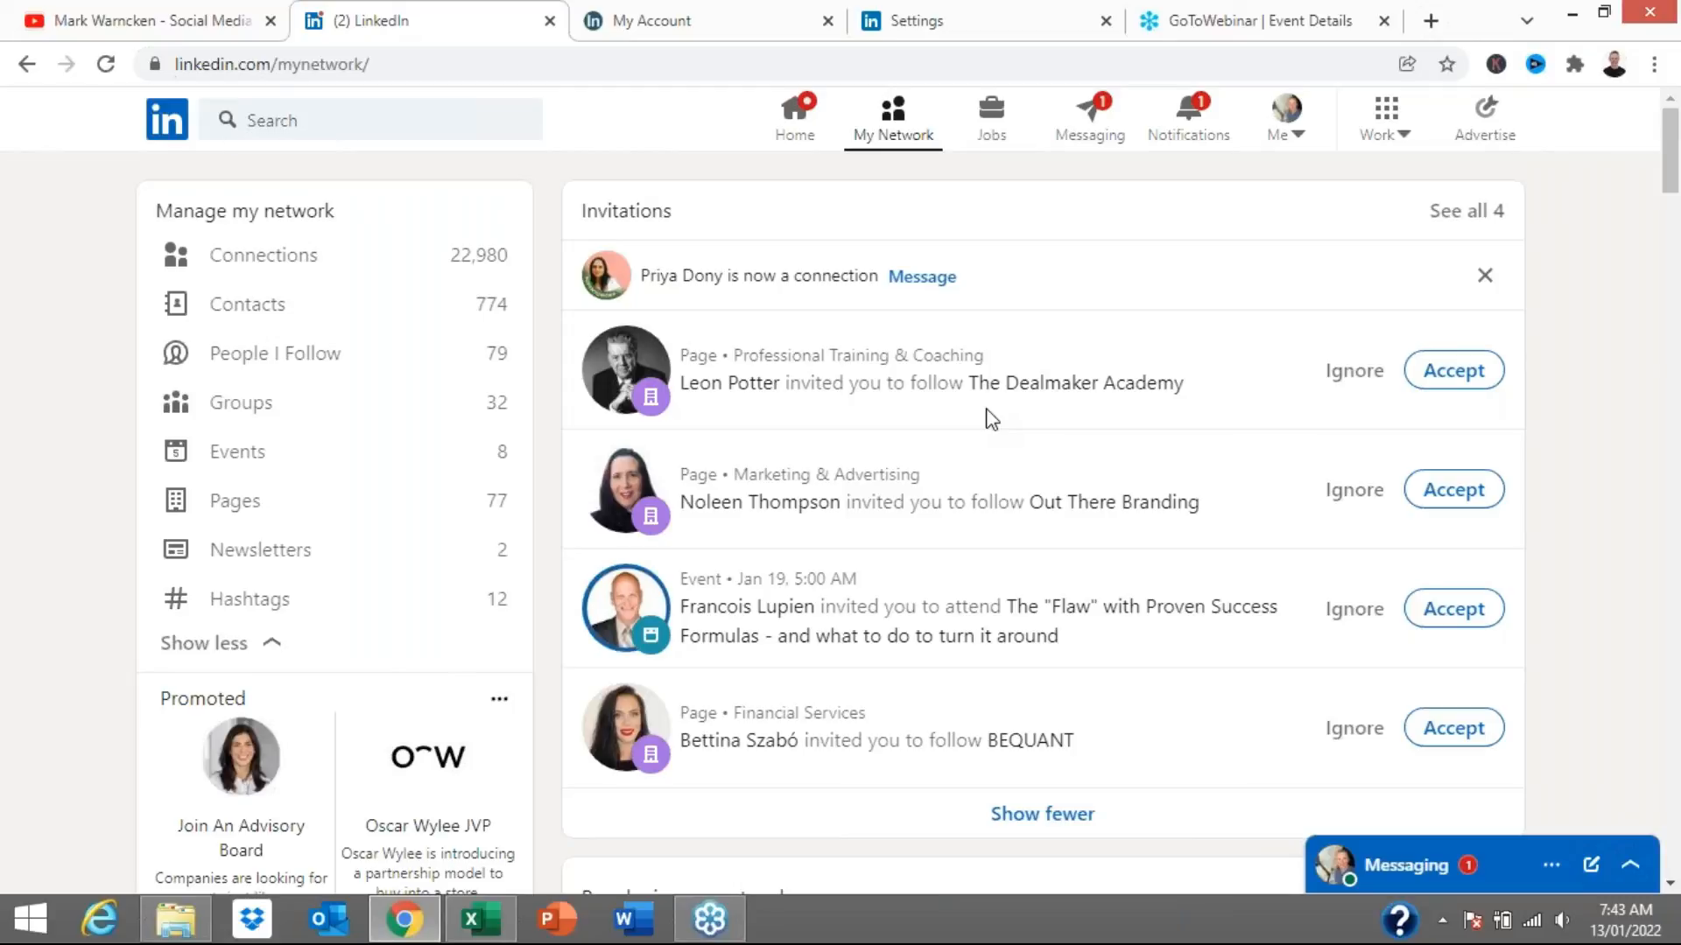
{"action": "mouse_move", "coordinate": [964, 23]}
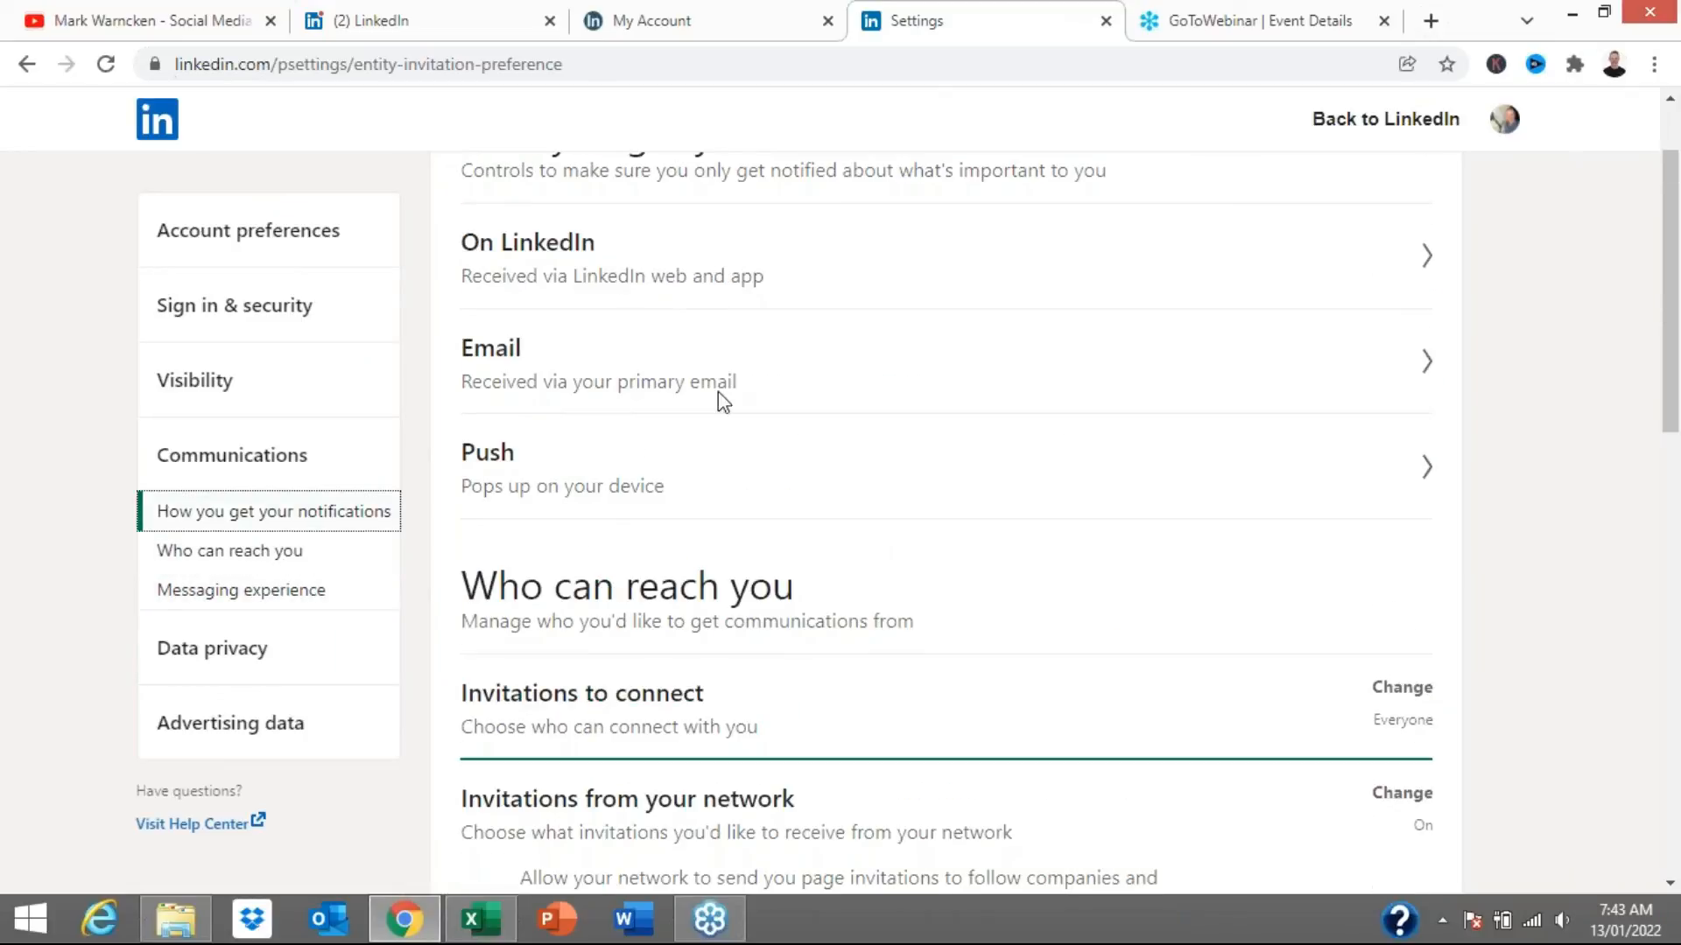
{"action": "left_click", "coordinate": [418, 21]}
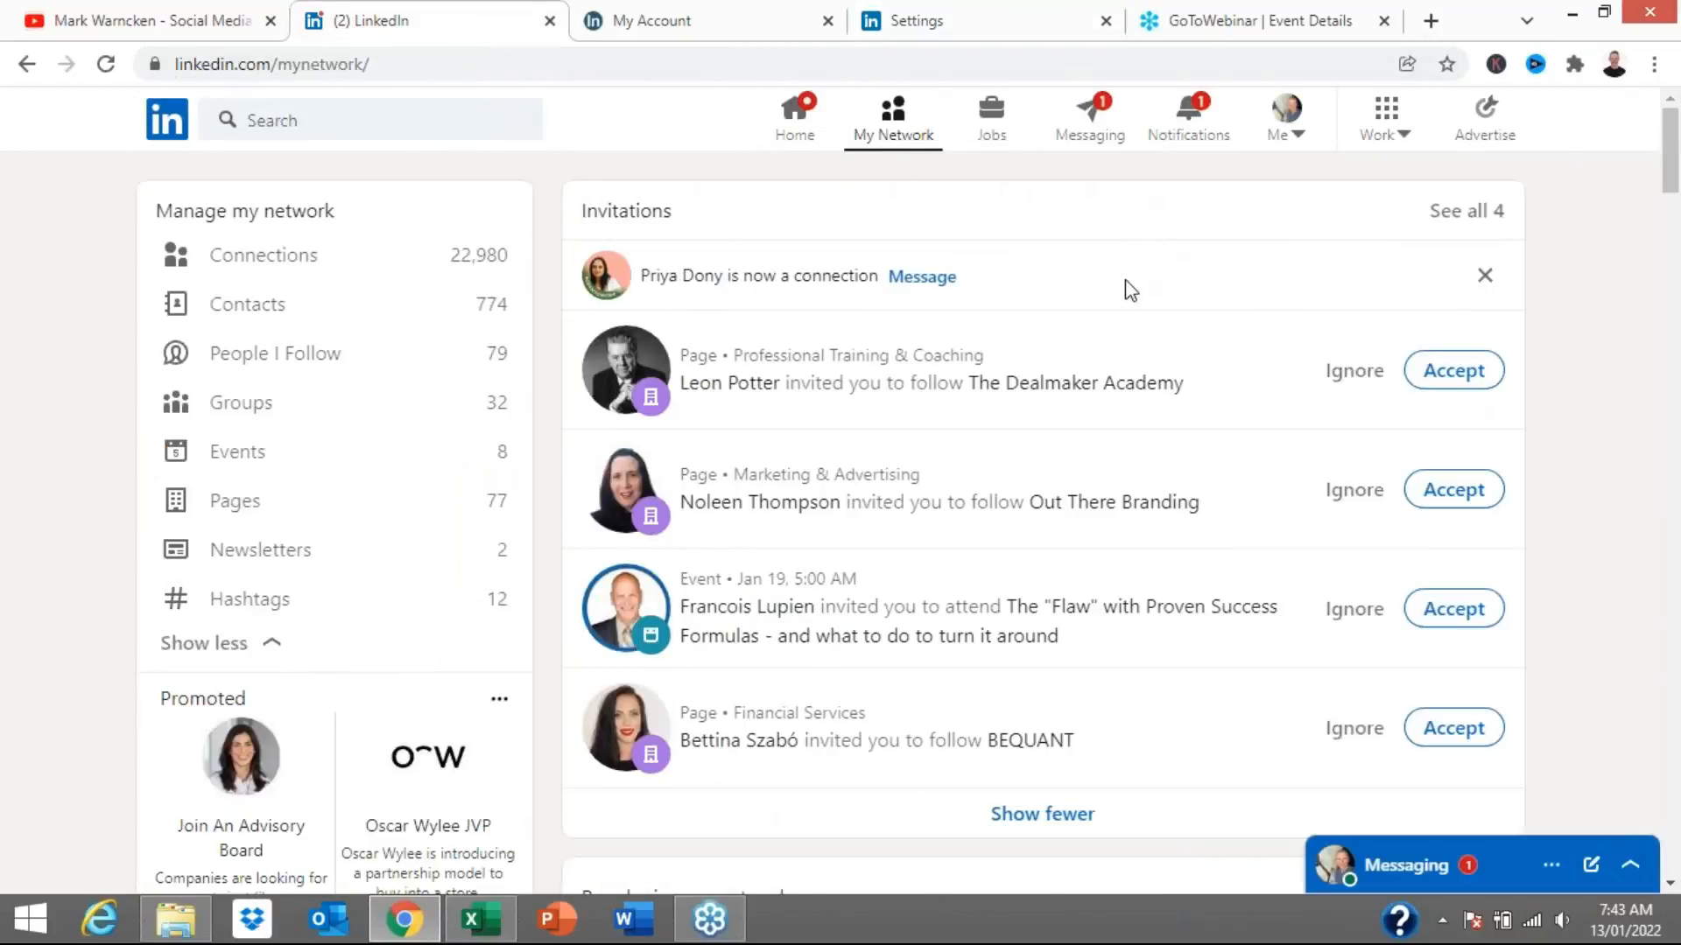
{"action": "mouse_move", "coordinate": [1112, 260]}
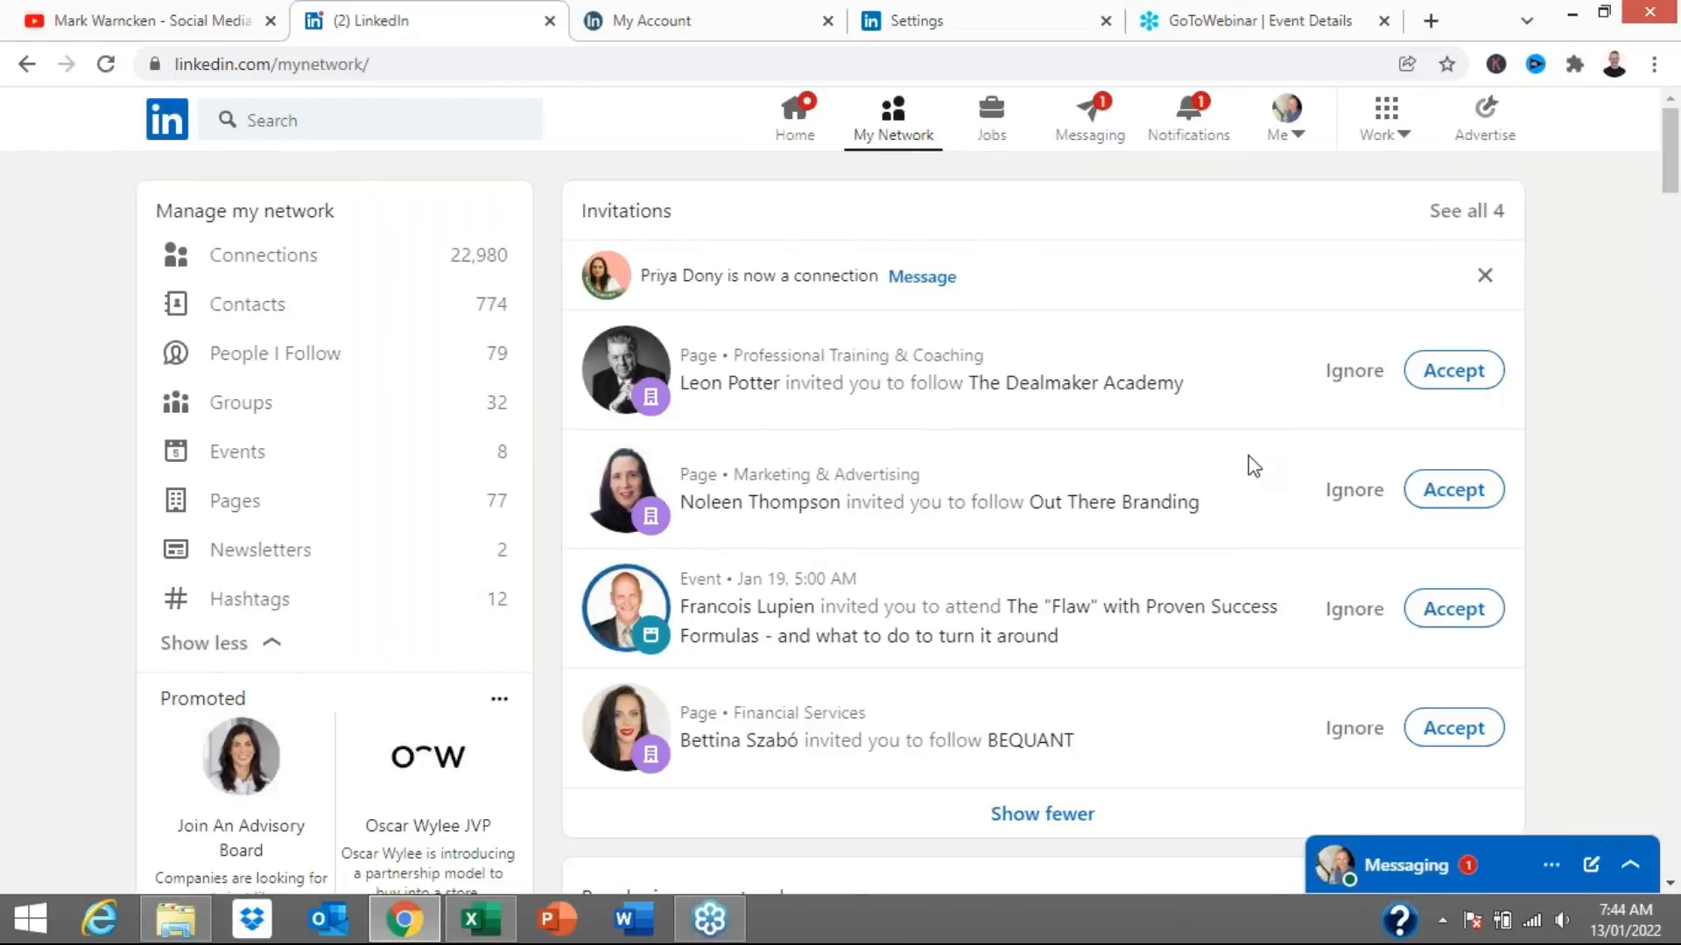
- View your own LinkedIn profile, then switch to the YouTube channel's About page
{"action": "left_click", "coordinate": [1278, 116]}
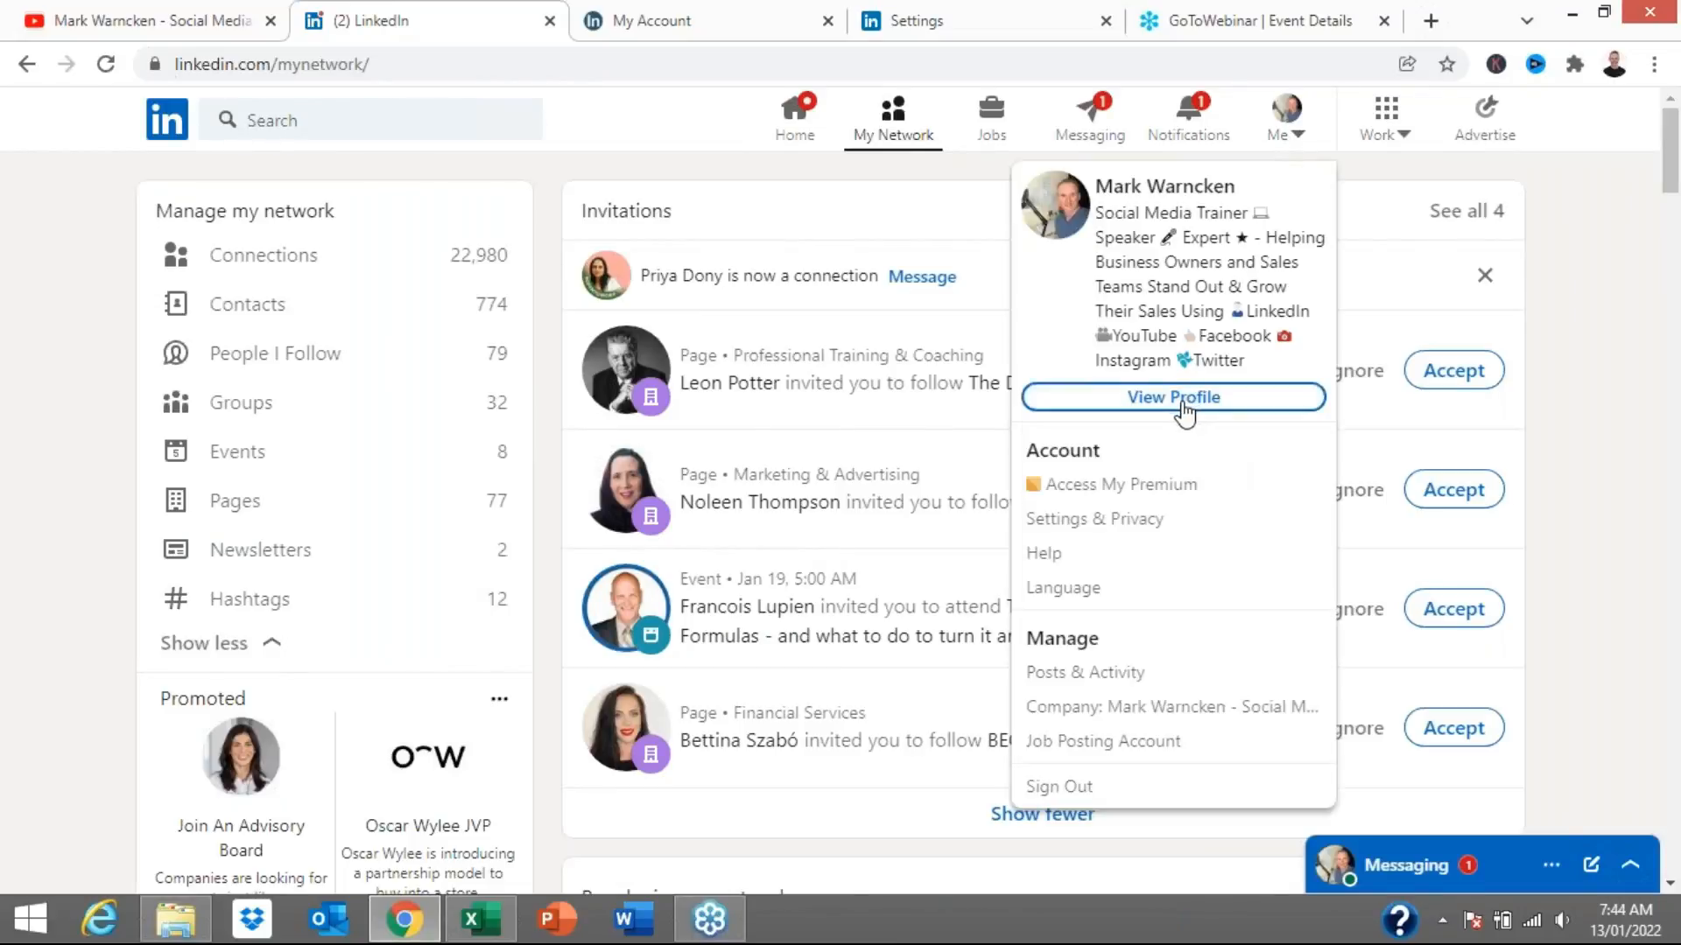
{"action": "left_click", "coordinate": [1173, 397]}
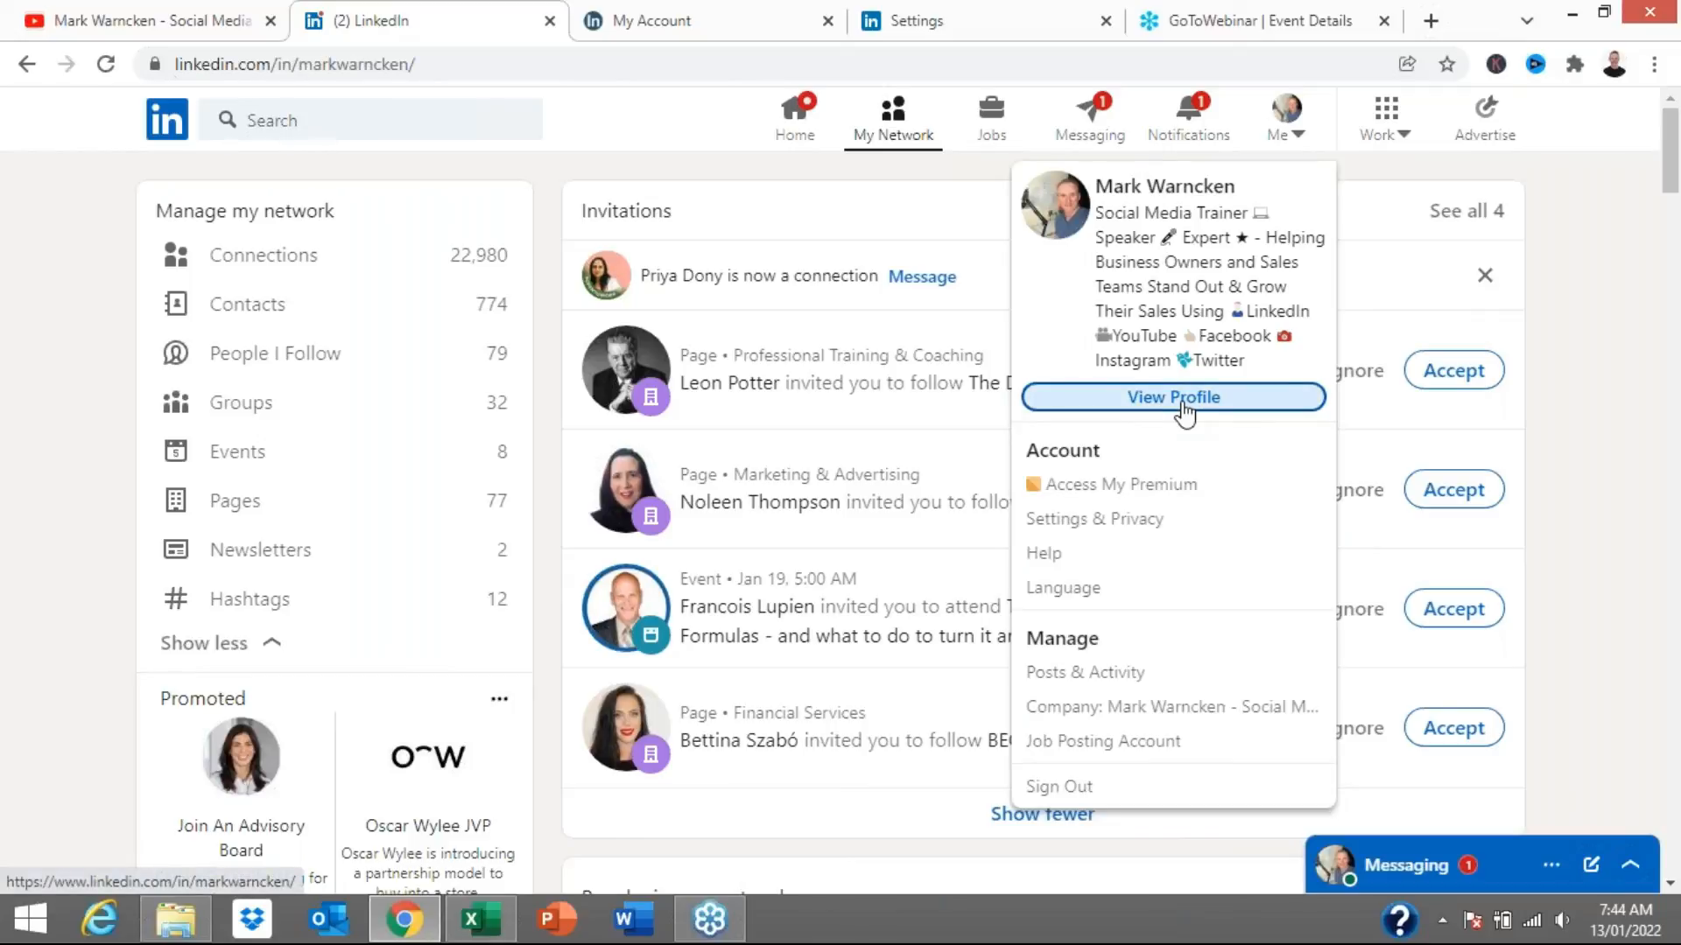
{"action": "mouse_move", "coordinate": [66, 552]}
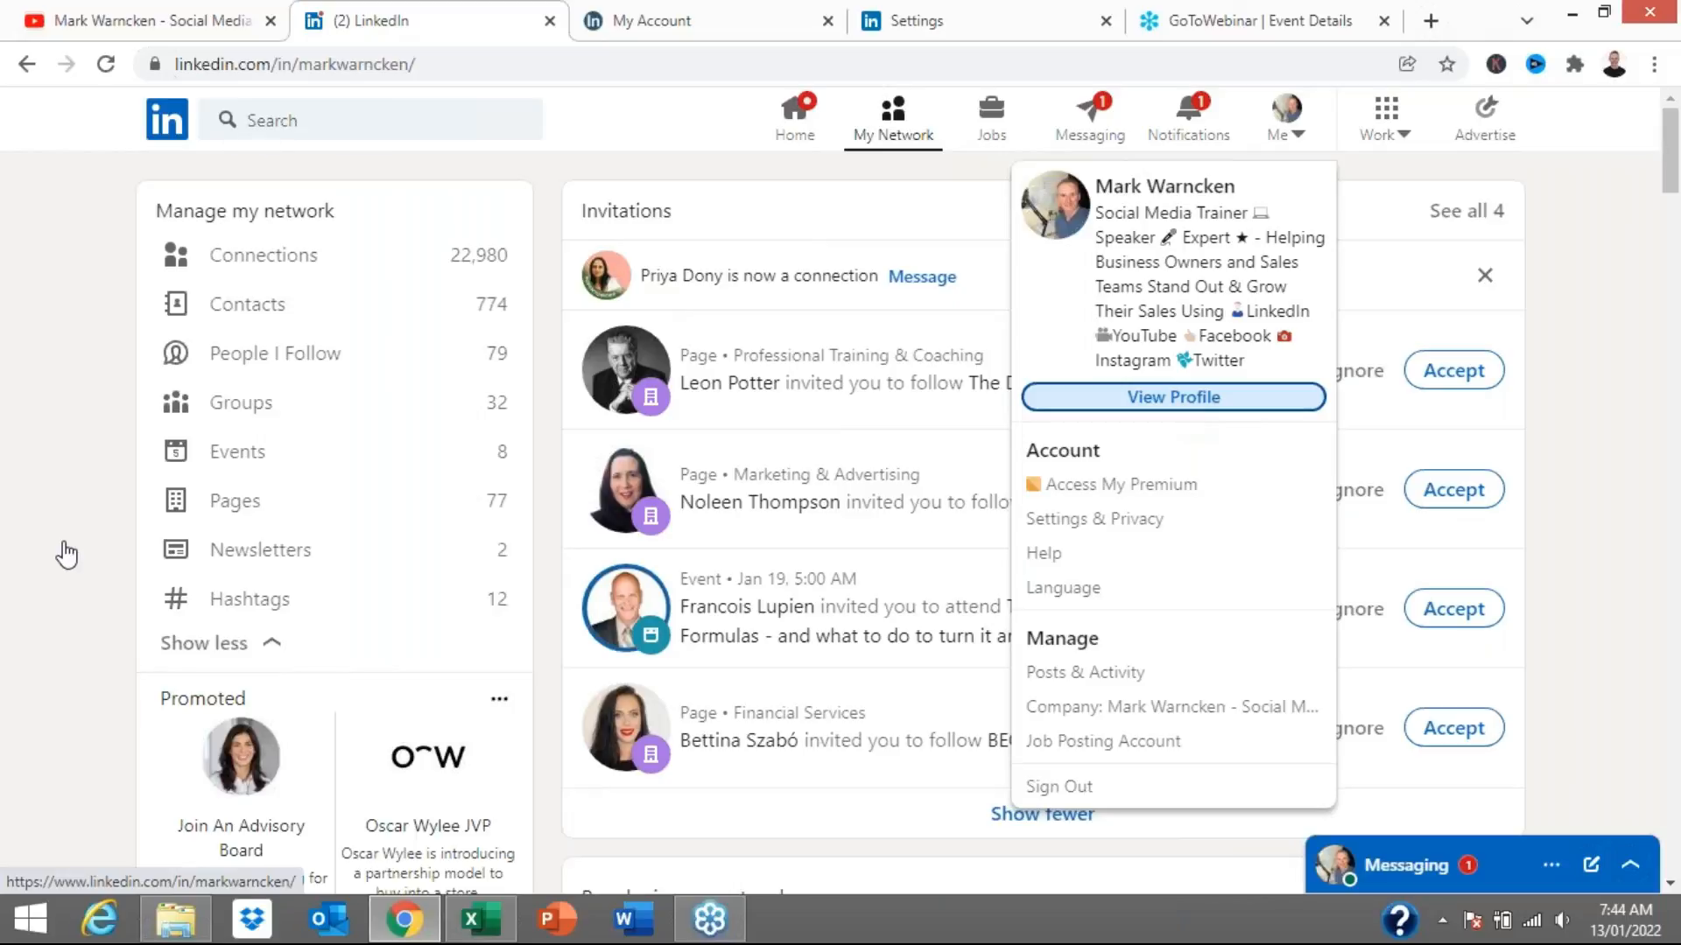
{"action": "left_click", "coordinate": [1171, 398]}
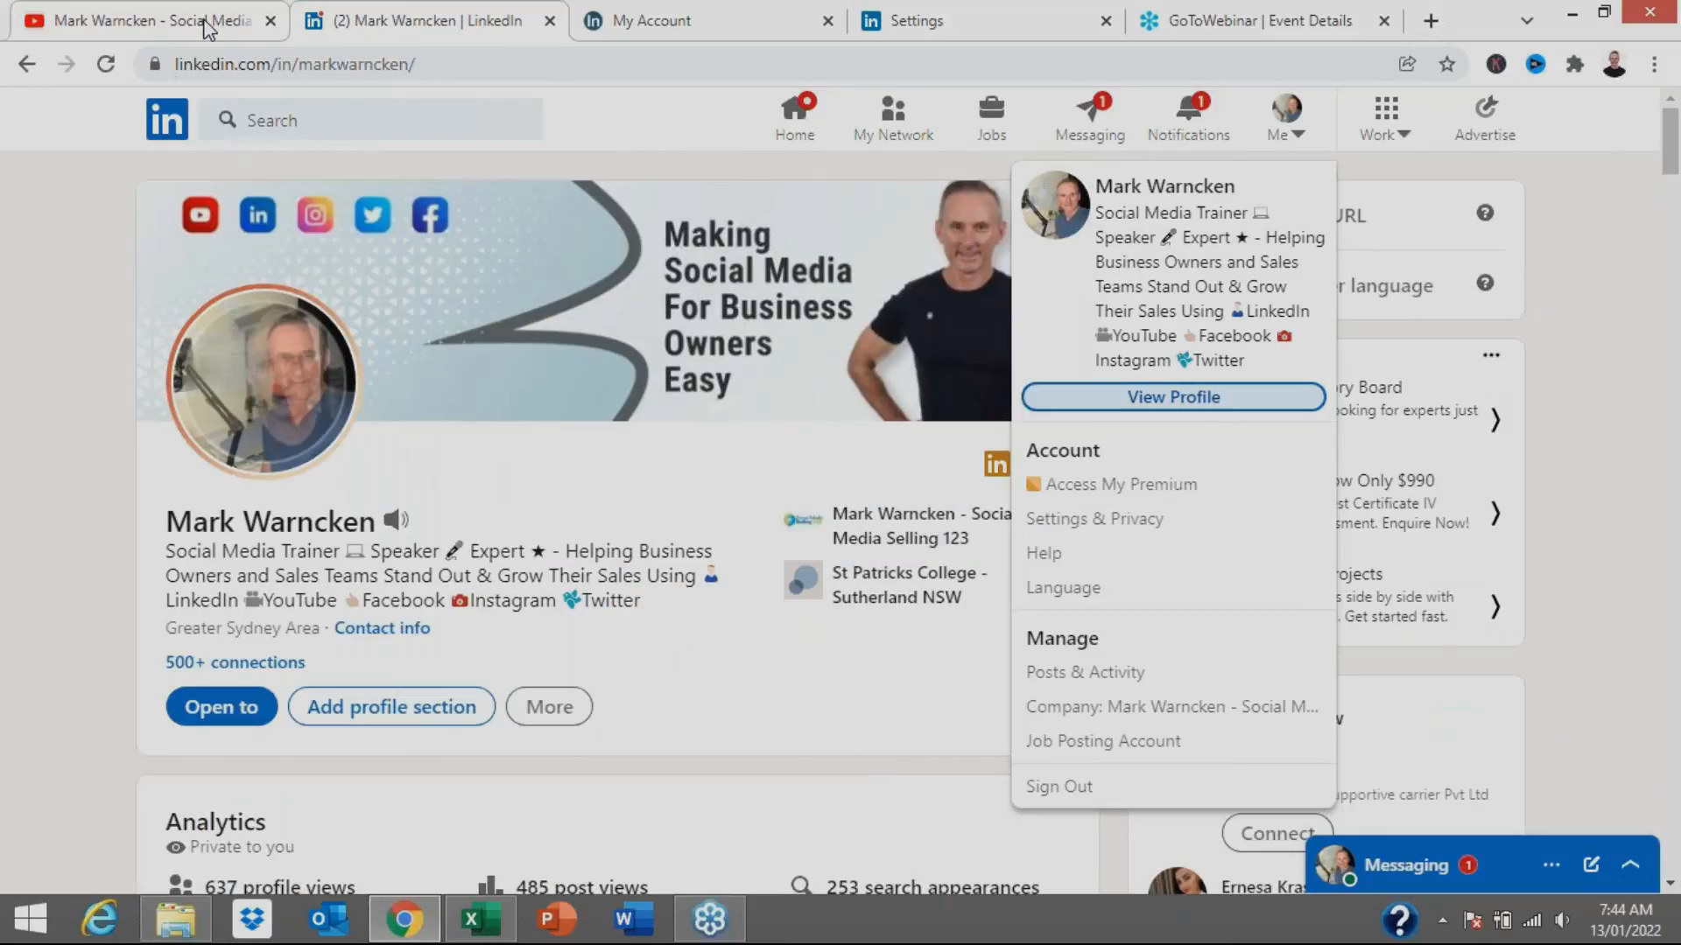
{"action": "left_click", "coordinate": [145, 21]}
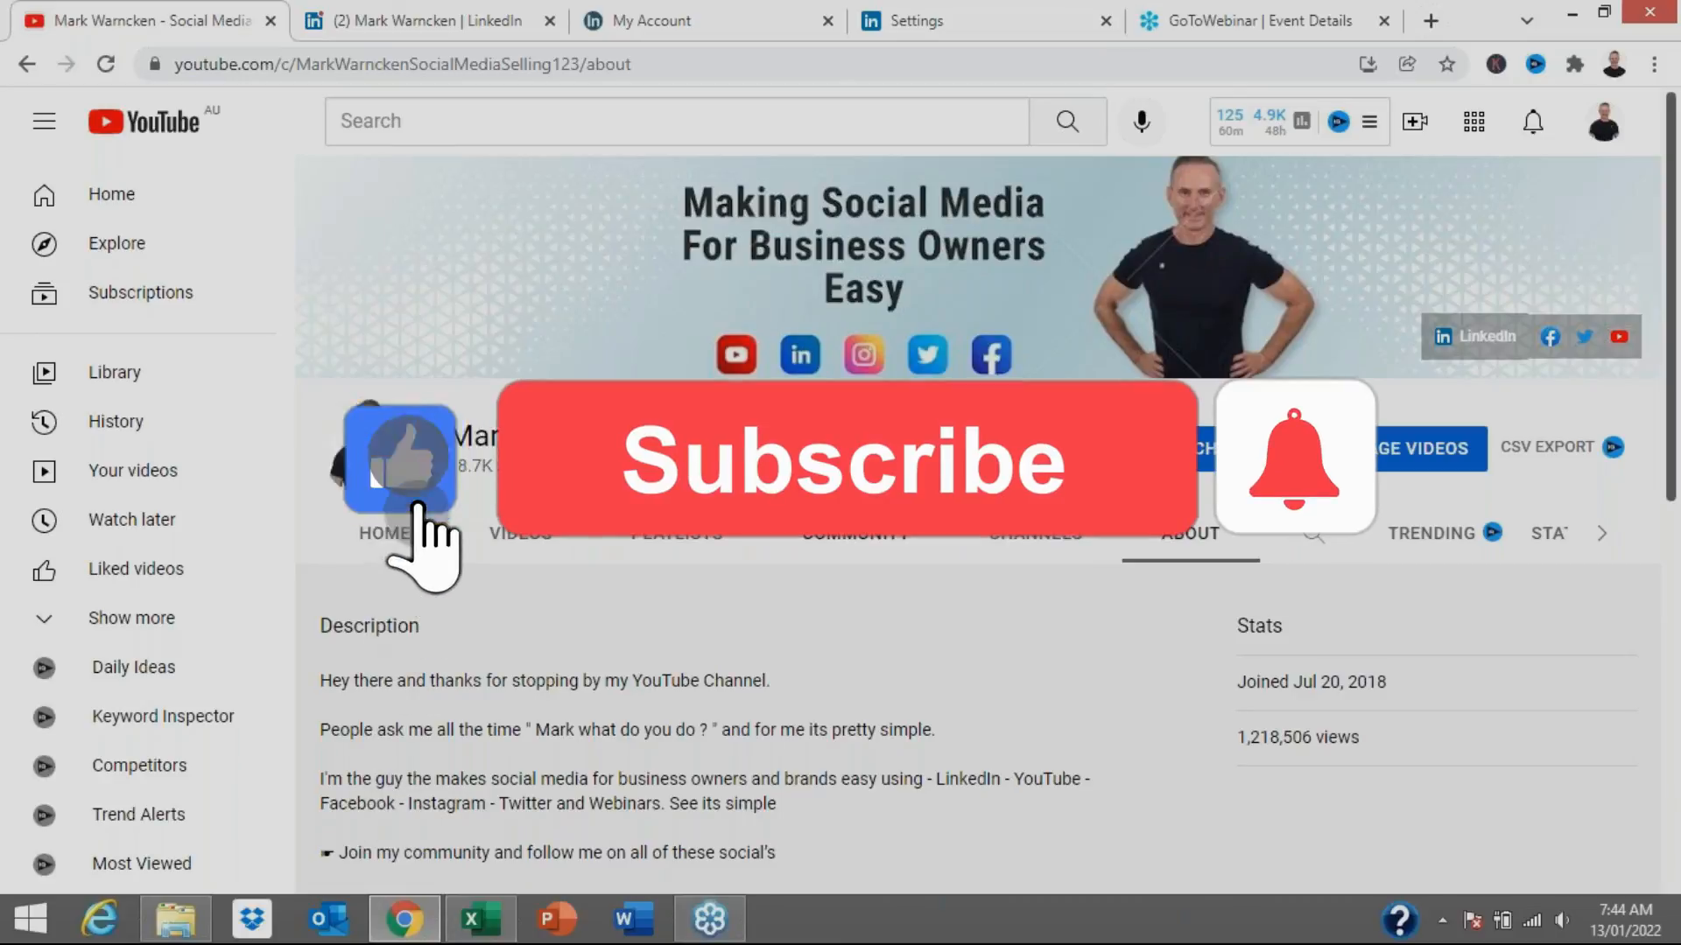